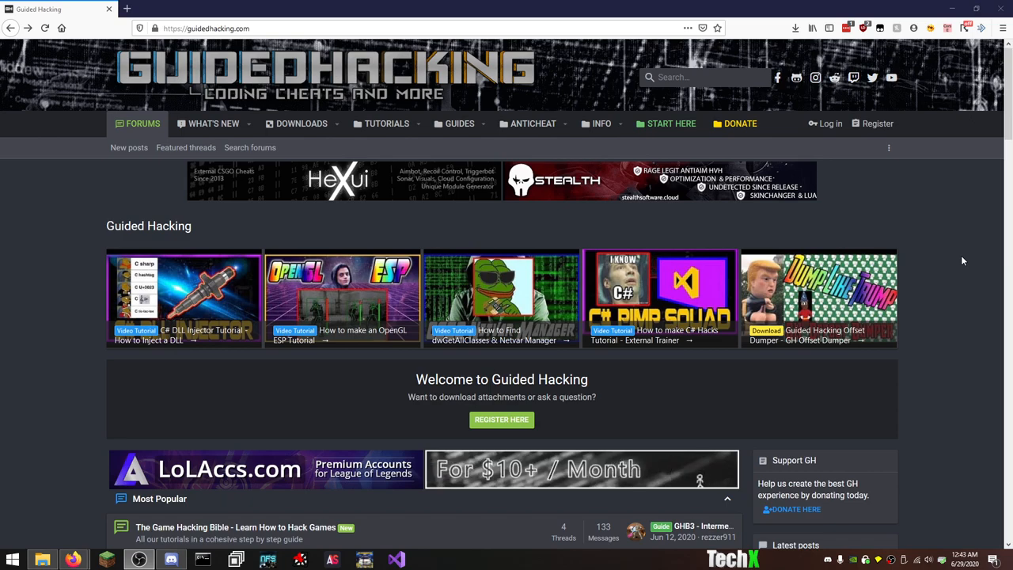
# Go into the Announcements forum under Community and scroll through its sticky threads list.
pyautogui.scroll(-3)
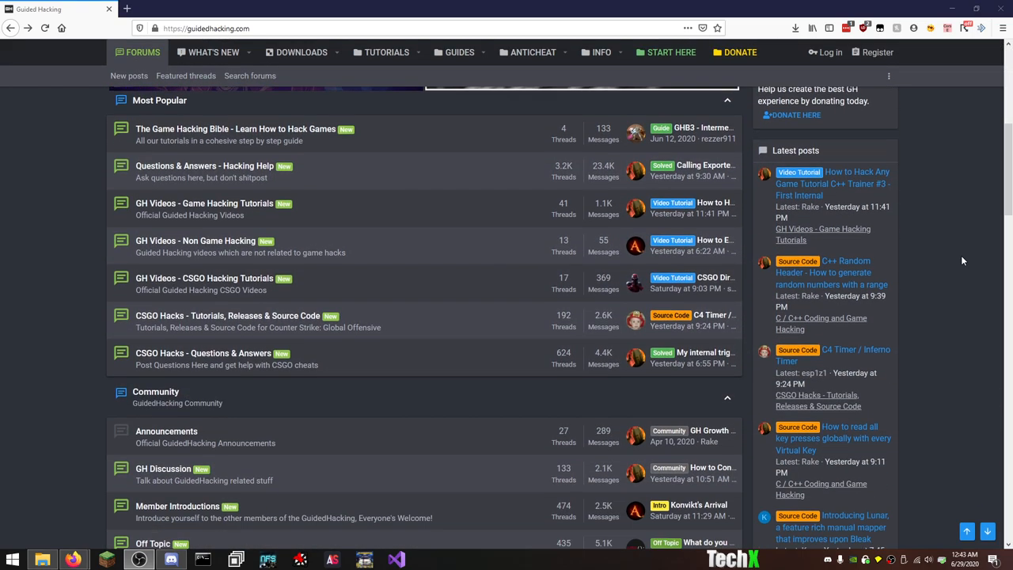
pyautogui.scroll(-3)
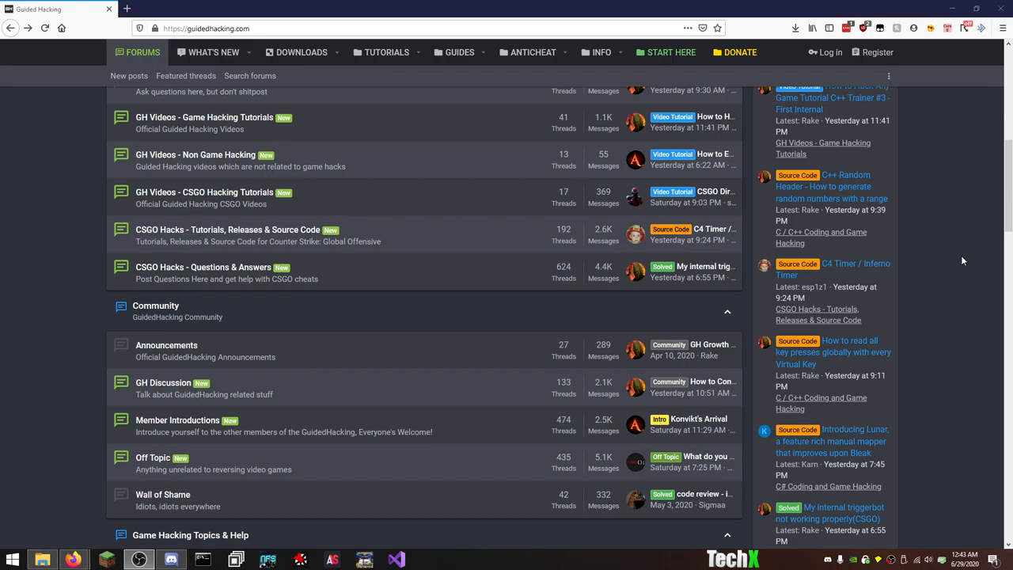
pyautogui.moveTo(370, 339)
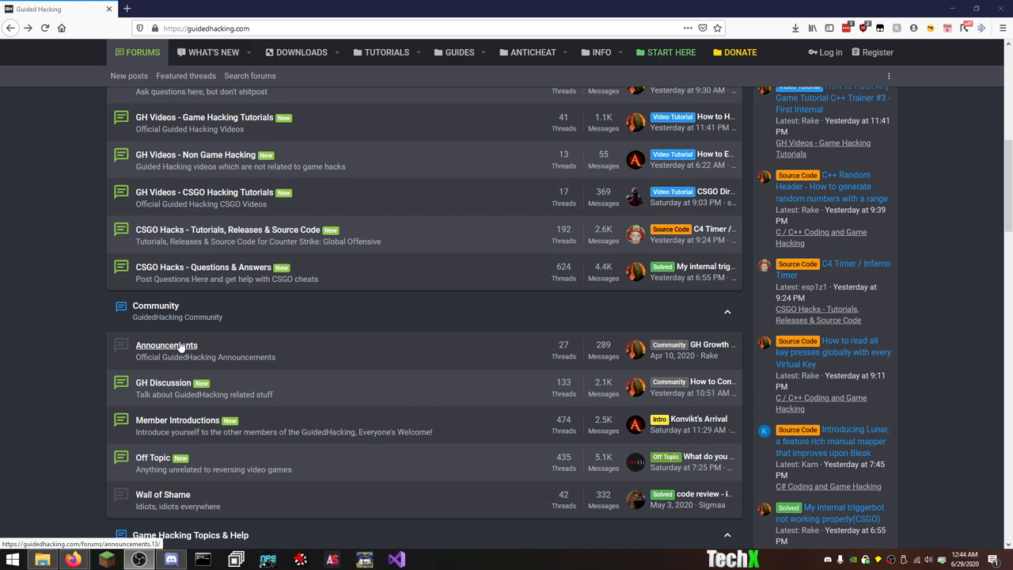
pyautogui.click(166, 345)
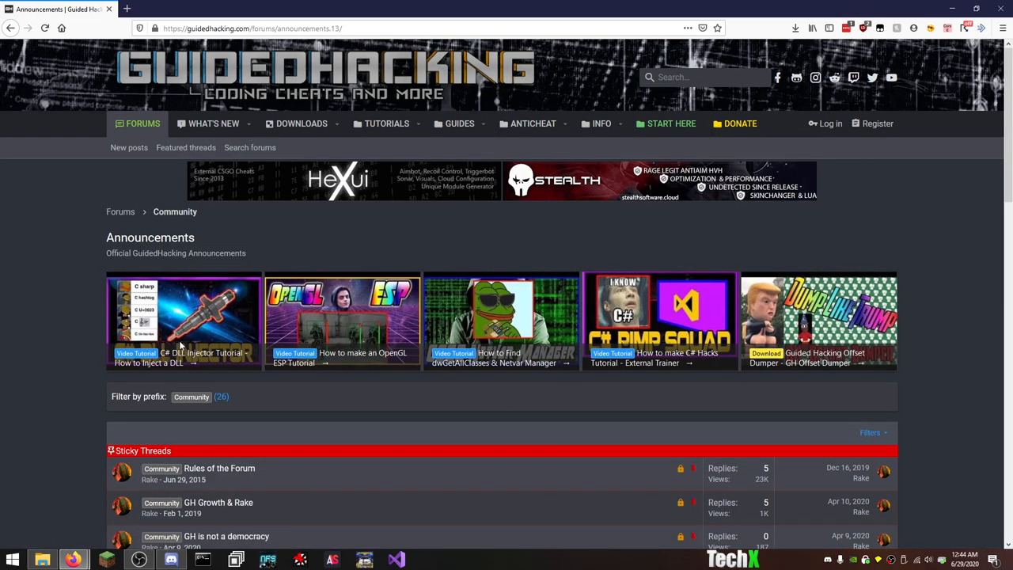
pyautogui.moveTo(62, 288)
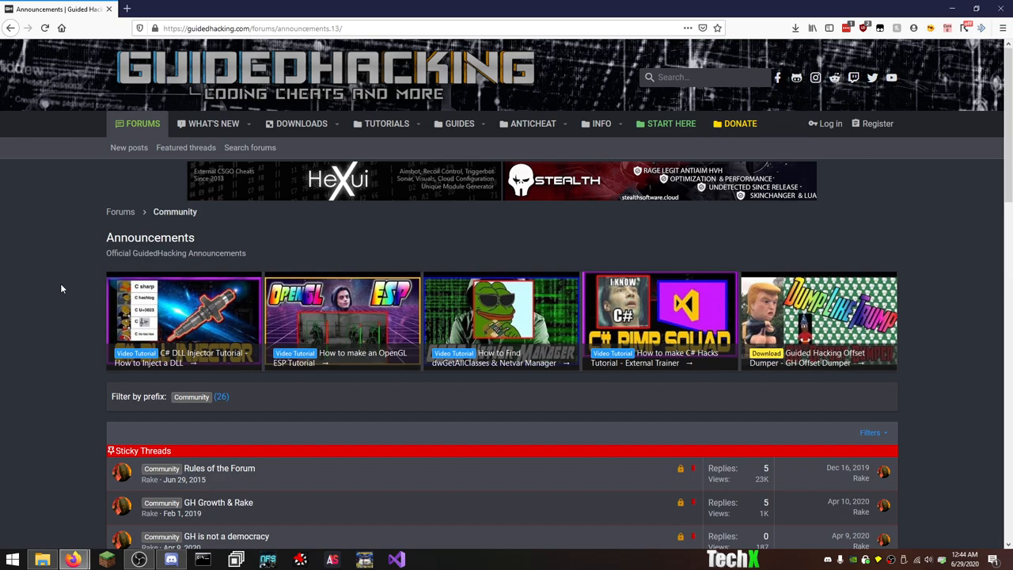
pyautogui.scroll(-3)
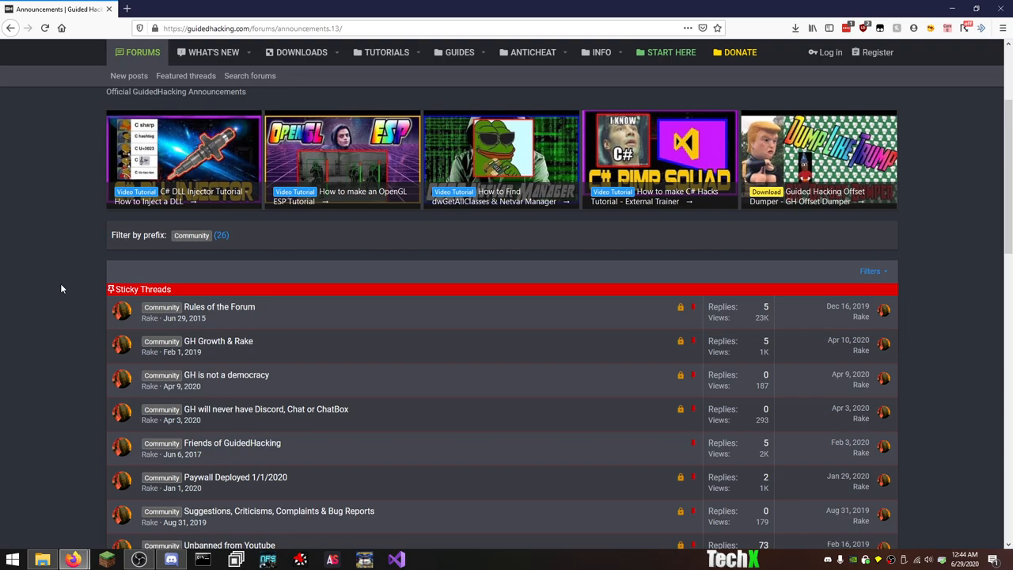
pyautogui.scroll(-3)
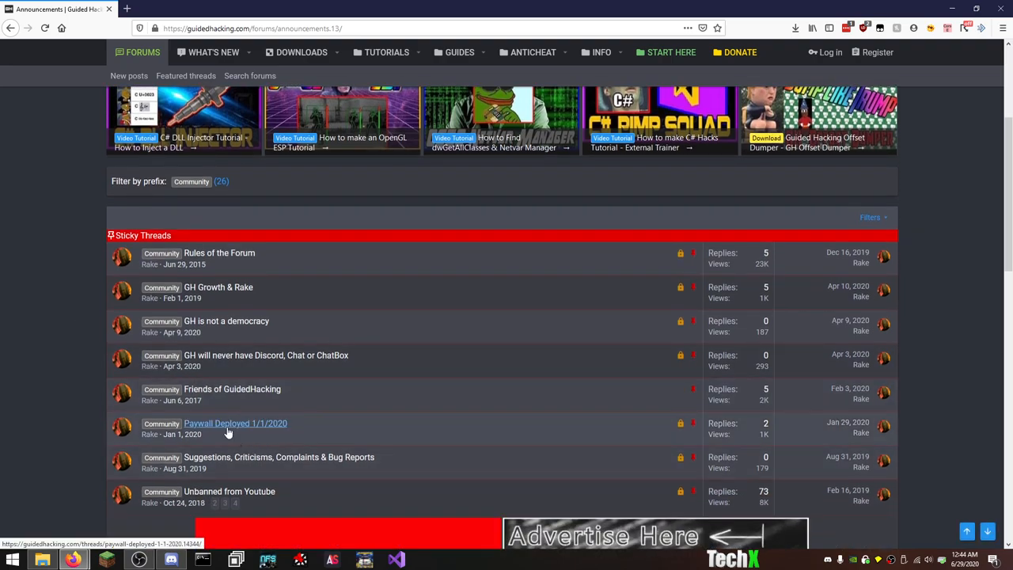
pyautogui.moveTo(228, 427)
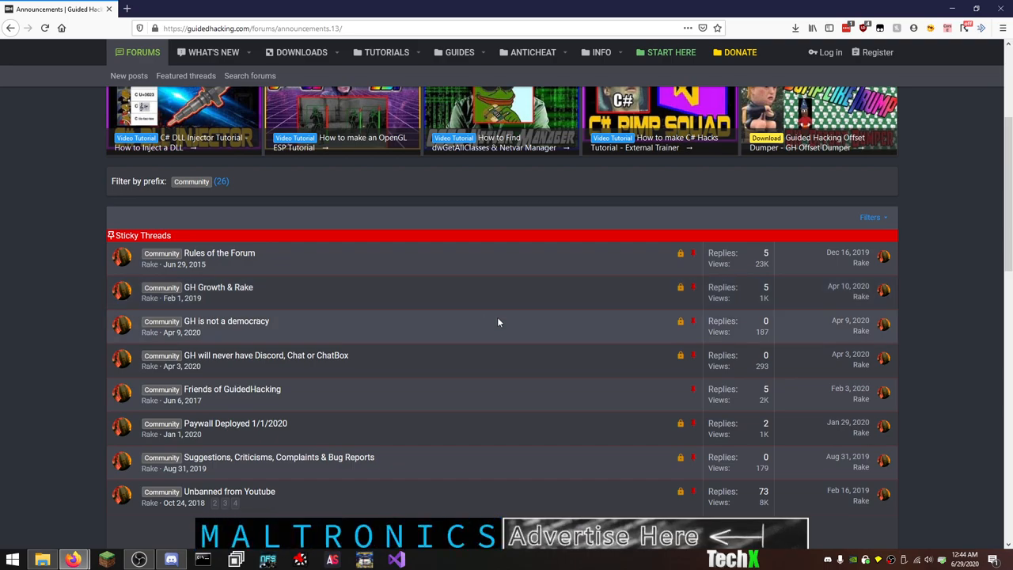
# Read through the admin's first post in the 'GH is not a democracy' sticky thread.
pyautogui.click(224, 320)
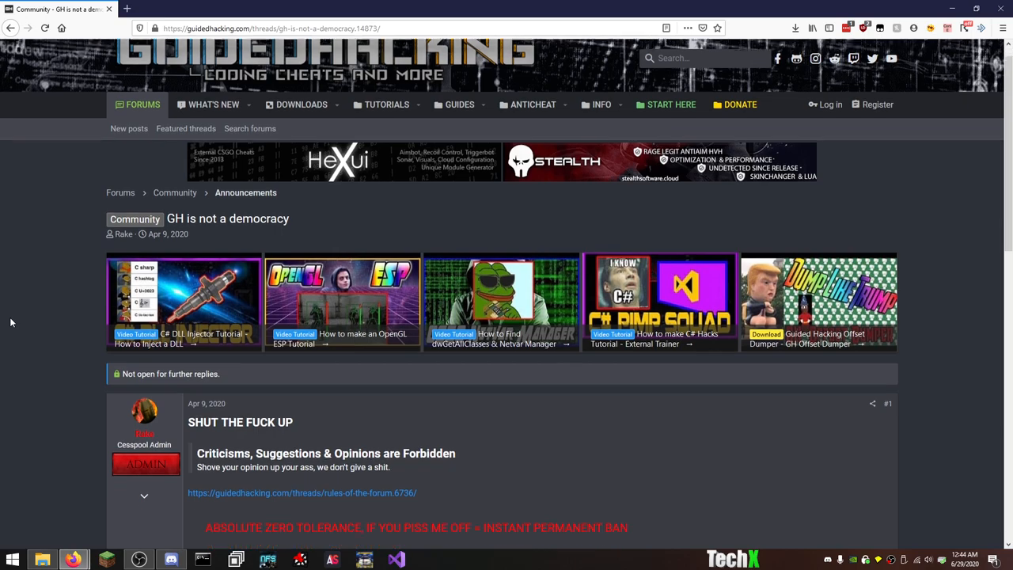
pyautogui.scroll(-3)
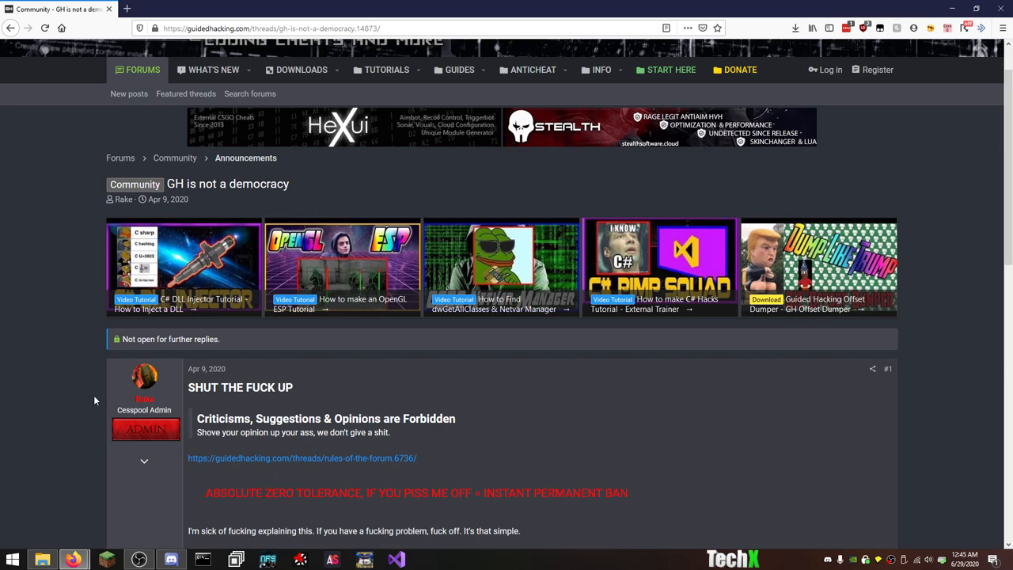
pyautogui.scroll(-3)
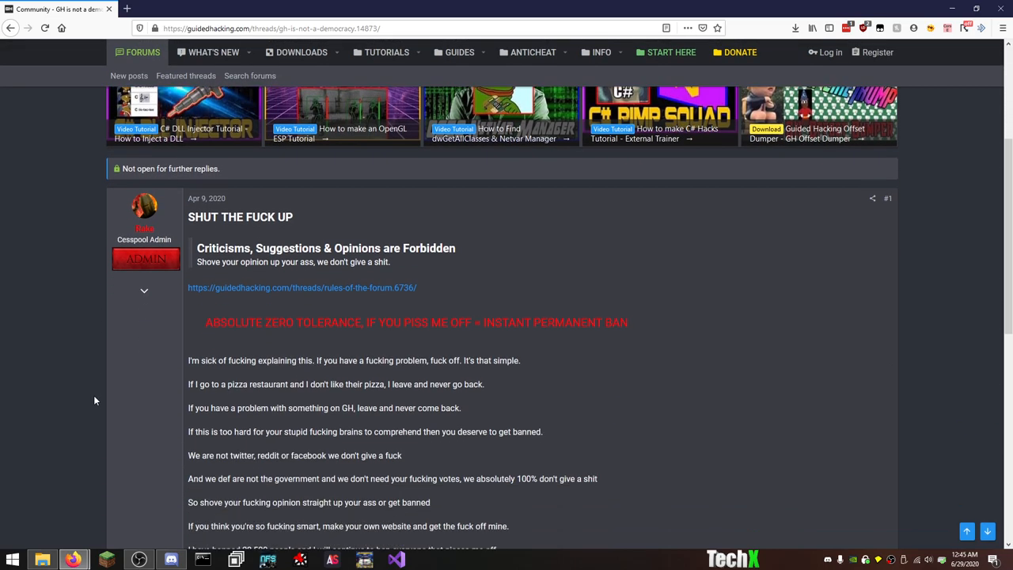
pyautogui.scroll(-3)
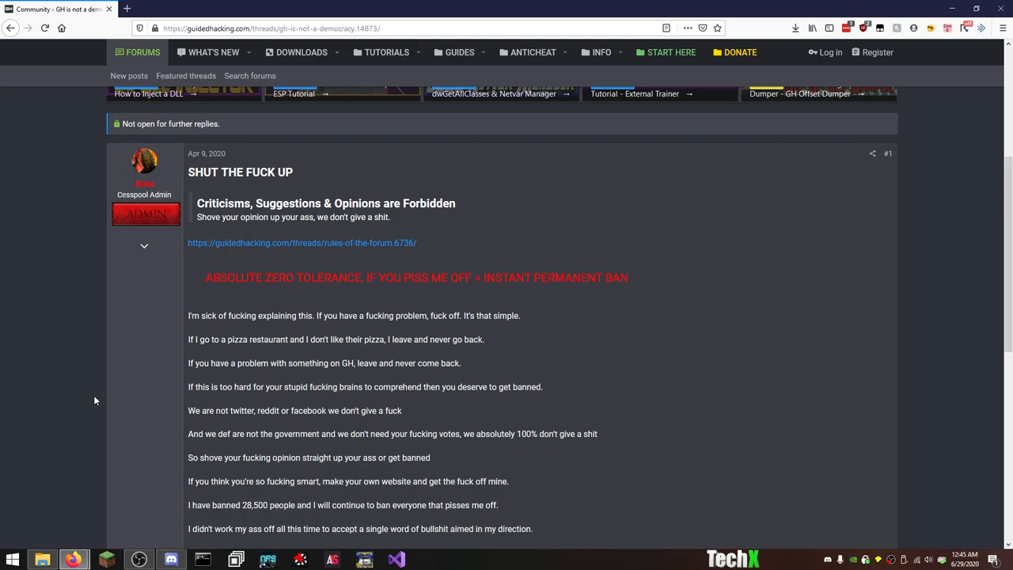
pyautogui.moveTo(161, 348)
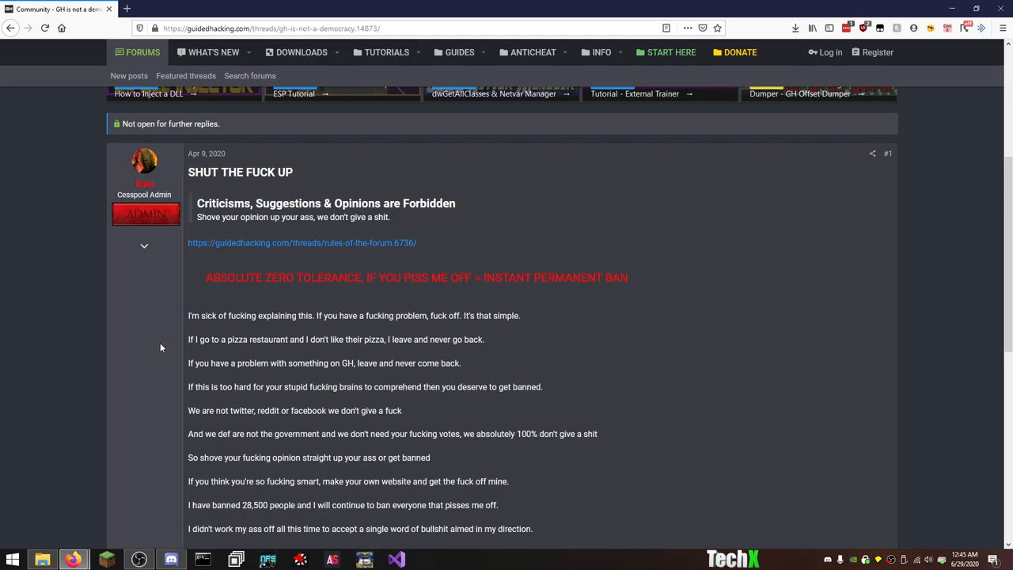
pyautogui.moveTo(367, 330)
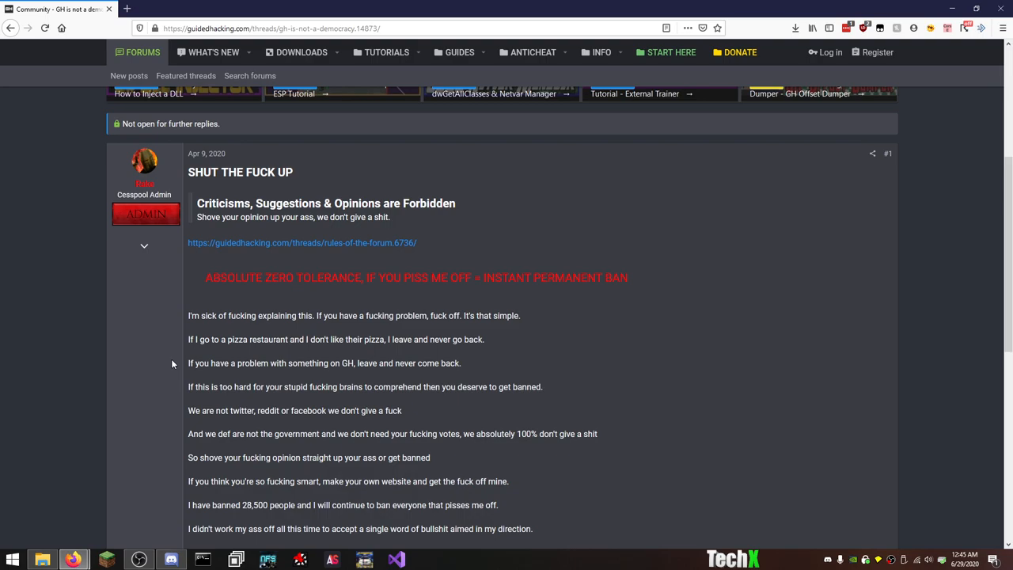
pyautogui.scroll(-3)
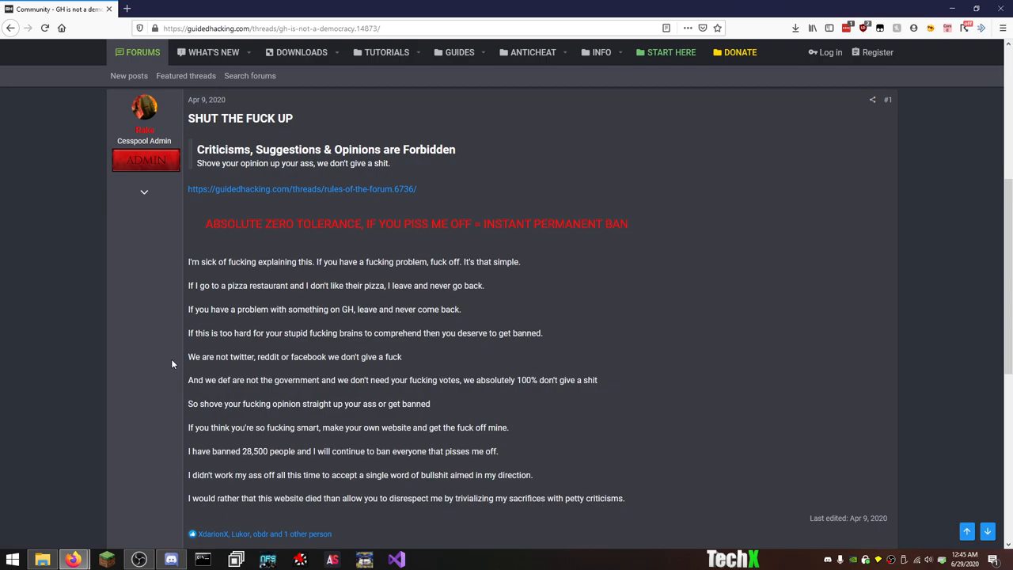
pyautogui.moveTo(188, 344)
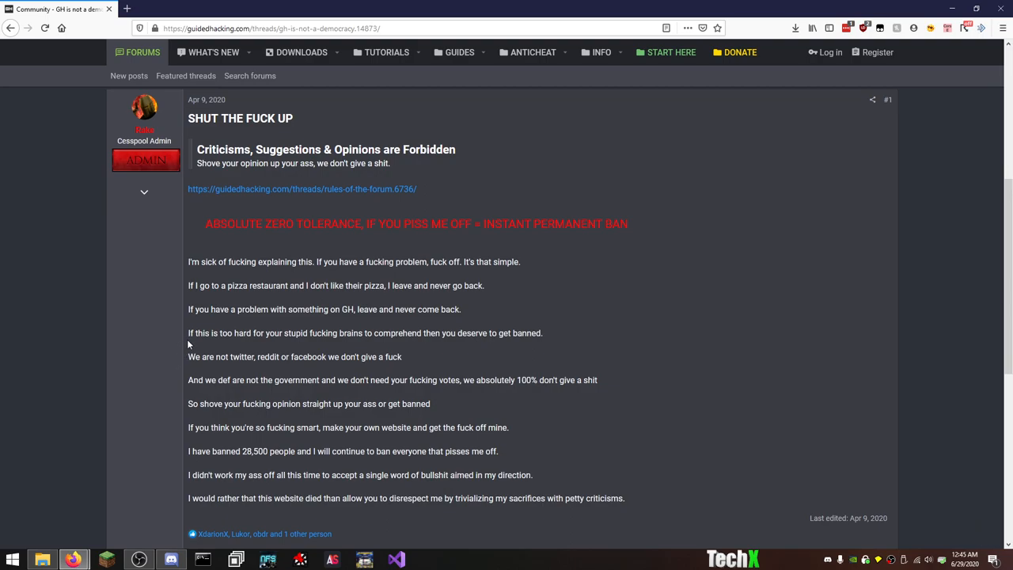
pyautogui.moveTo(114, 355)
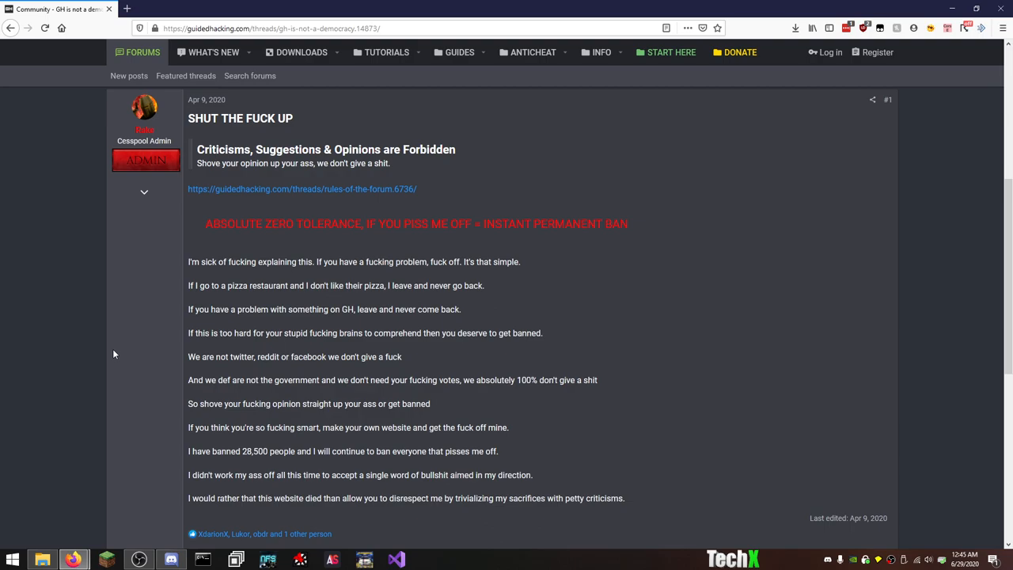
# Scroll around the announcement thread before heading back to the Announcements listing.
pyautogui.scroll(3)
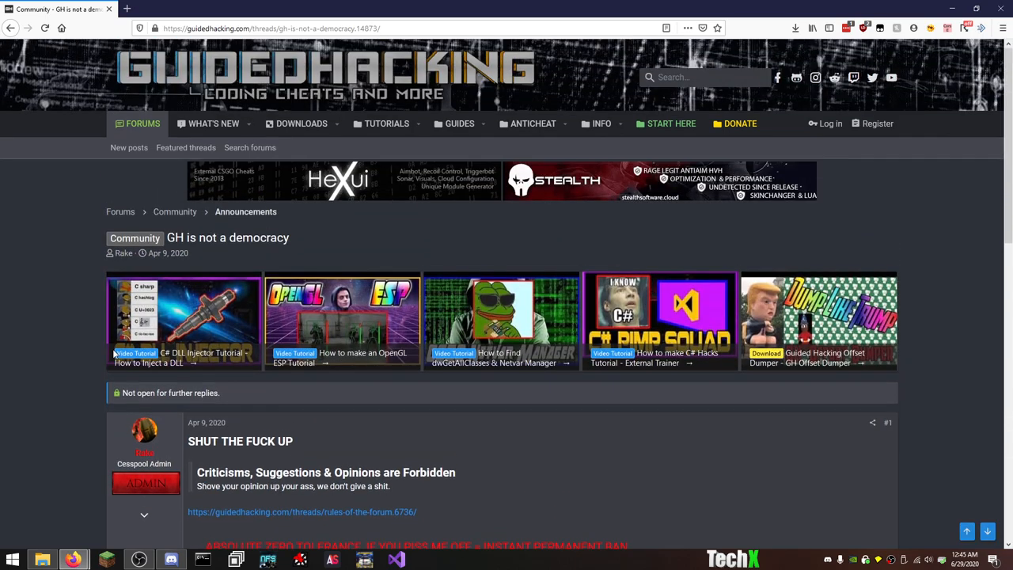
pyautogui.scroll(-3)
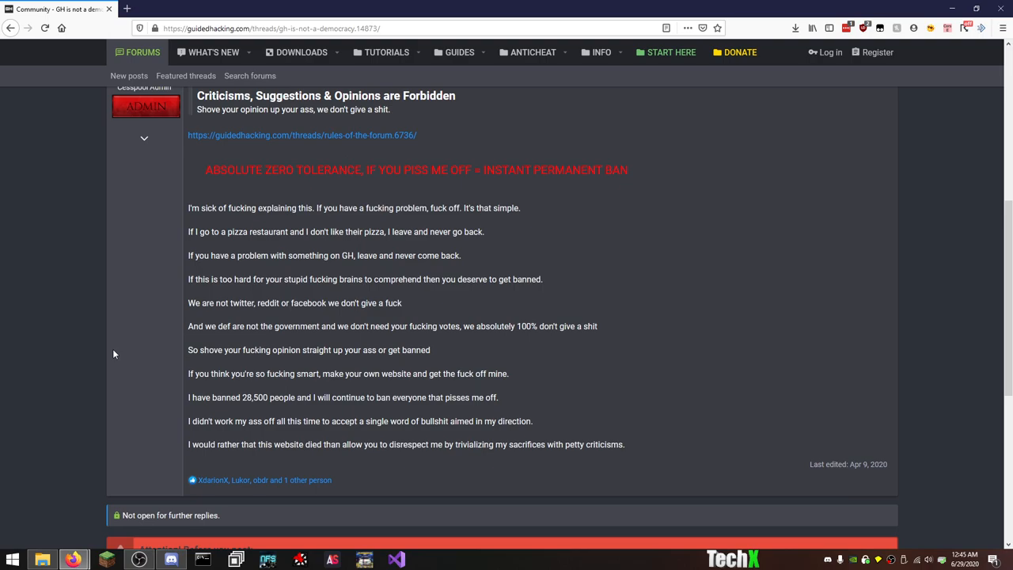
pyautogui.moveTo(110, 286)
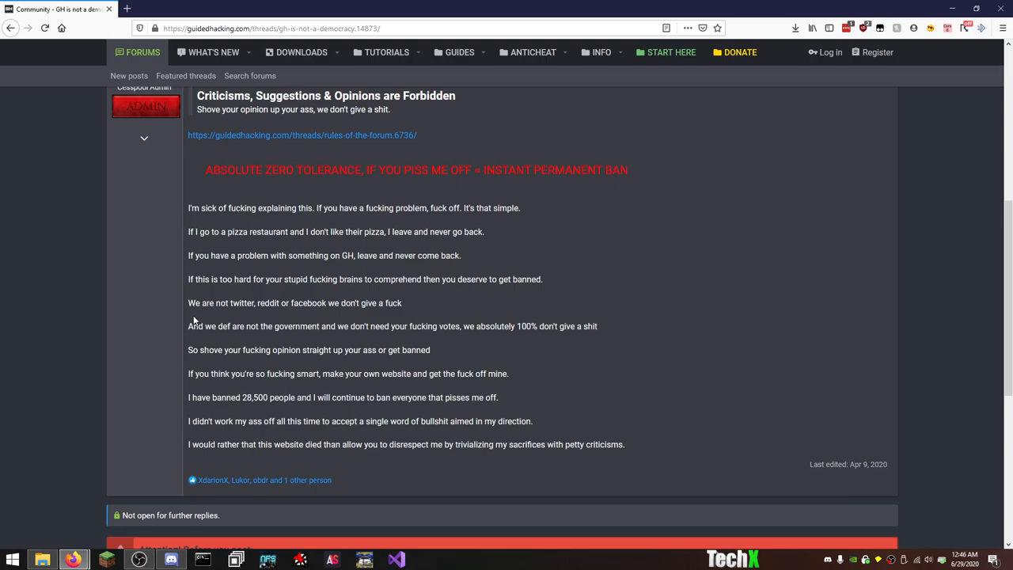
pyautogui.moveTo(179, 342)
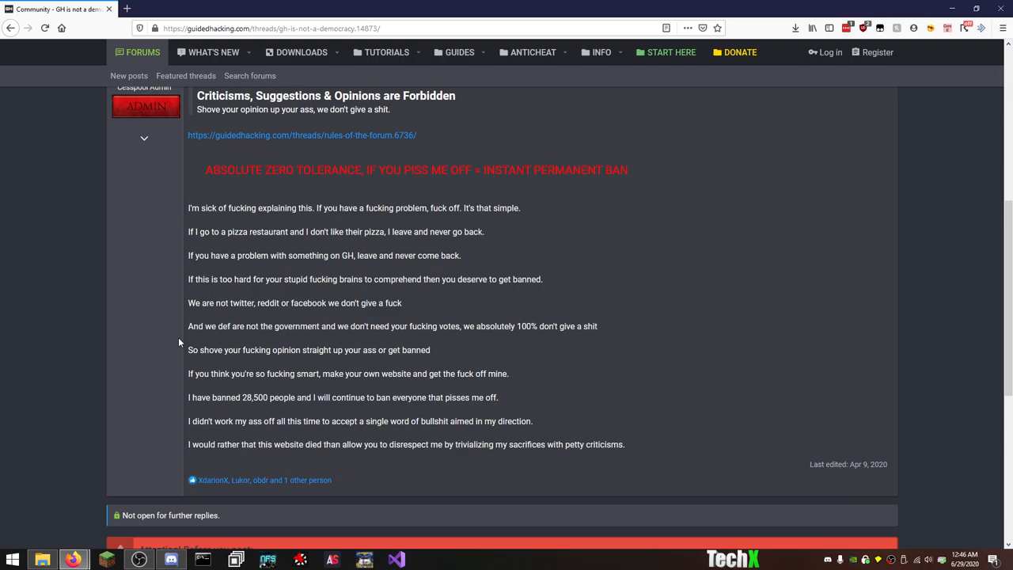
pyautogui.moveTo(155, 355)
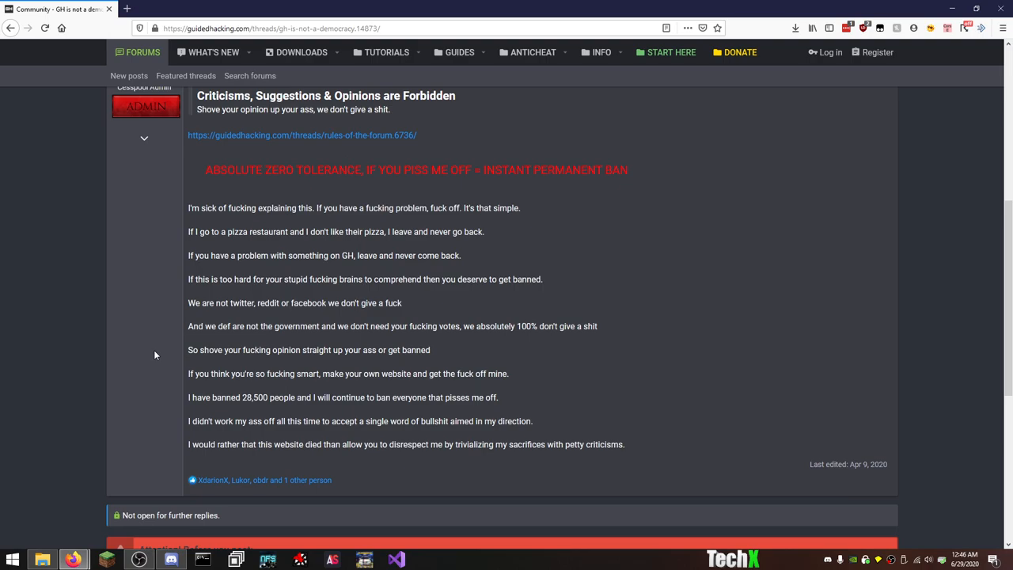
pyautogui.scroll(-3)
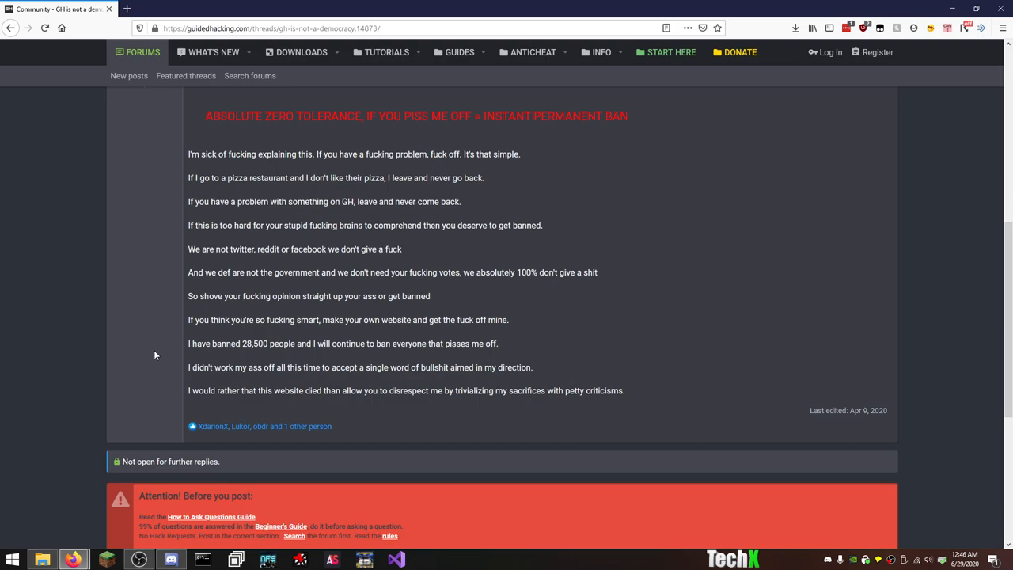
pyautogui.moveTo(152, 357)
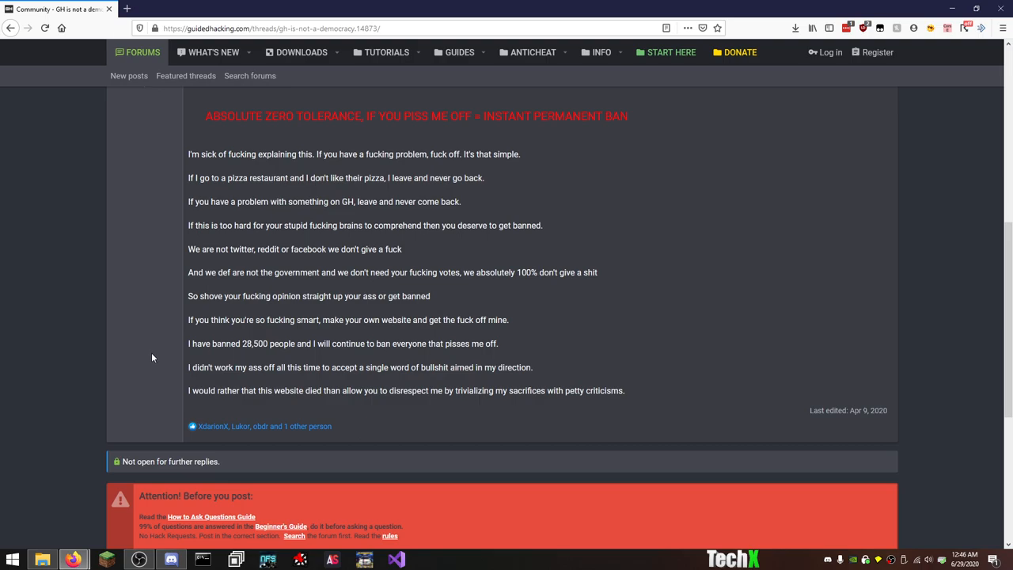
pyautogui.scroll(3)
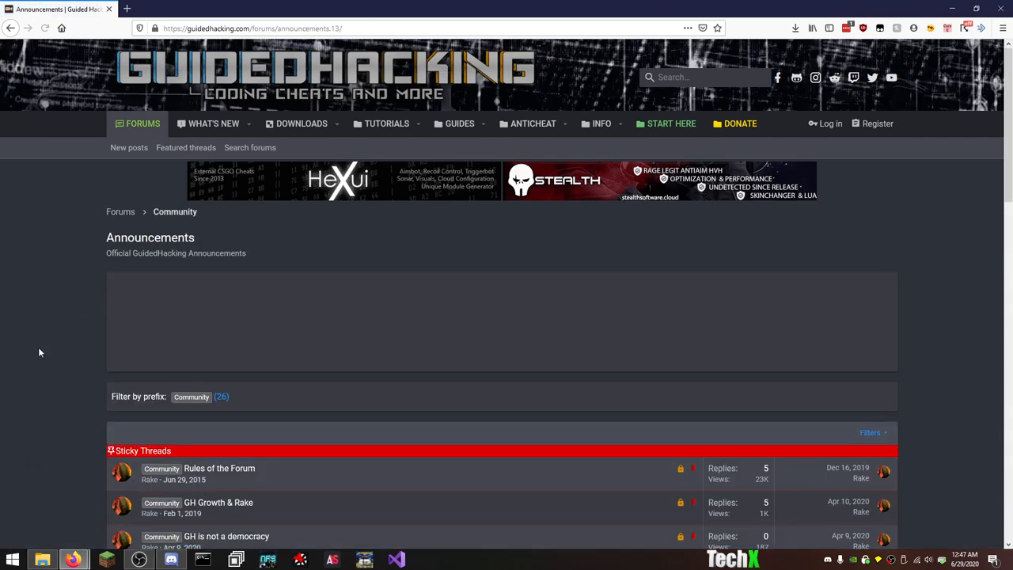
pyautogui.scroll(-3)
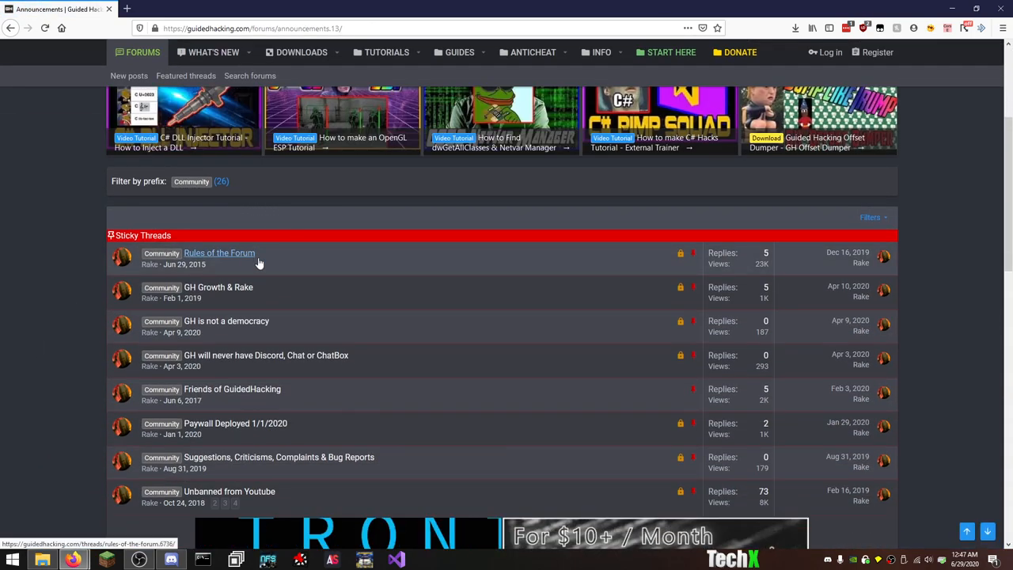
pyautogui.moveTo(246, 288)
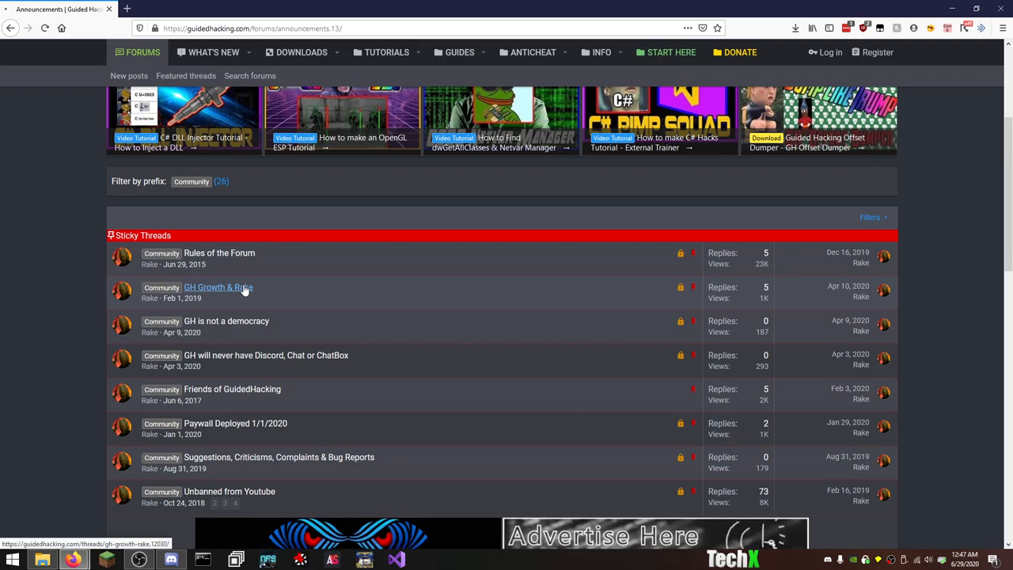
pyautogui.click(218, 288)
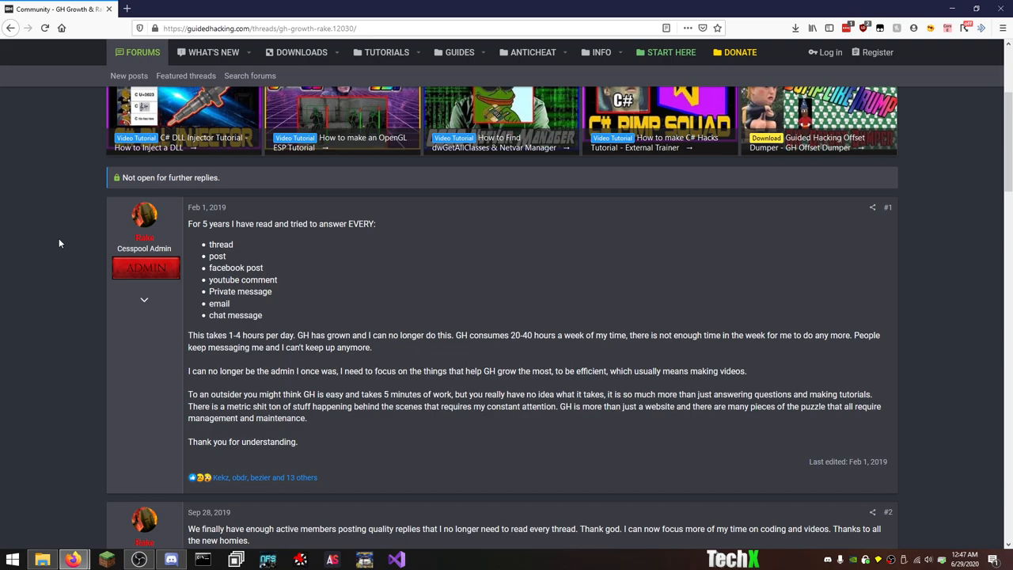
pyautogui.scroll(-3)
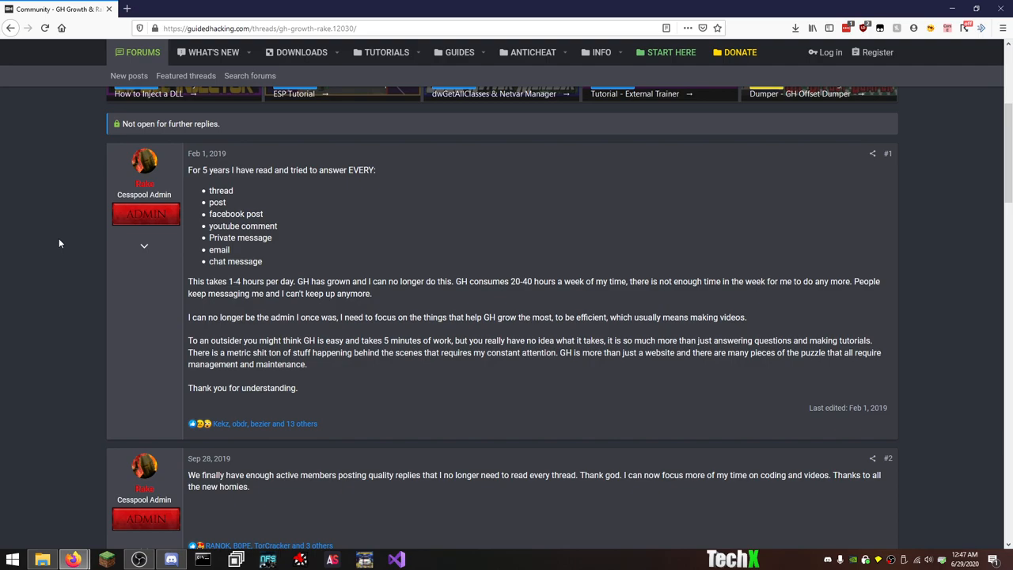
pyautogui.scroll(-3)
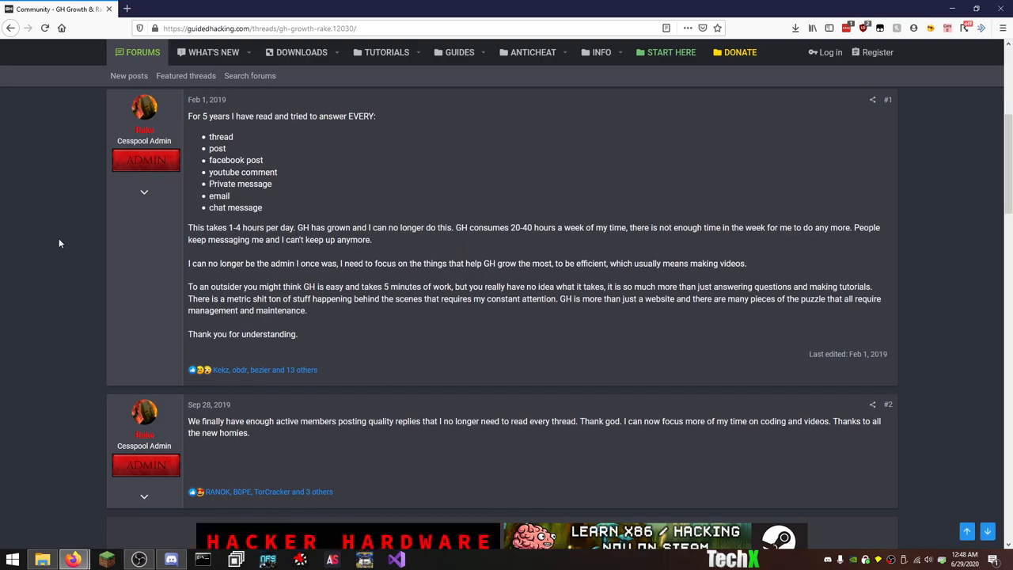
pyautogui.scroll(-3)
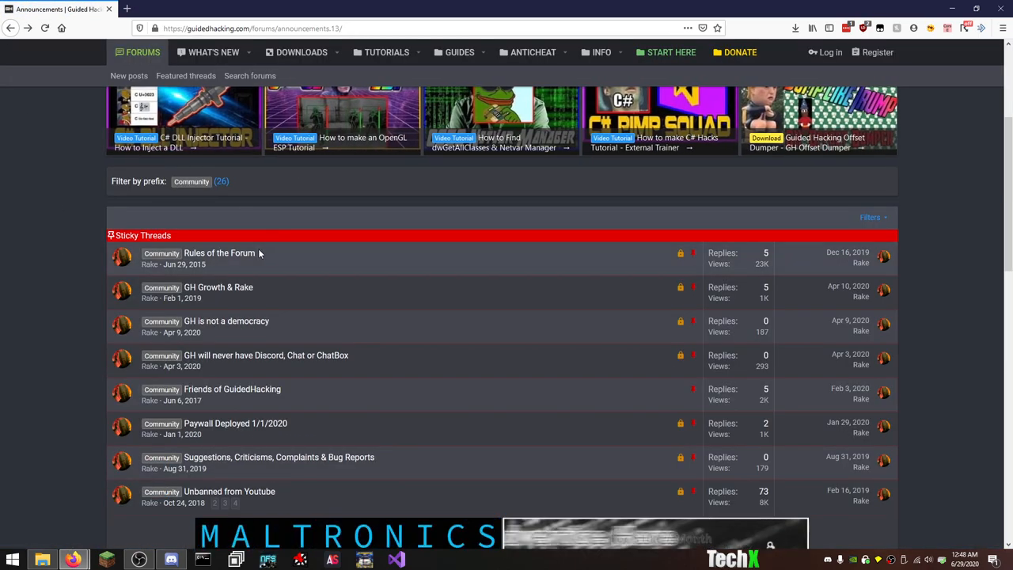
# View the Rules of the Forum sticky thread's Terms of Service post by the Cesspool Admin.
pyautogui.click(218, 253)
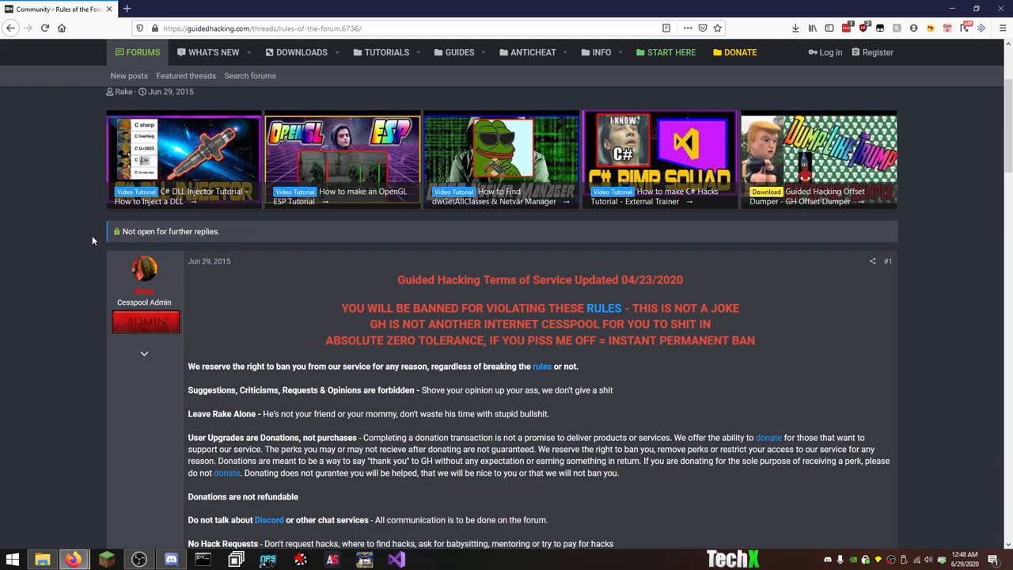
pyautogui.moveTo(120, 301)
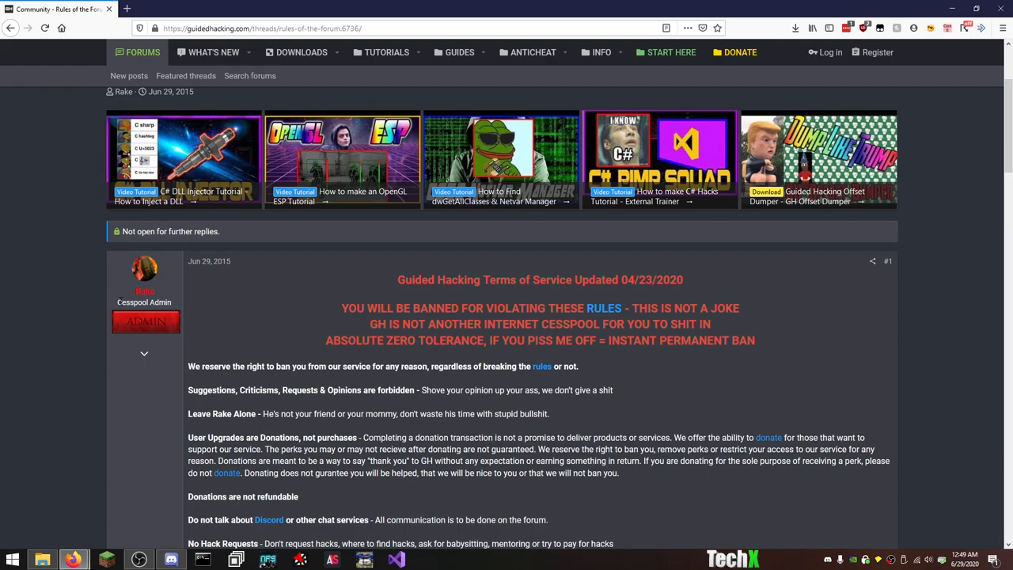
pyautogui.doubleClick(142, 301)
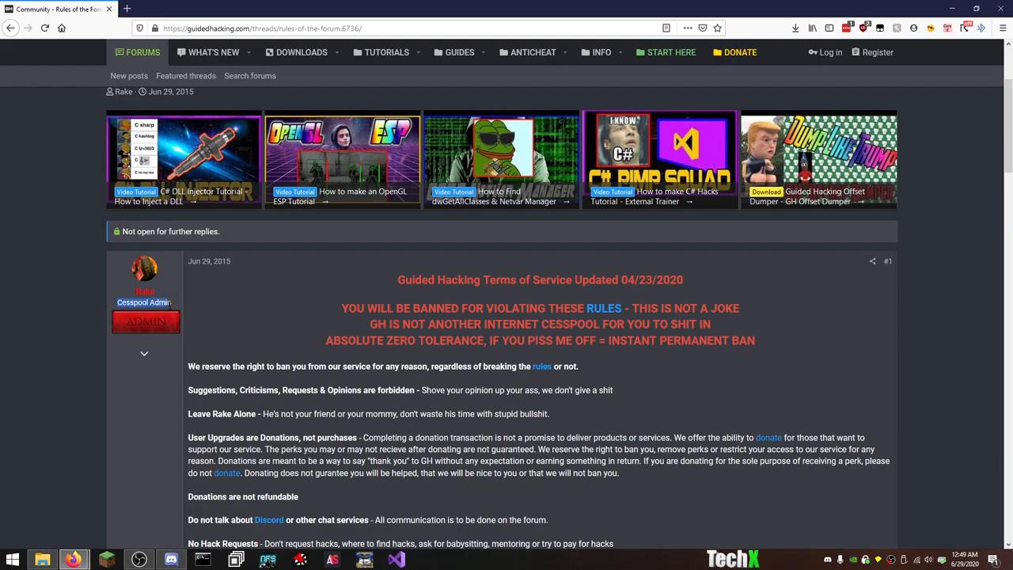
pyautogui.moveTo(183, 304)
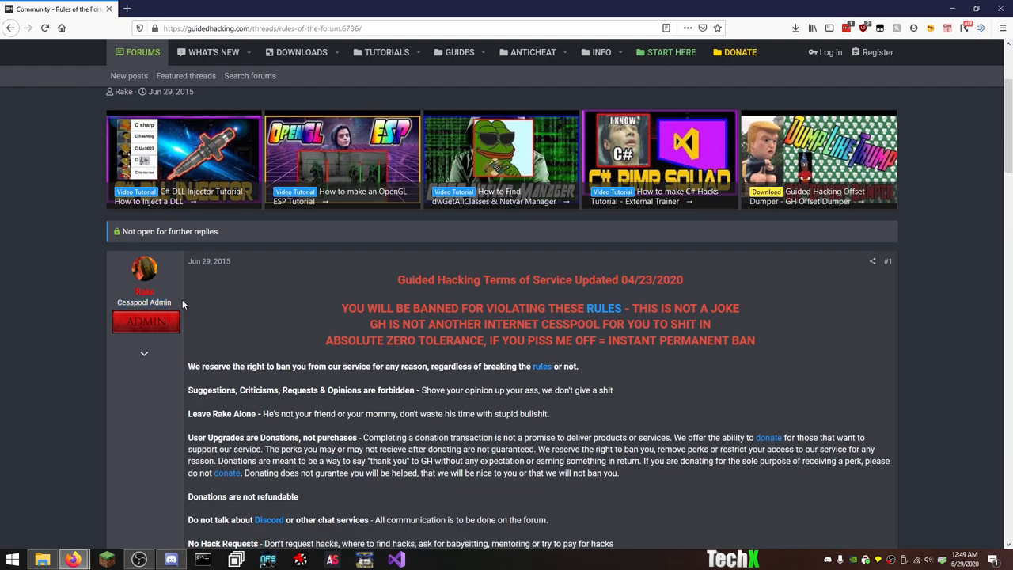
pyautogui.moveTo(44, 314)
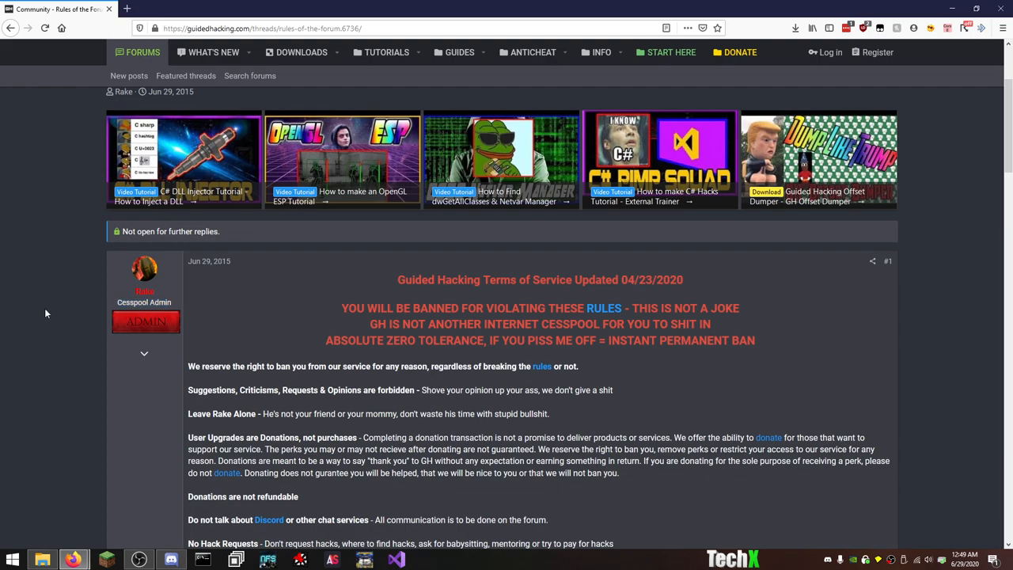
pyautogui.scroll(-3)
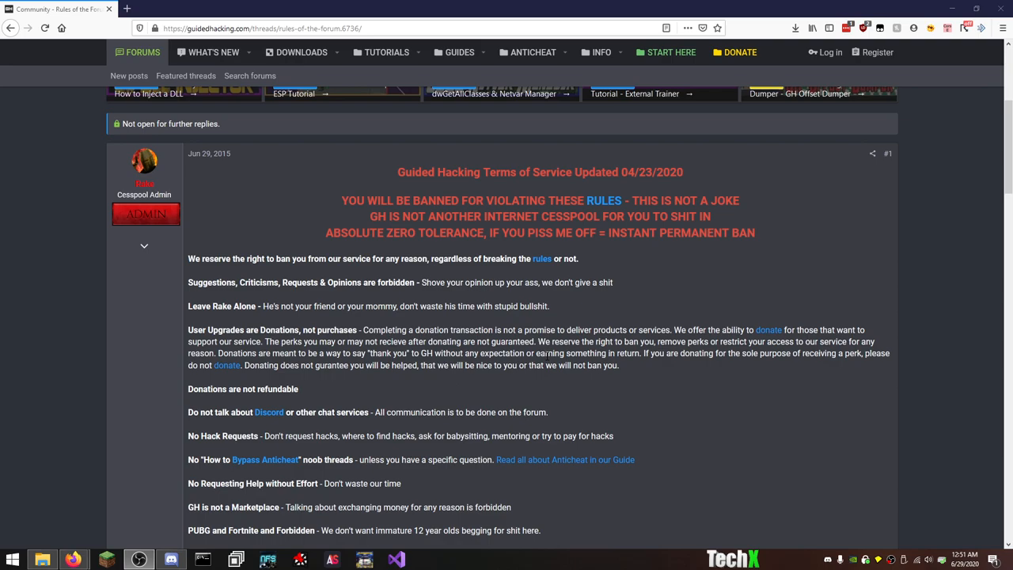
pyautogui.moveTo(785, 395)
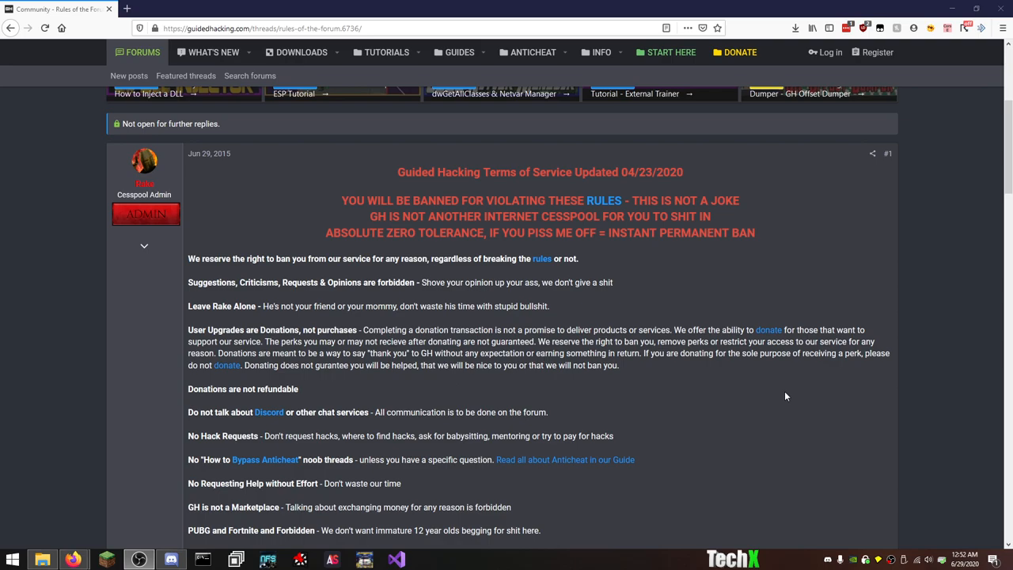
pyautogui.scroll(-3)
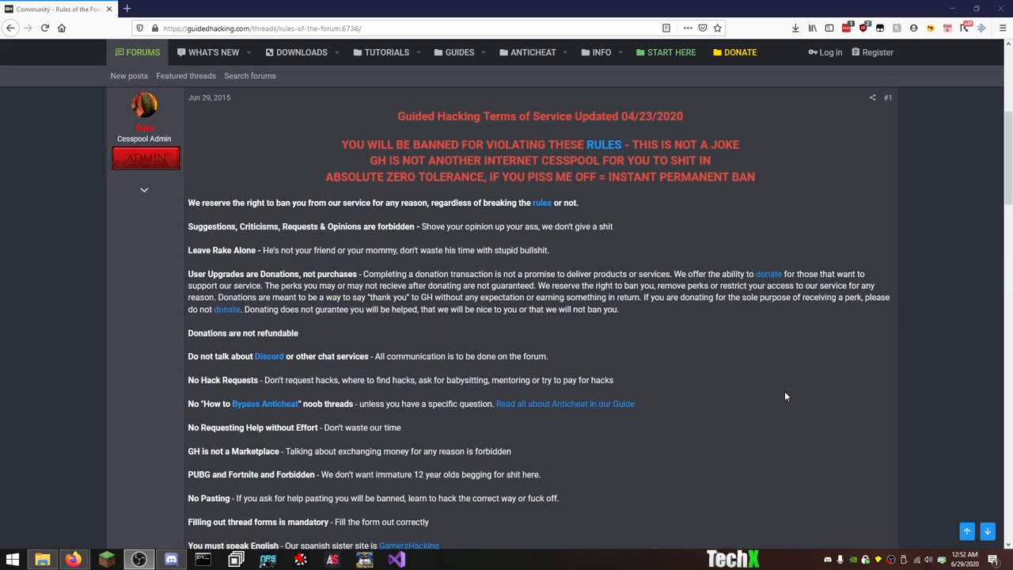
pyautogui.scroll(-3)
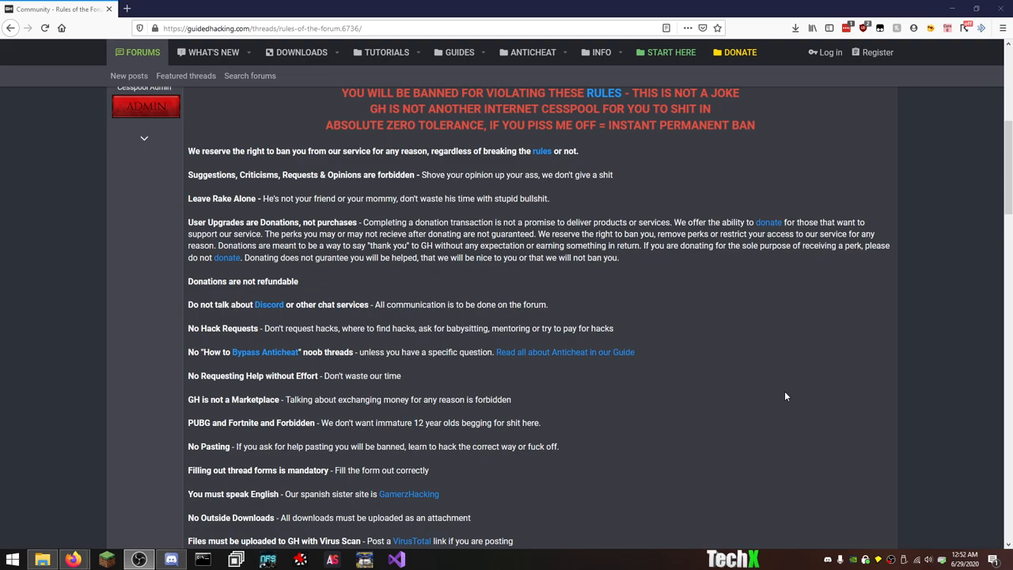
pyautogui.scroll(-3)
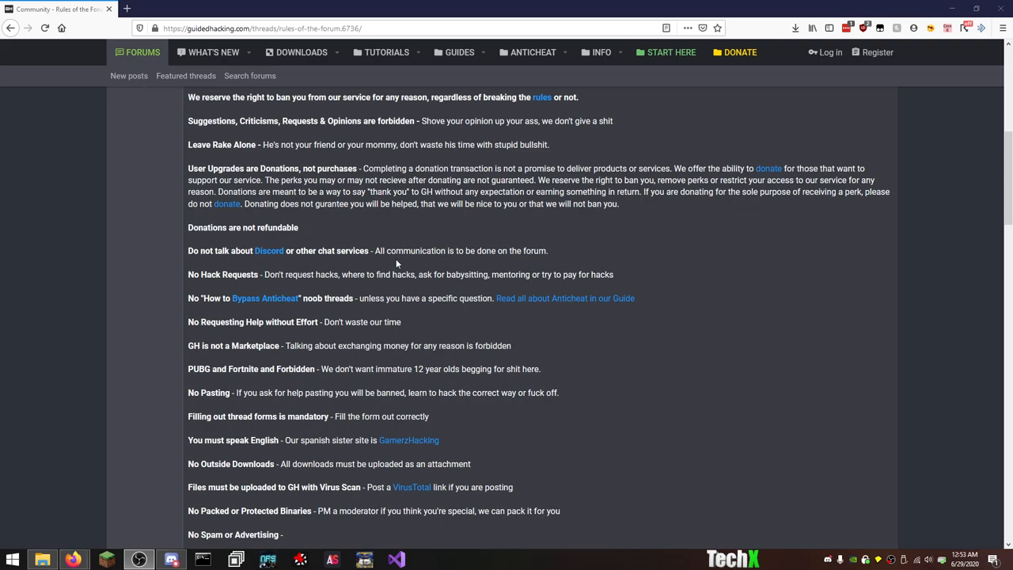
pyautogui.moveTo(222, 288)
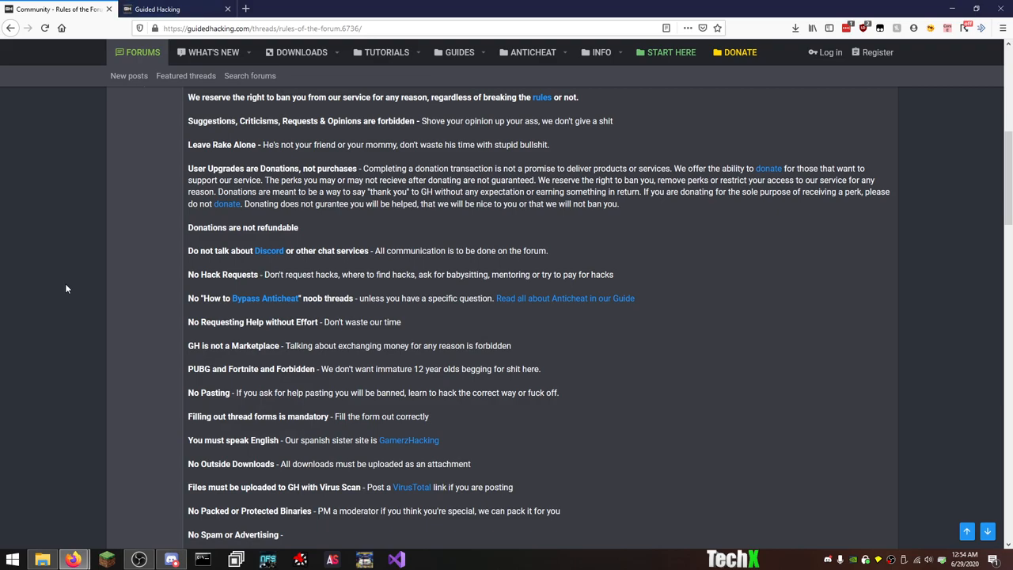
pyautogui.click(9, 28)
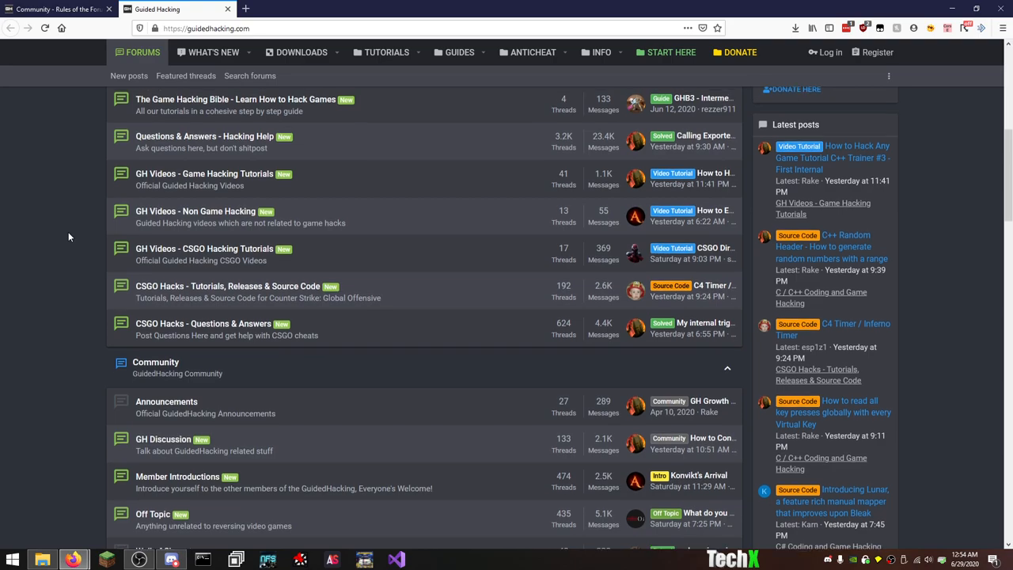
pyautogui.scroll(3)
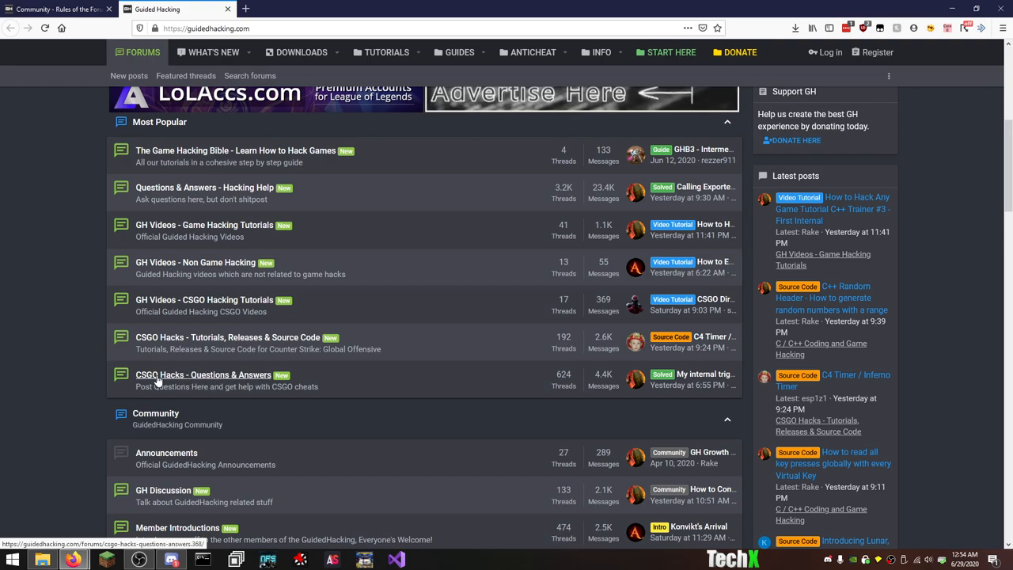
pyautogui.scroll(-3)
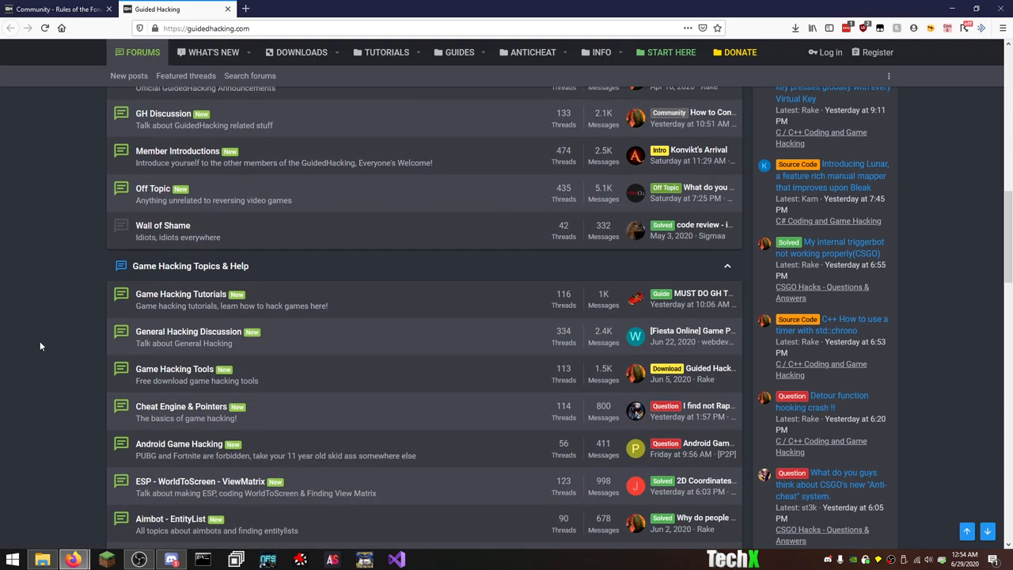
pyautogui.scroll(-3)
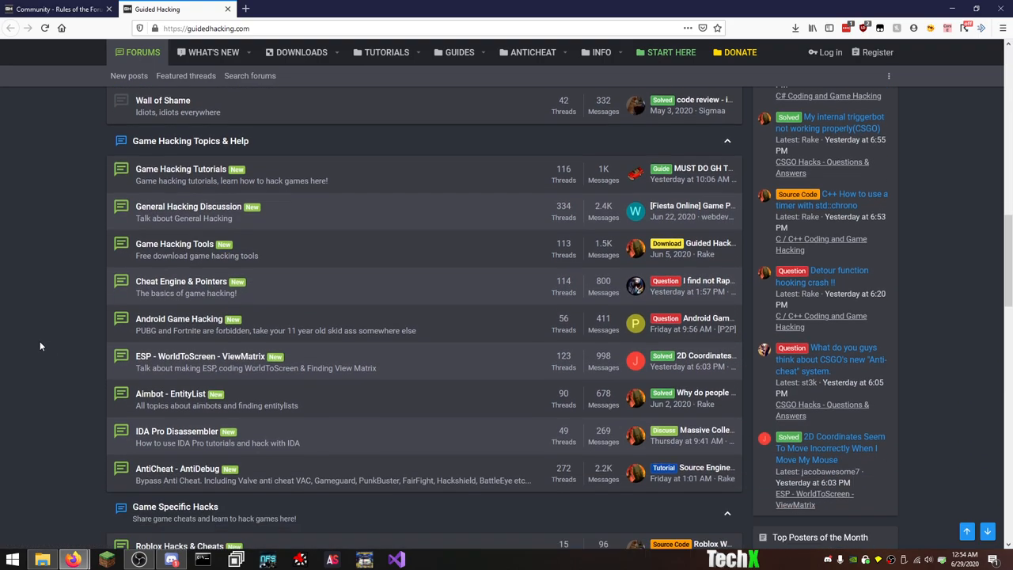
pyautogui.scroll(-3)
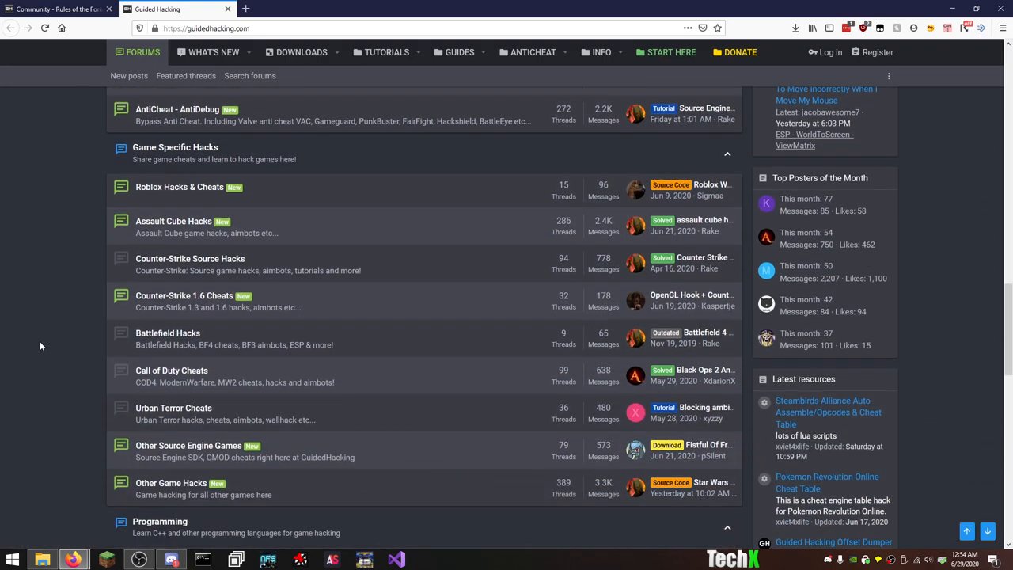
pyautogui.scroll(-3)
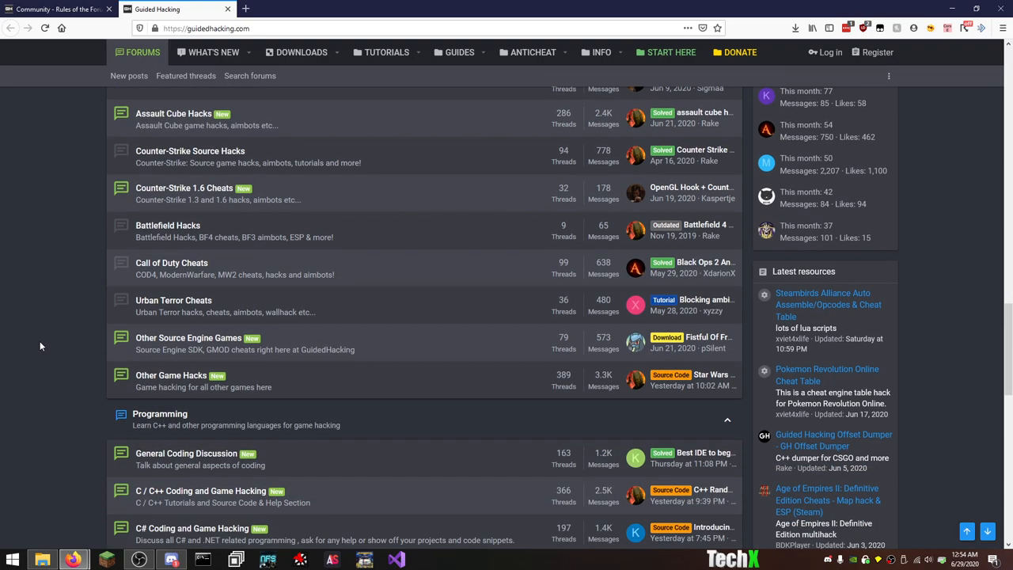
pyautogui.scroll(-3)
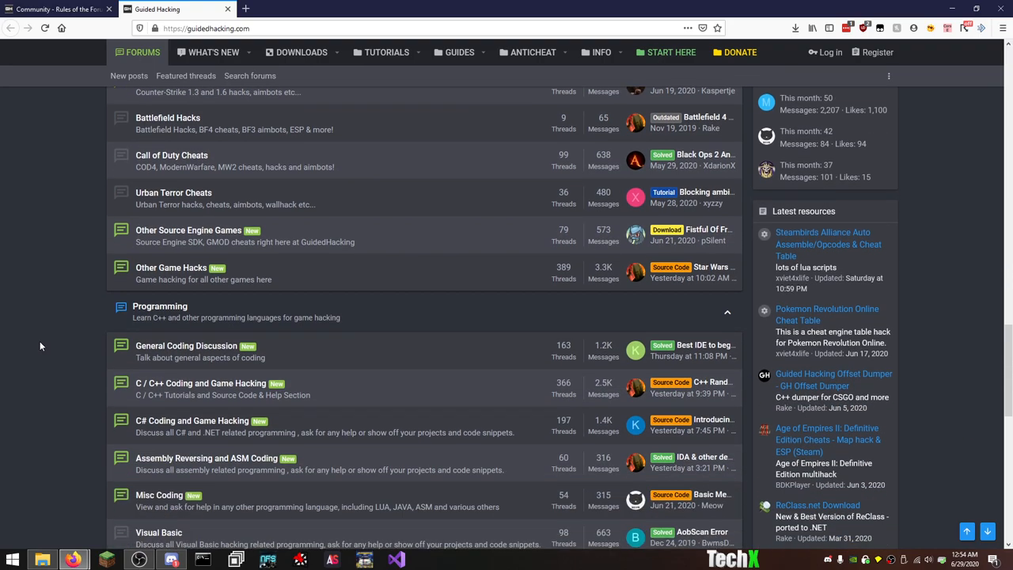
pyautogui.scroll(-3)
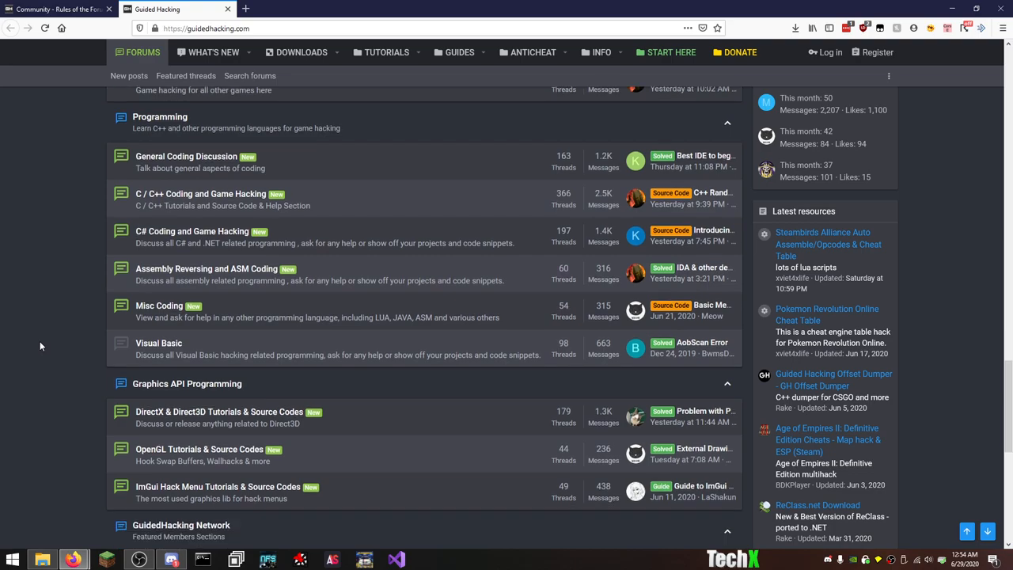
pyautogui.scroll(-3)
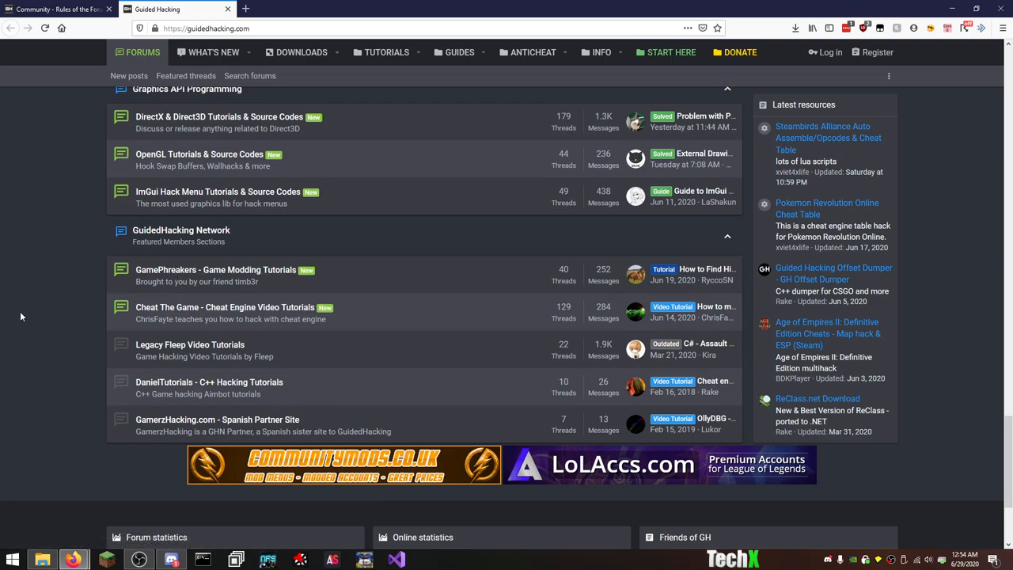
pyautogui.scroll(3)
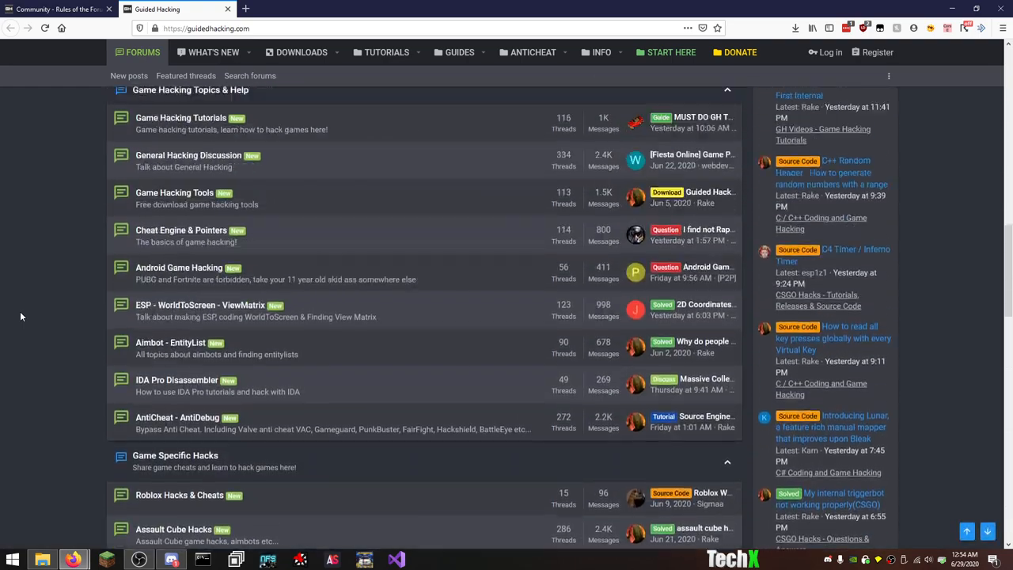
pyautogui.scroll(-3)
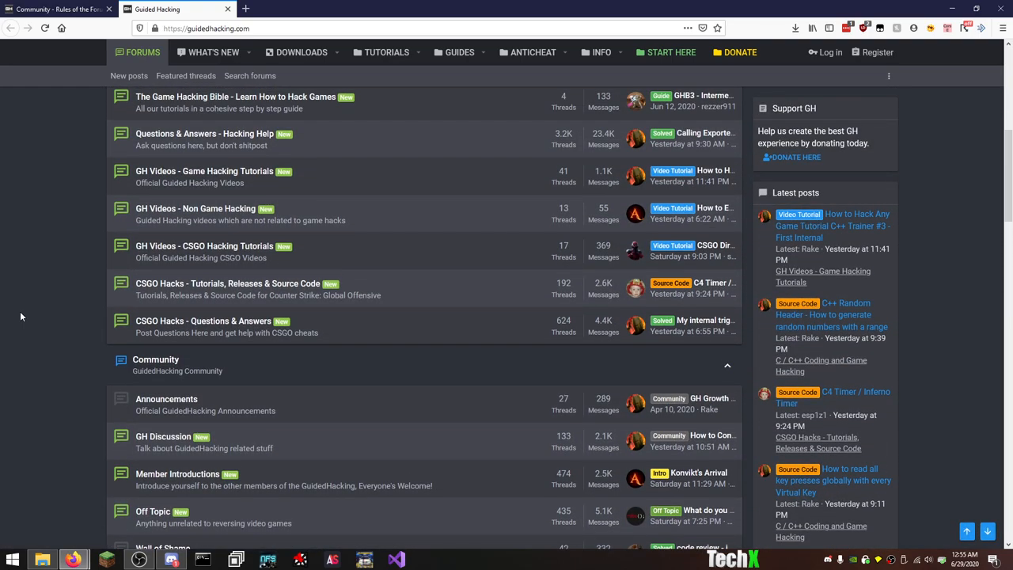
pyautogui.scroll(3)
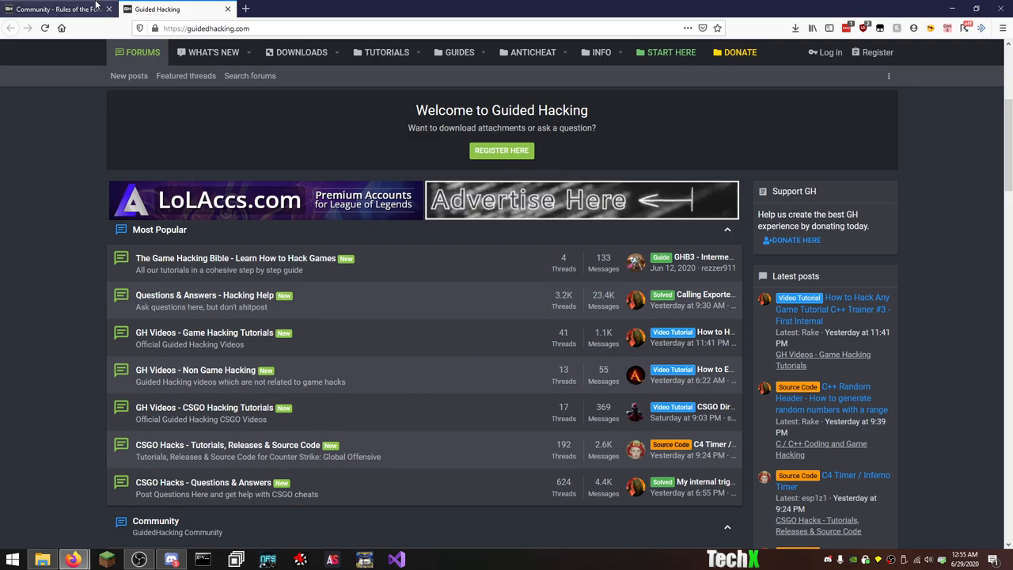
# Return to the 'Community - Rules of the Forum' tab and read down to 'Warez forbidden'.
pyautogui.click(55, 10)
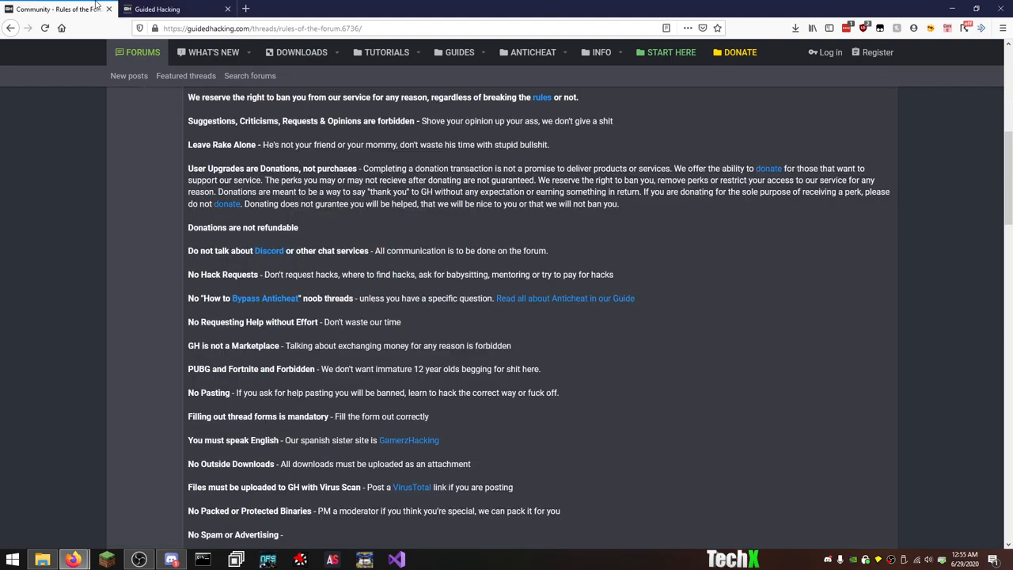
pyautogui.moveTo(79, 434)
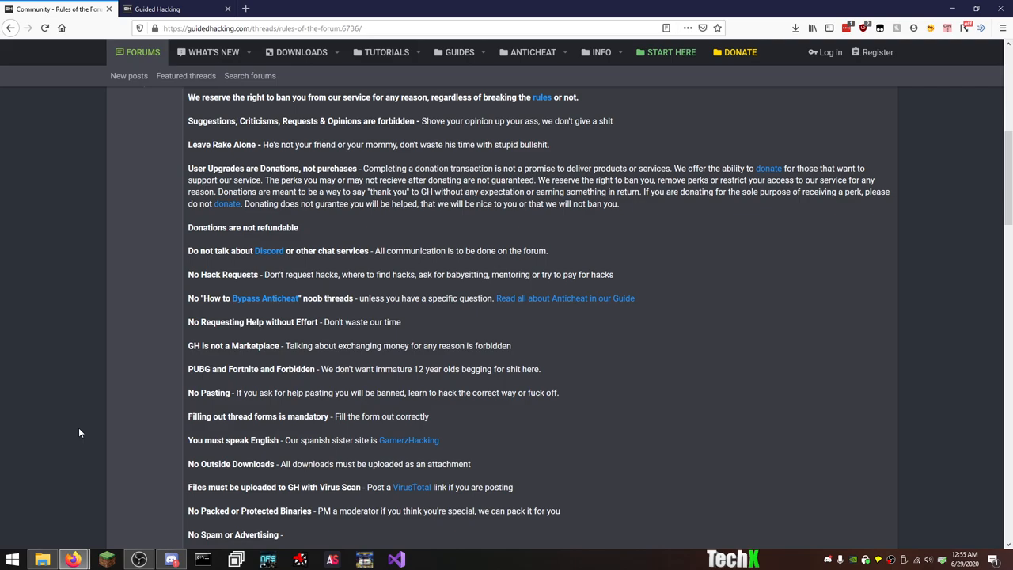
pyautogui.moveTo(112, 309)
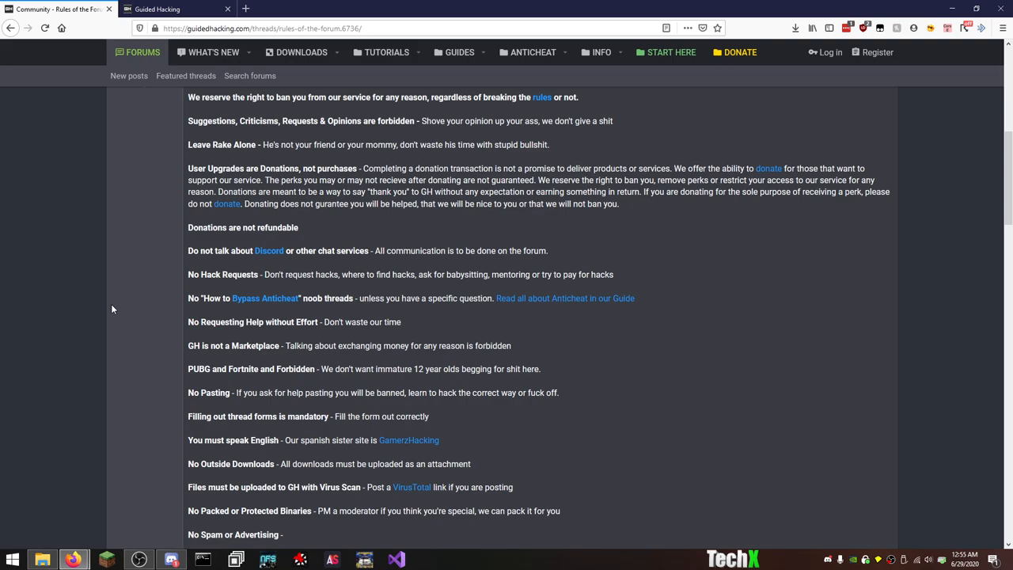
pyautogui.scroll(-3)
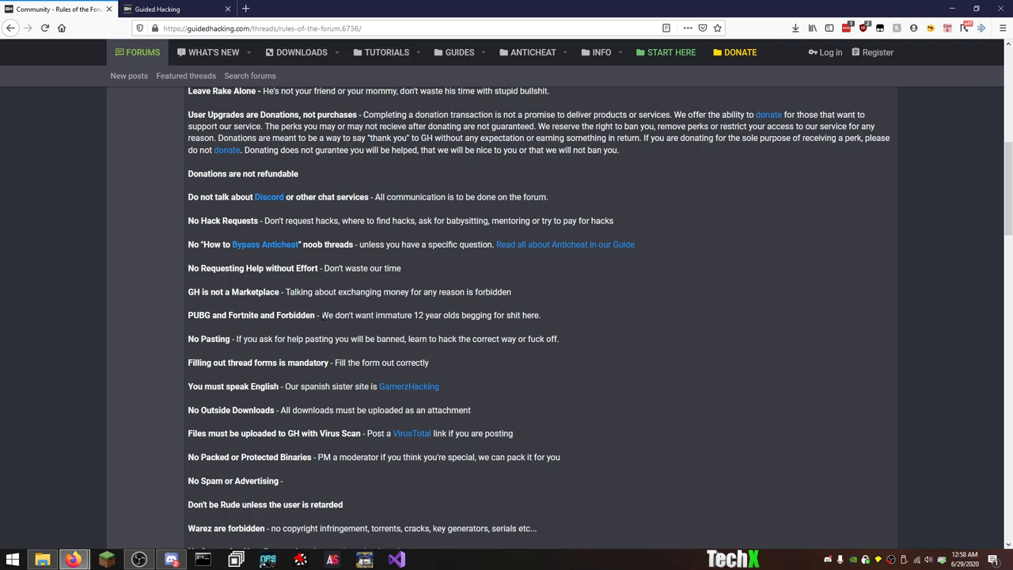
pyautogui.moveTo(321, 315); pyautogui.dragTo(424, 315)
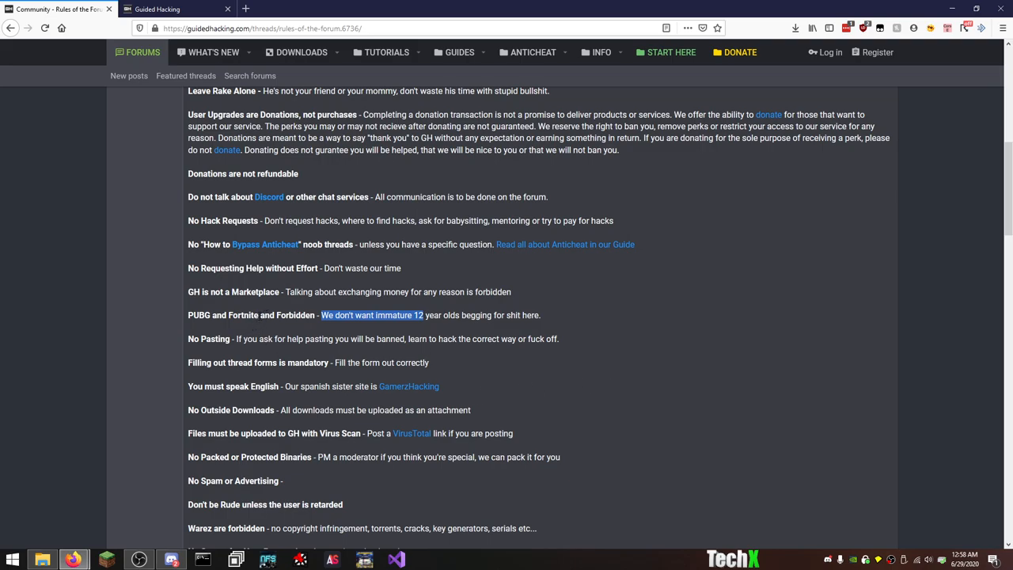
pyautogui.rightClick(372, 320)
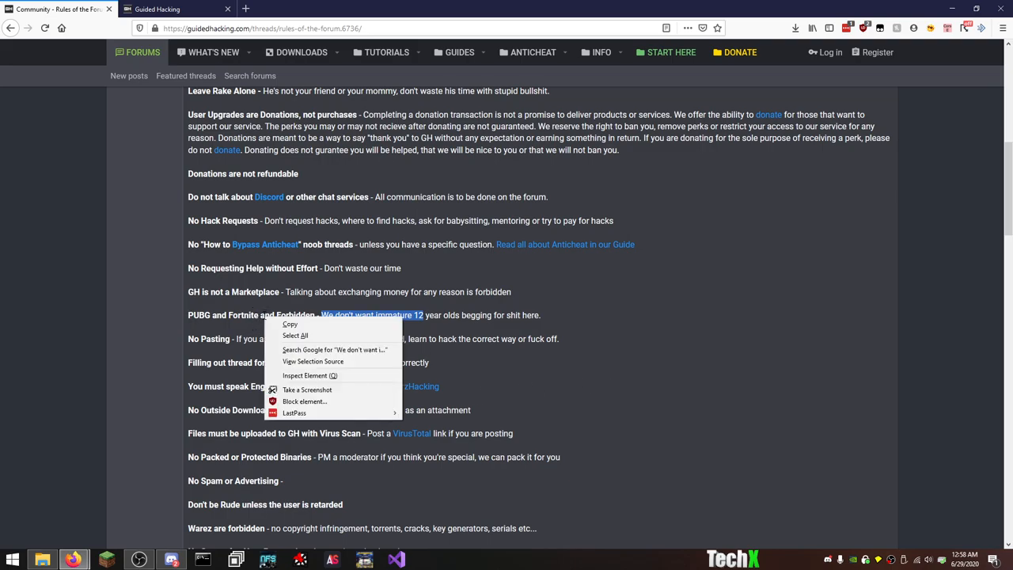
pyautogui.click(310, 375)
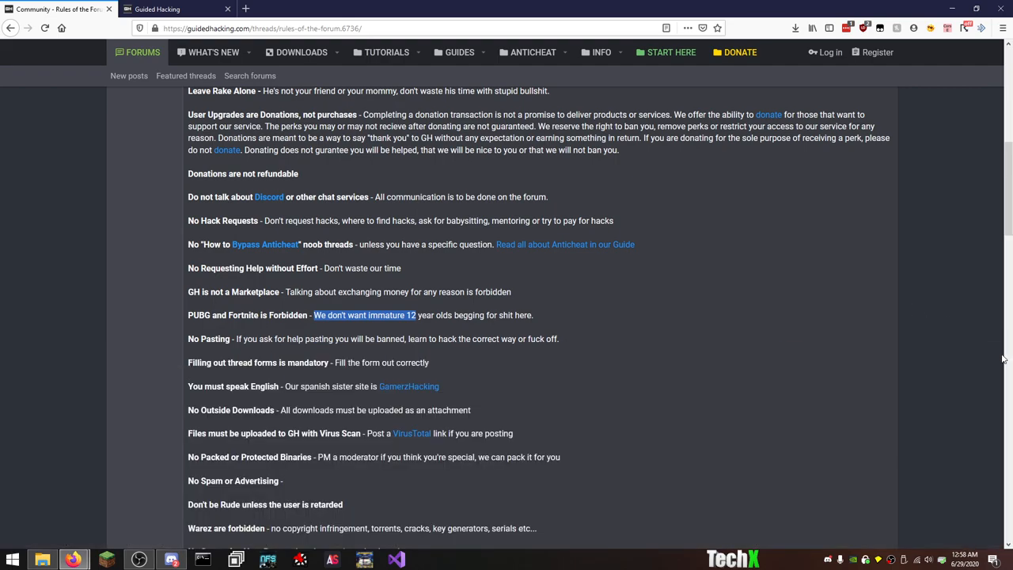
pyautogui.click(718, 292)
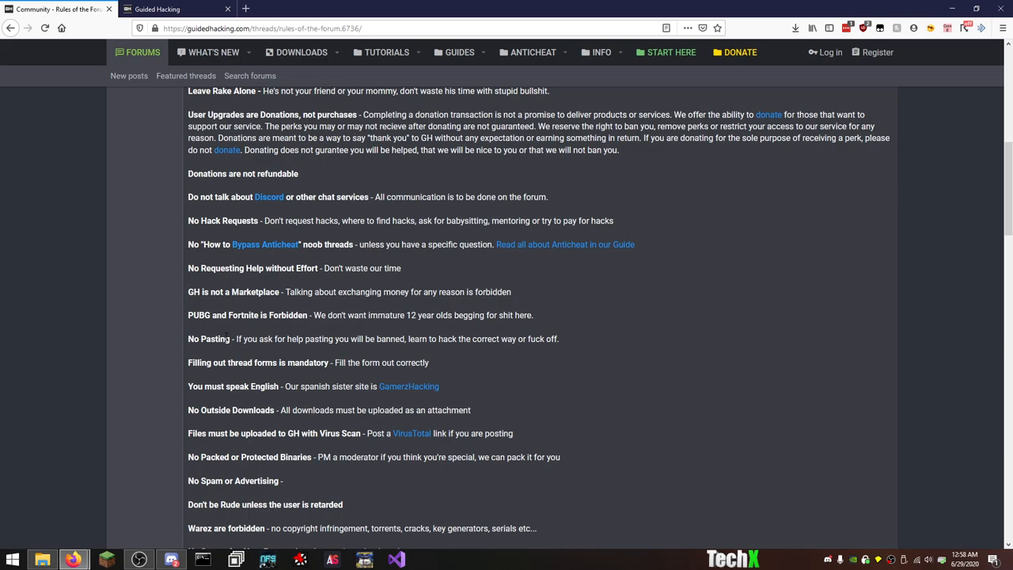
pyautogui.moveTo(177, 363)
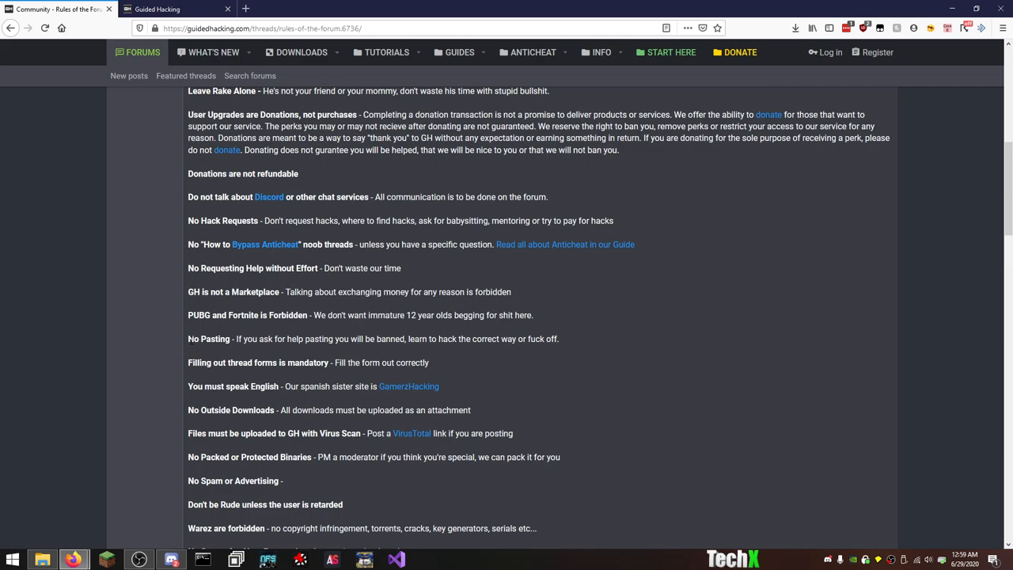
# Select text in the 'You must speak English' rule near the GamerzHacking sister-site link.
pyautogui.doubleClick(209, 339)
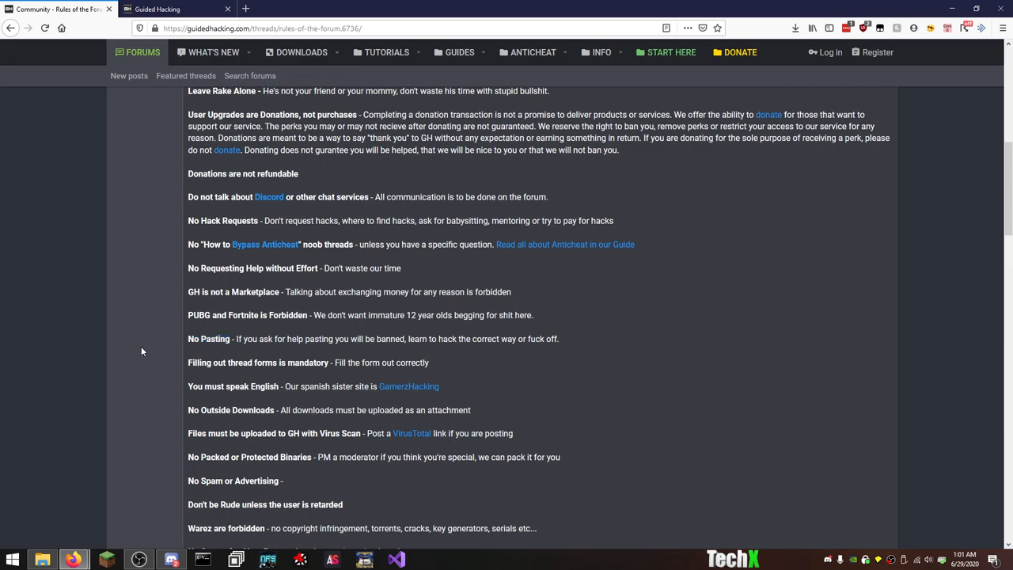
pyautogui.moveTo(444, 426)
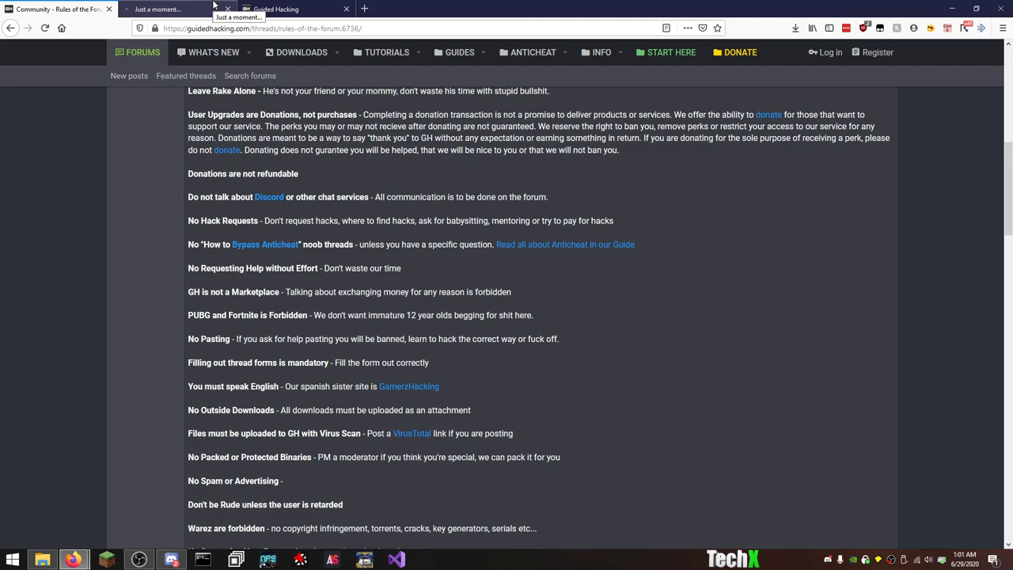
# Browse the GamerzHacking site and go into its Acontecimientos announcements forum.
pyautogui.click(175, 9)
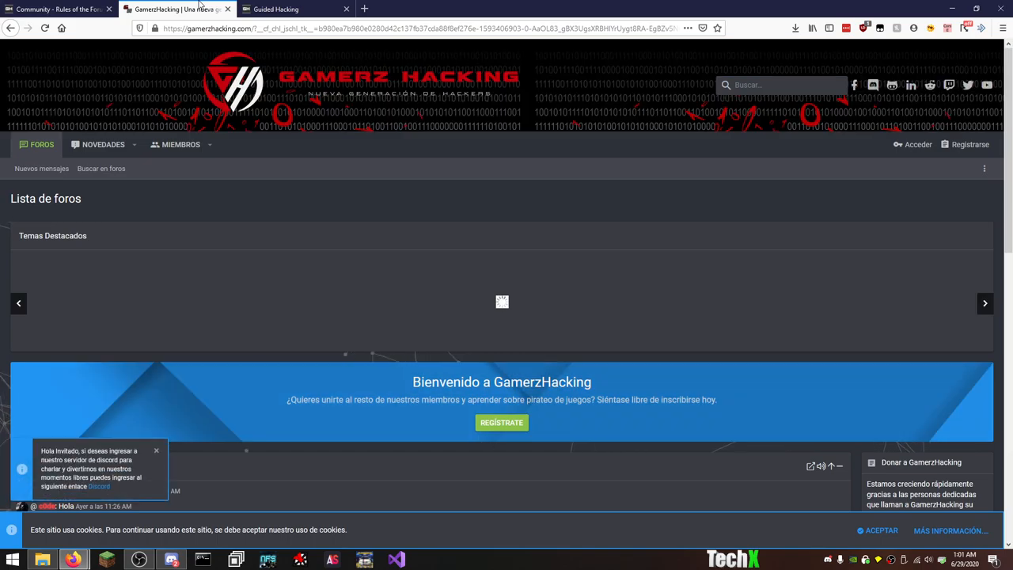
pyautogui.scroll(-3)
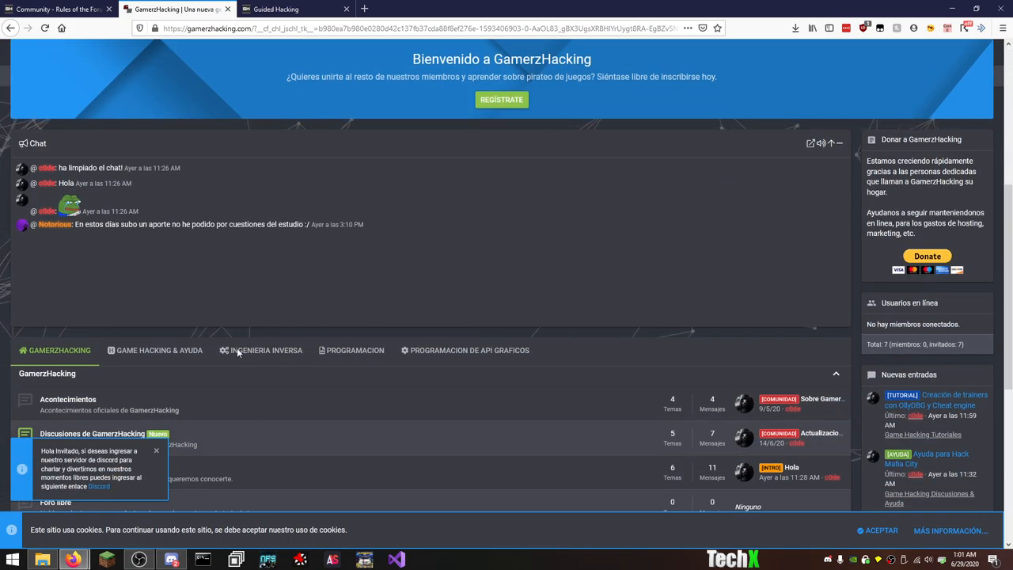
pyautogui.scroll(-3)
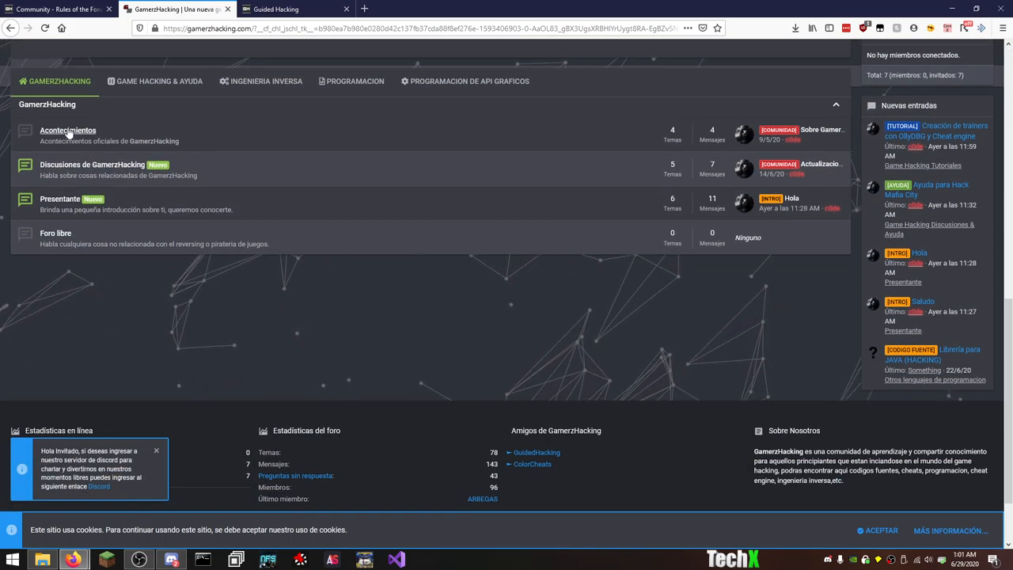
pyautogui.click(66, 130)
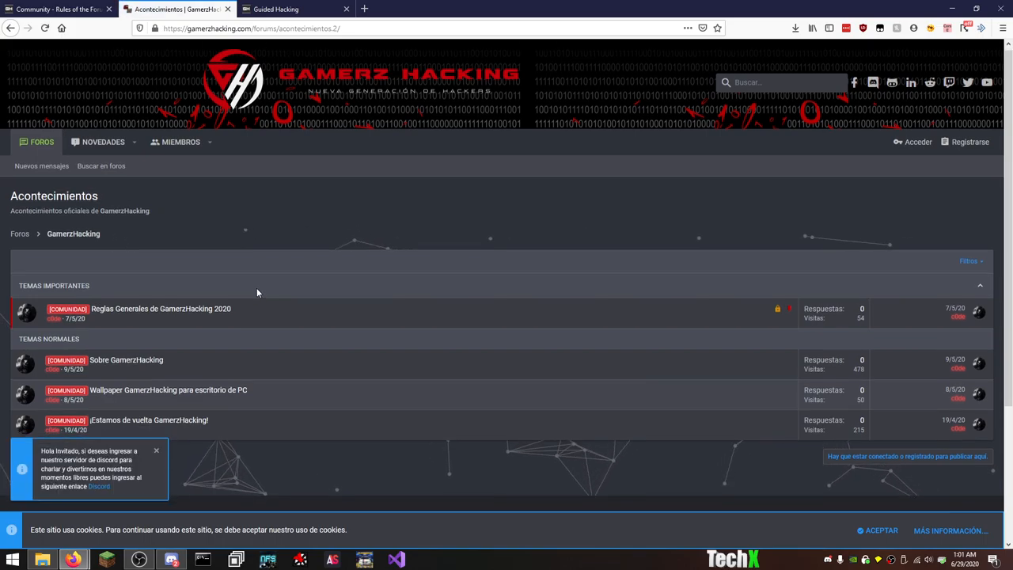
pyautogui.scroll(-3)
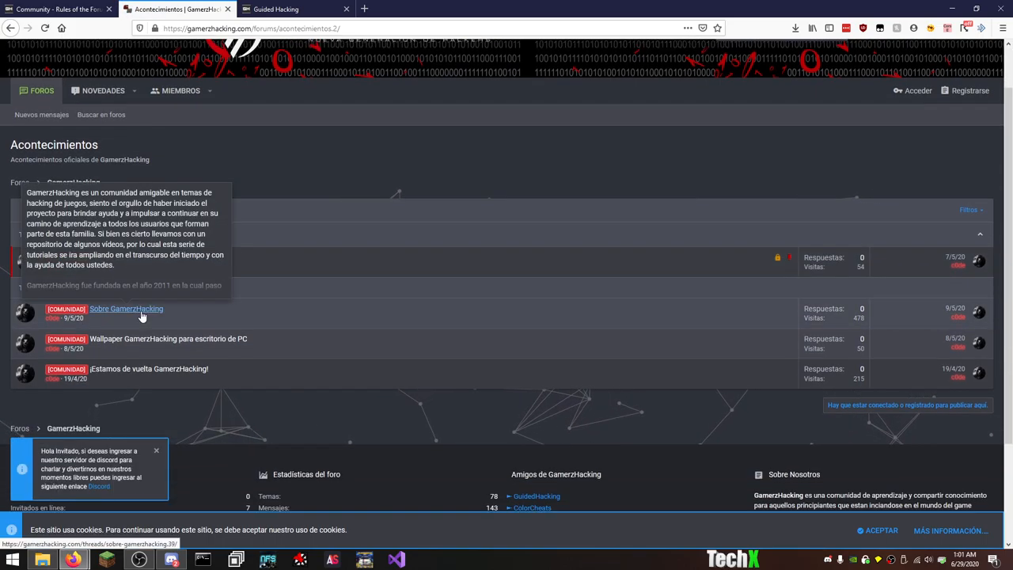
# Read the 'Sobre GamerzHacking' and 'Reglas Generales de GamerzHacking 2020' threads.
pyautogui.click(127, 309)
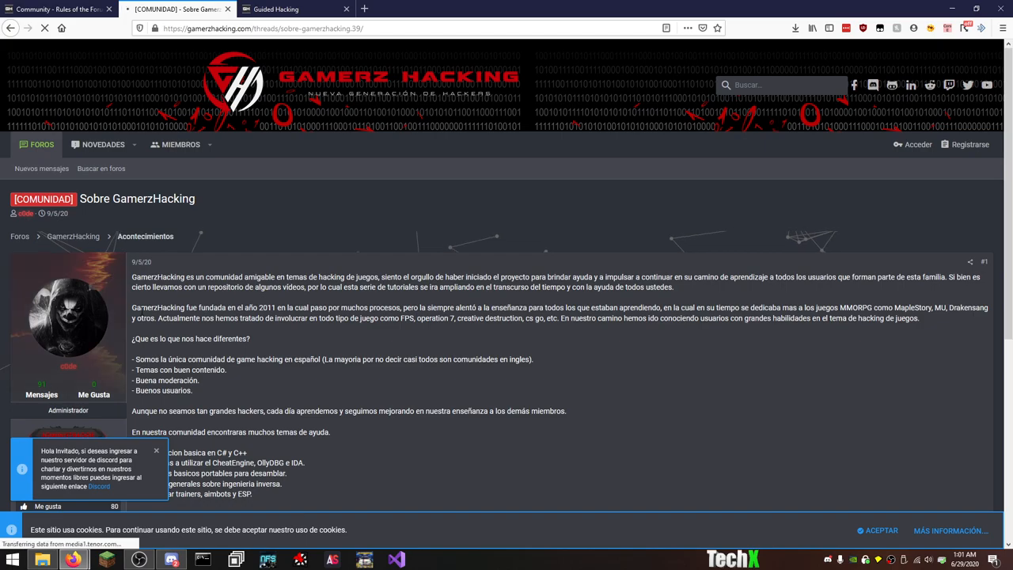
pyautogui.scroll(-3)
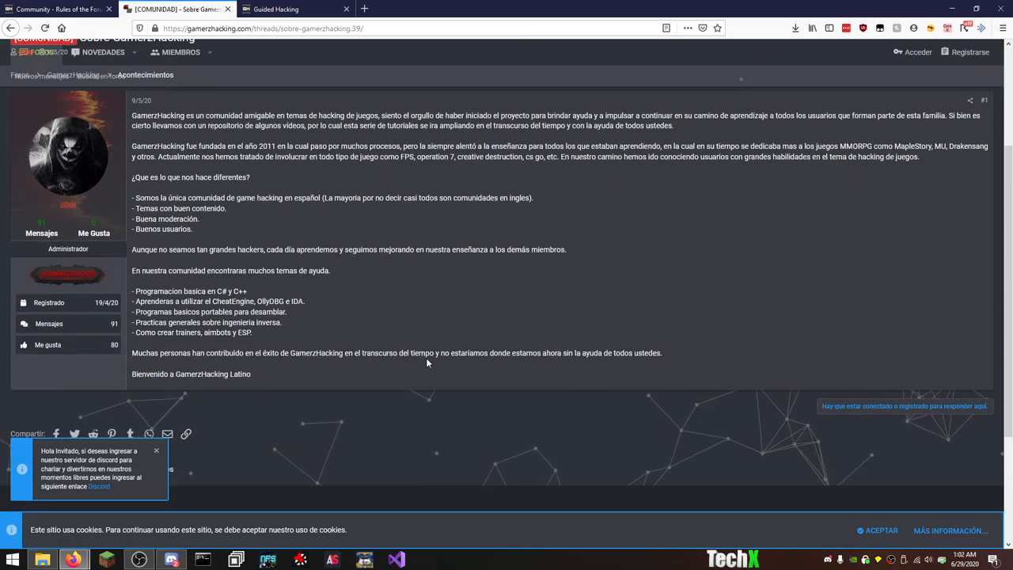
pyautogui.moveTo(41, 83)
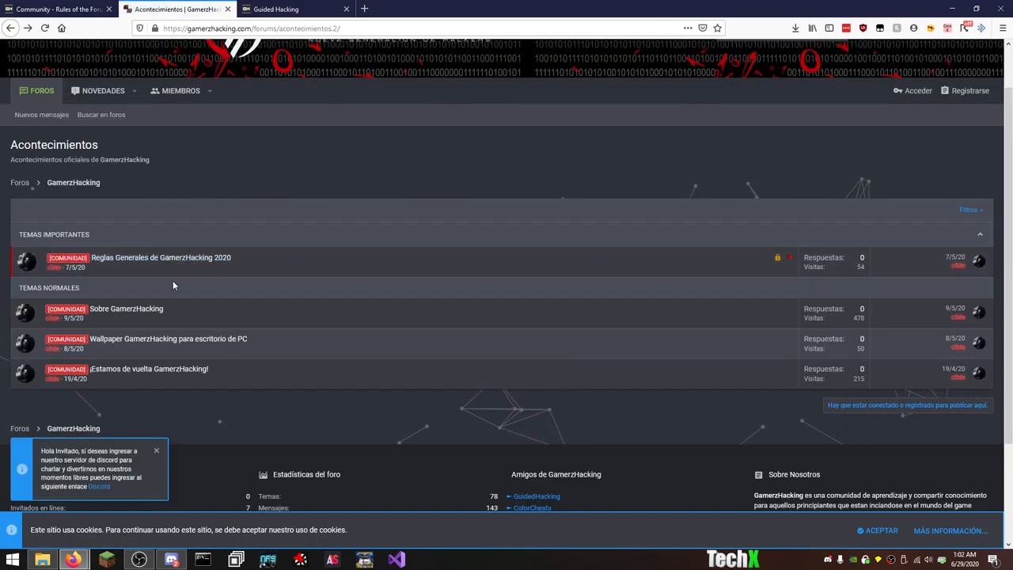
pyautogui.click(160, 257)
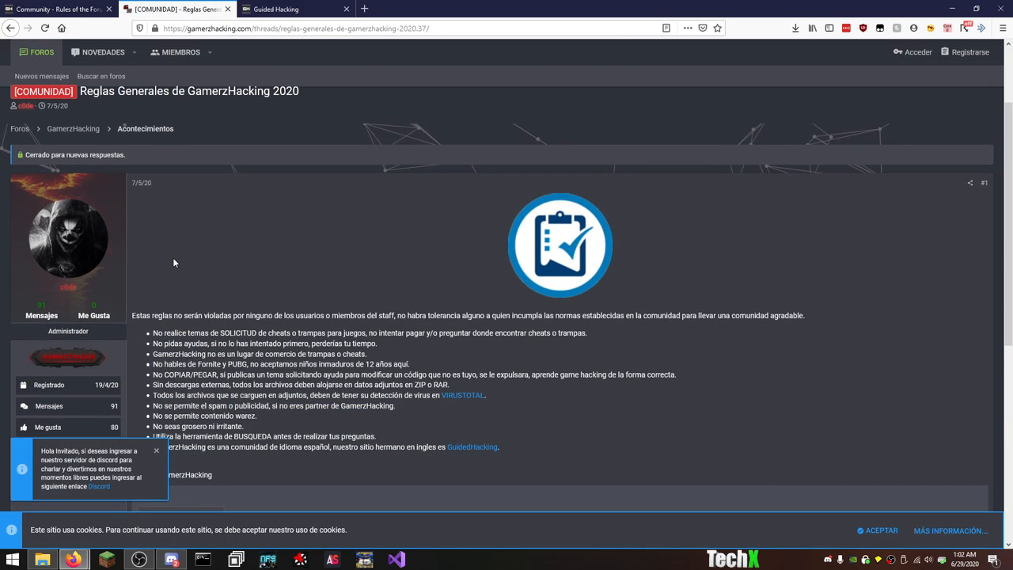
pyautogui.scroll(-3)
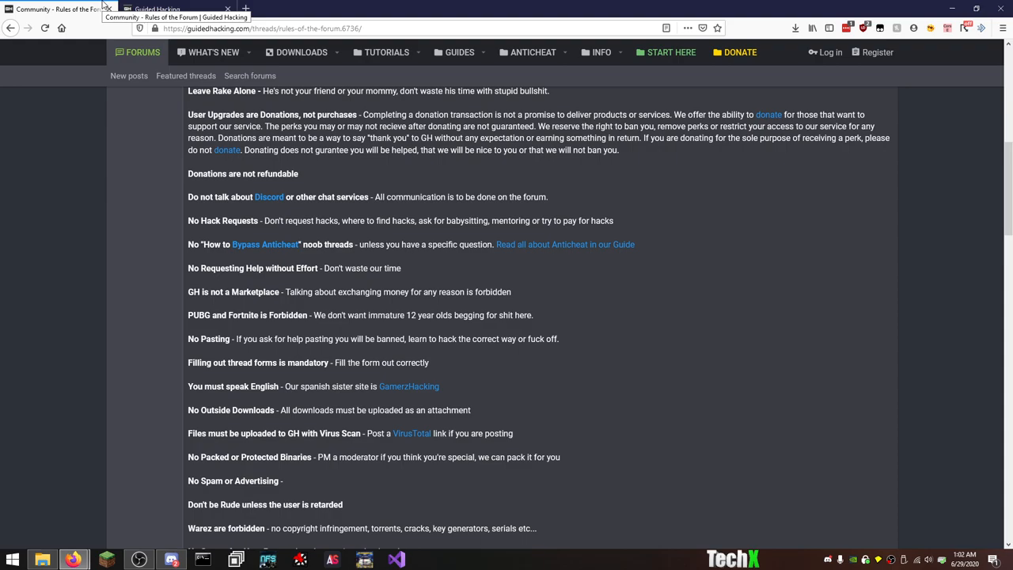
pyautogui.moveTo(101, 304)
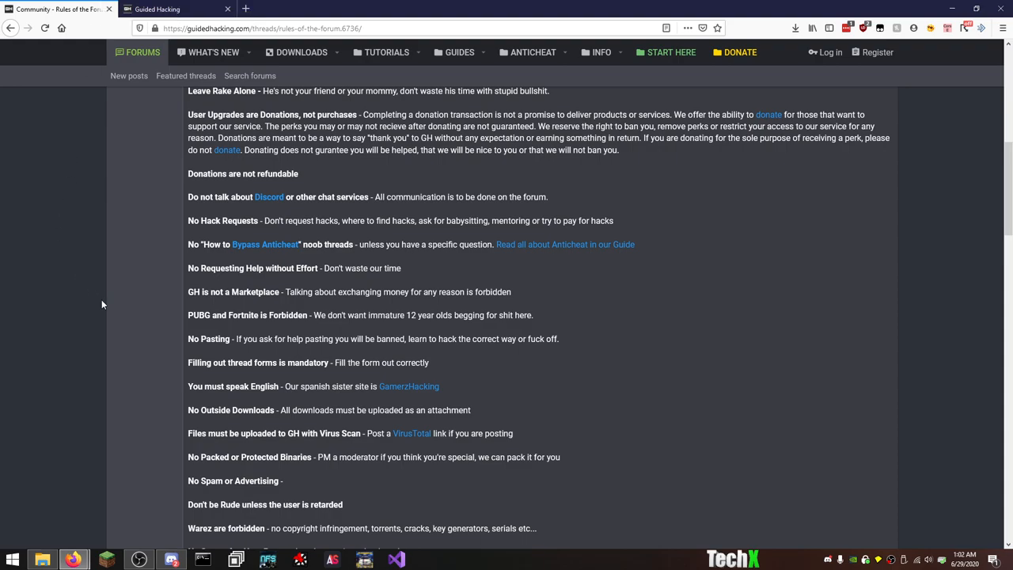
pyautogui.scroll(-3)
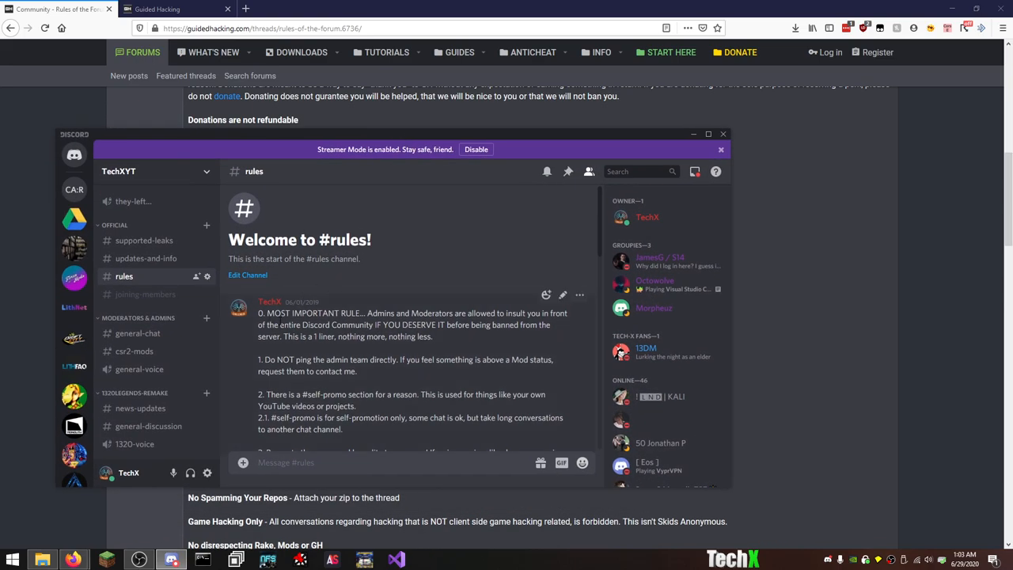
pyautogui.moveTo(421, 234)
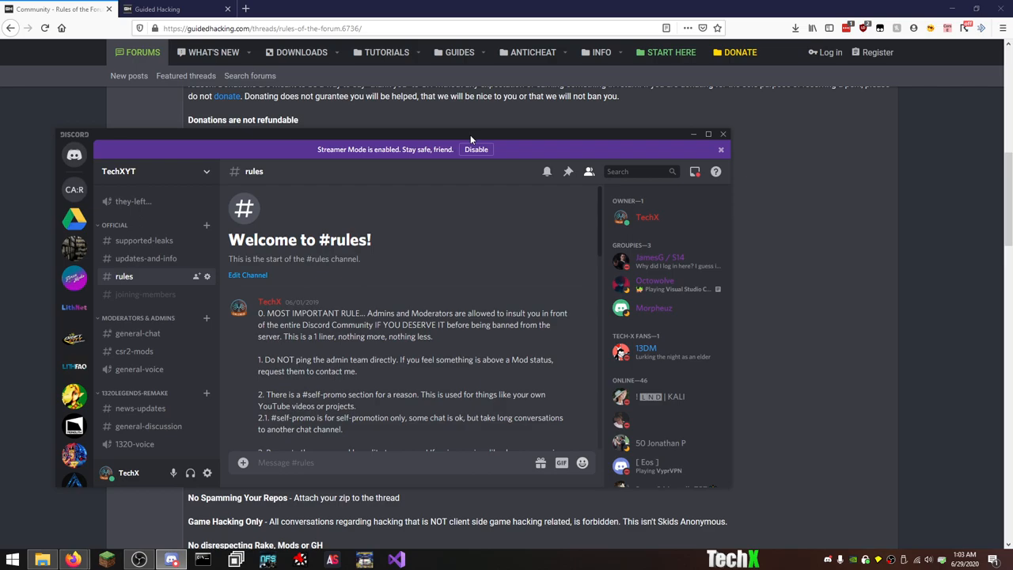
pyautogui.click(722, 133)
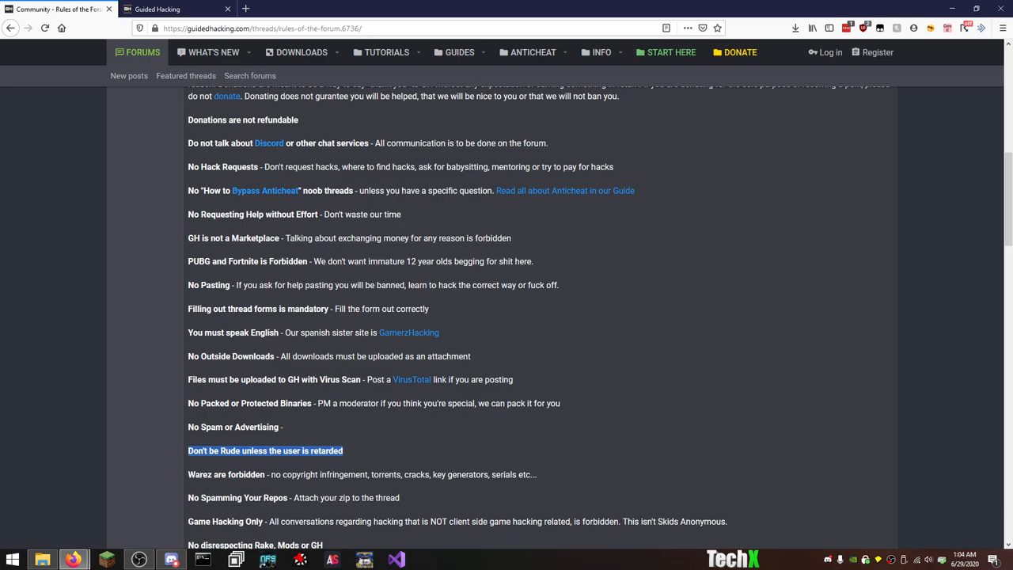
# Read the rules down to 'No cross posting' and the admin's 'Don't be a dick' reply #2.
pyautogui.scroll(-3)
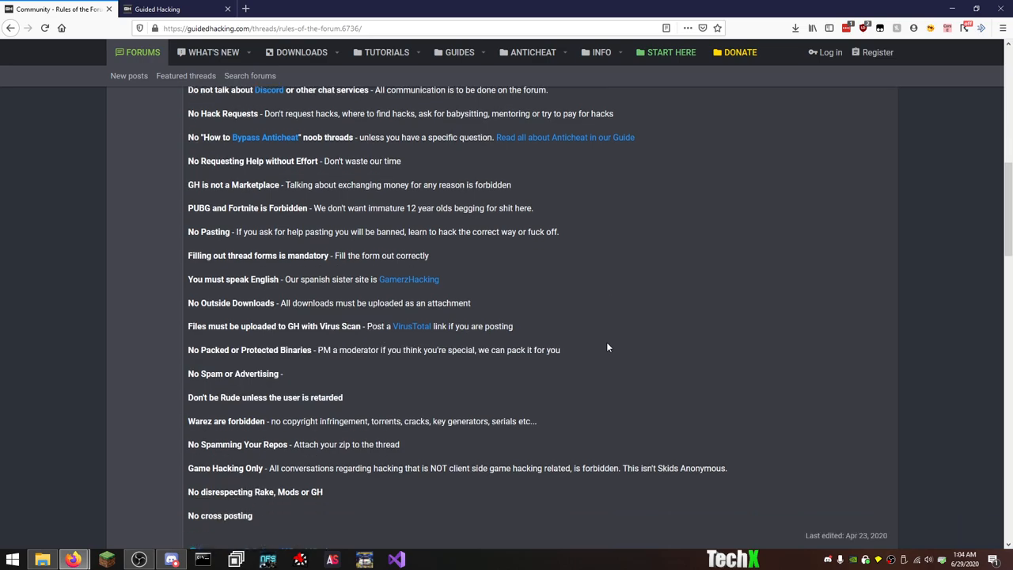
pyautogui.scroll(-3)
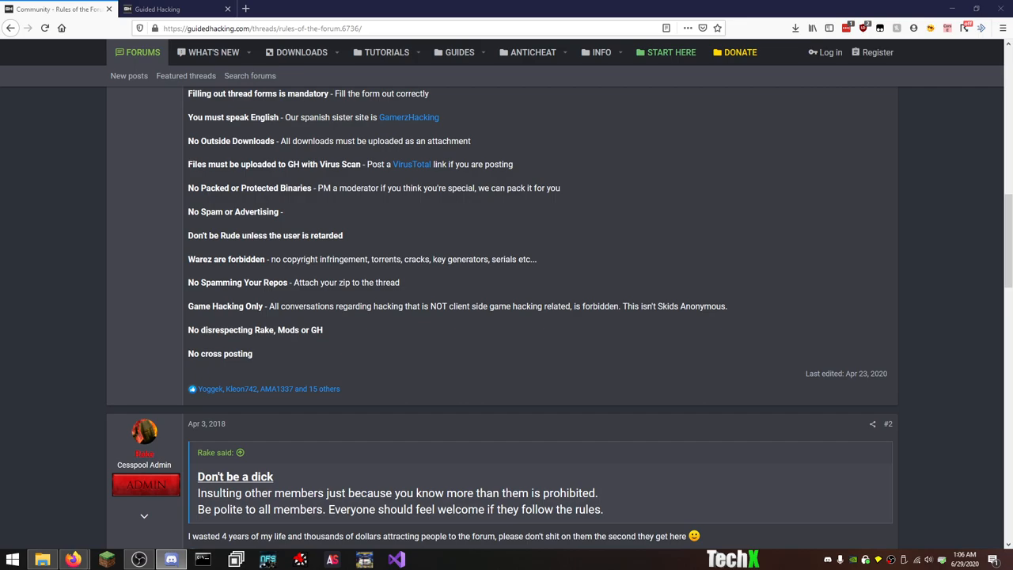
pyautogui.moveTo(298, 363)
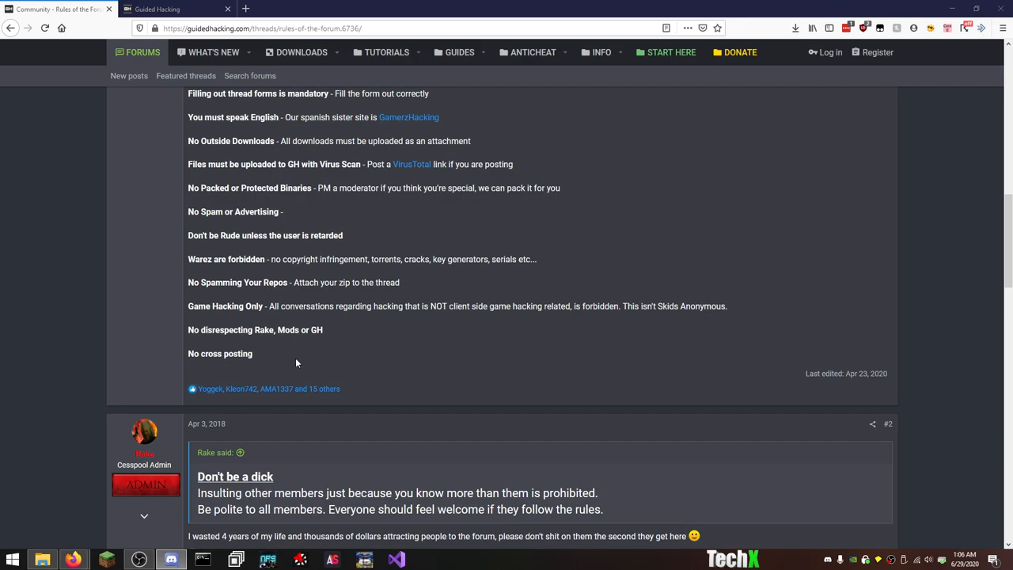
pyautogui.moveTo(327, 332)
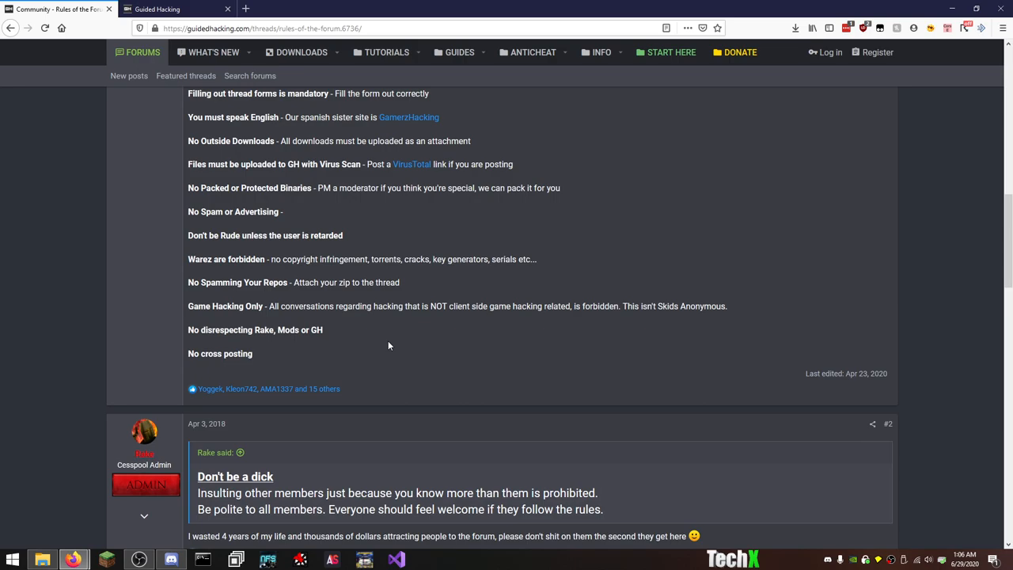
pyautogui.scroll(-3)
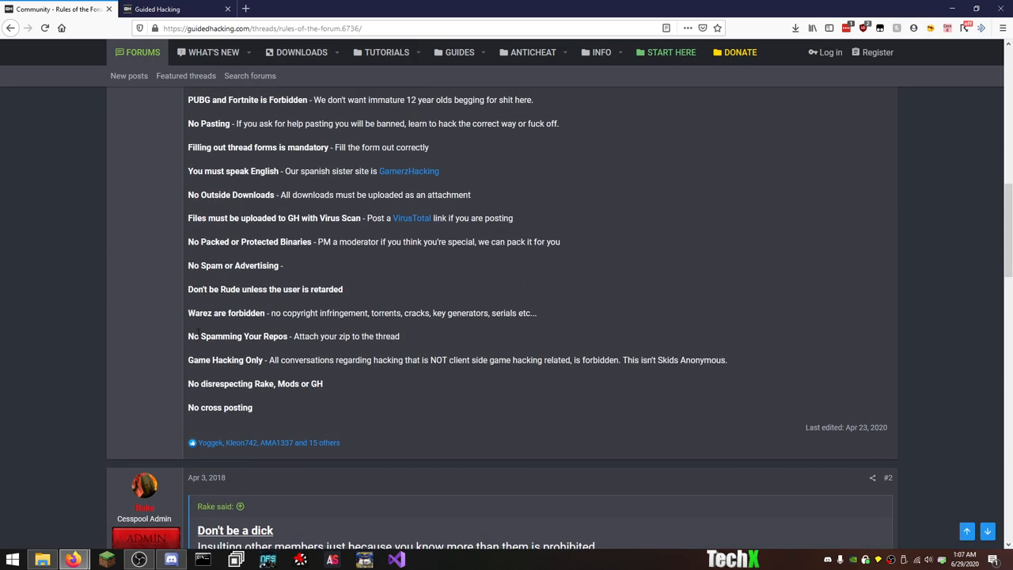
# Recheck earlier rules, then read down through the admin replies #2 onward.
pyautogui.scroll(3)
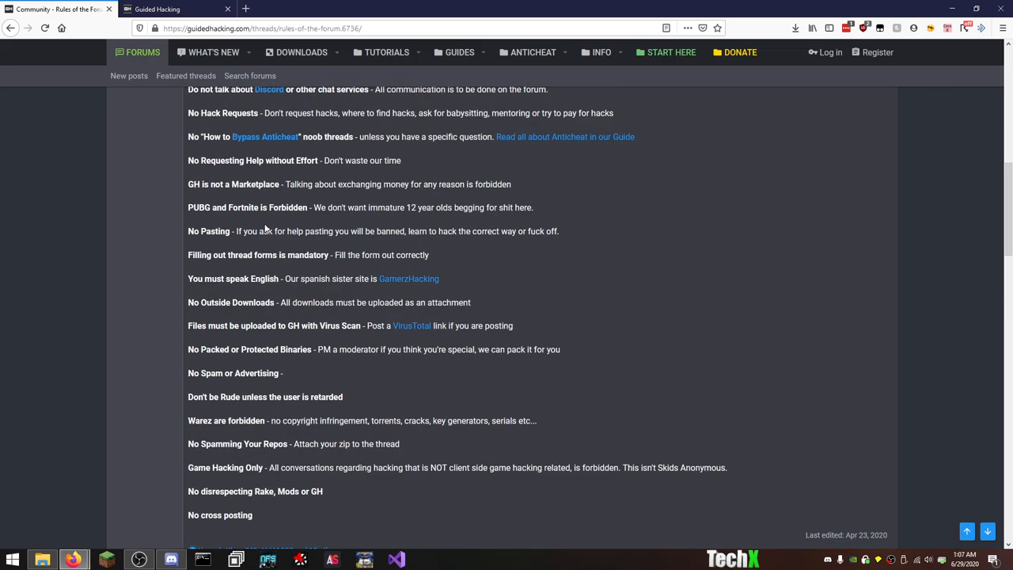
pyautogui.scroll(3)
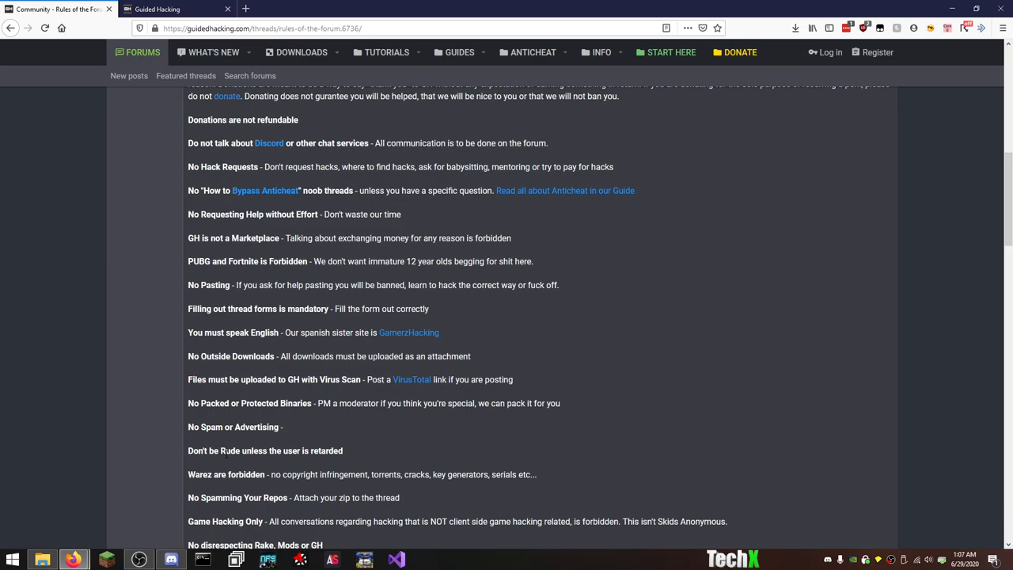
pyautogui.scroll(-3)
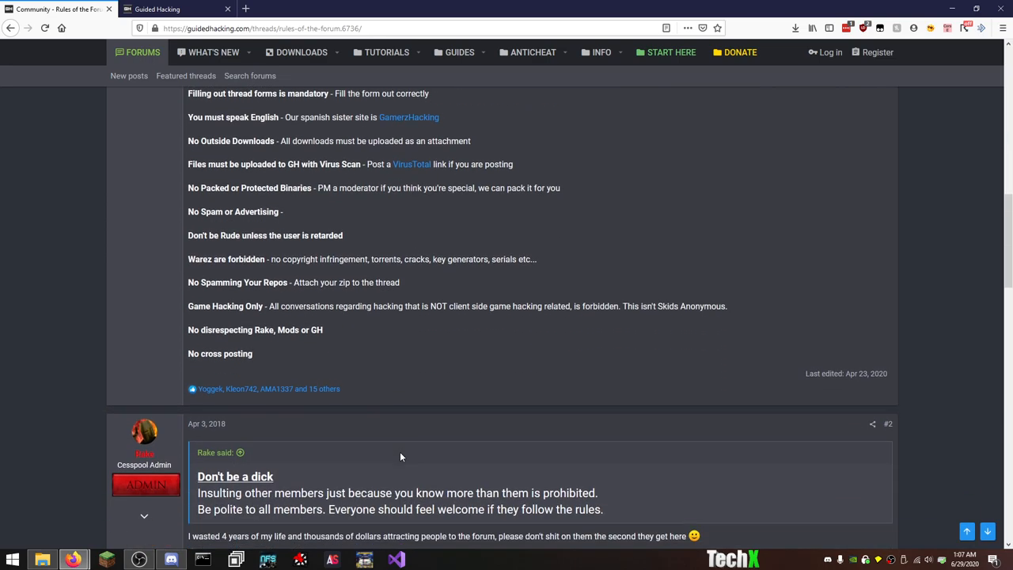
pyautogui.scroll(-3)
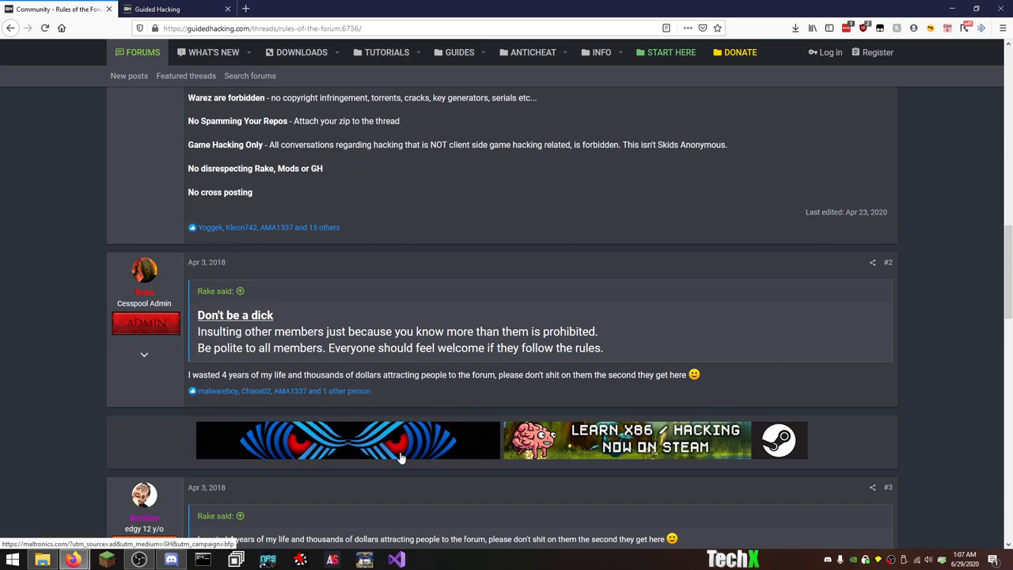
pyautogui.scroll(-3)
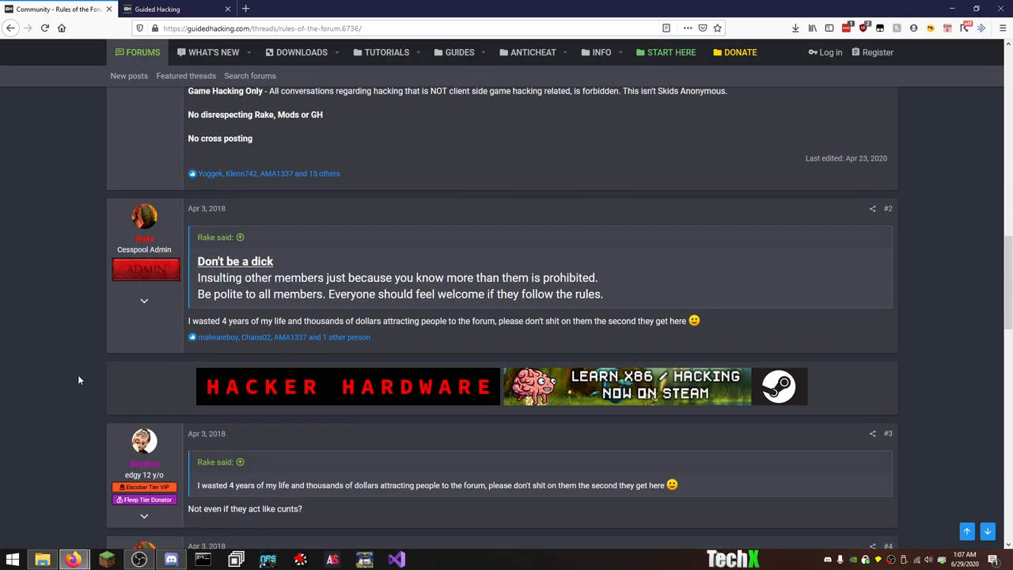
pyautogui.scroll(-3)
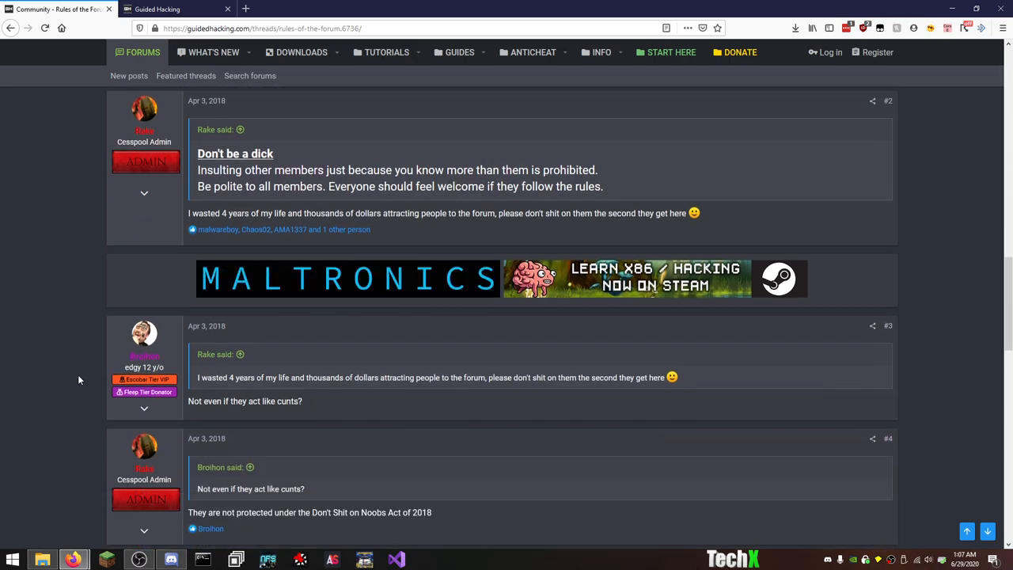
# Continue through replies to the PUBG and Fortnite ban post, then head back up.
pyautogui.scroll(-3)
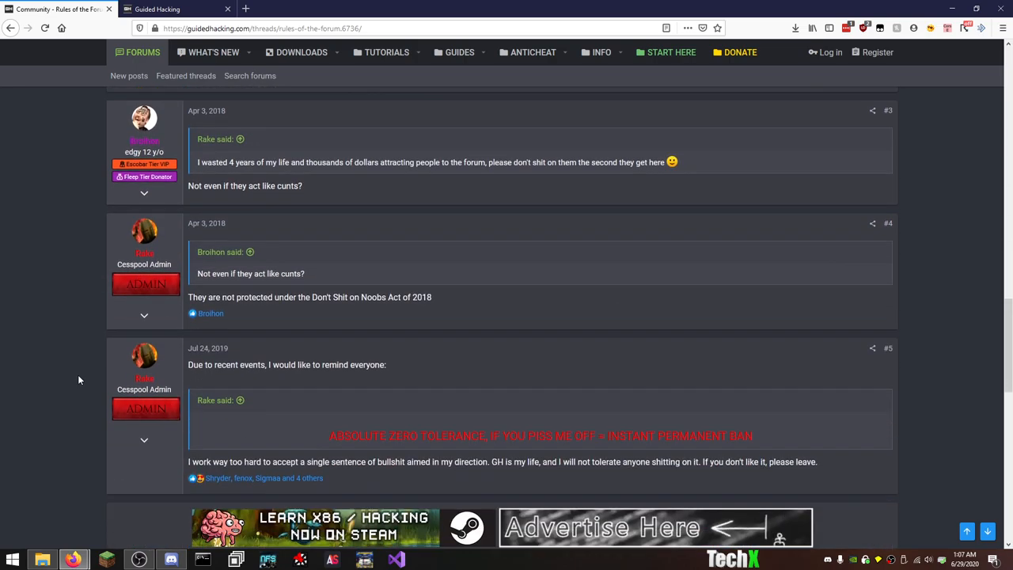
pyautogui.scroll(-3)
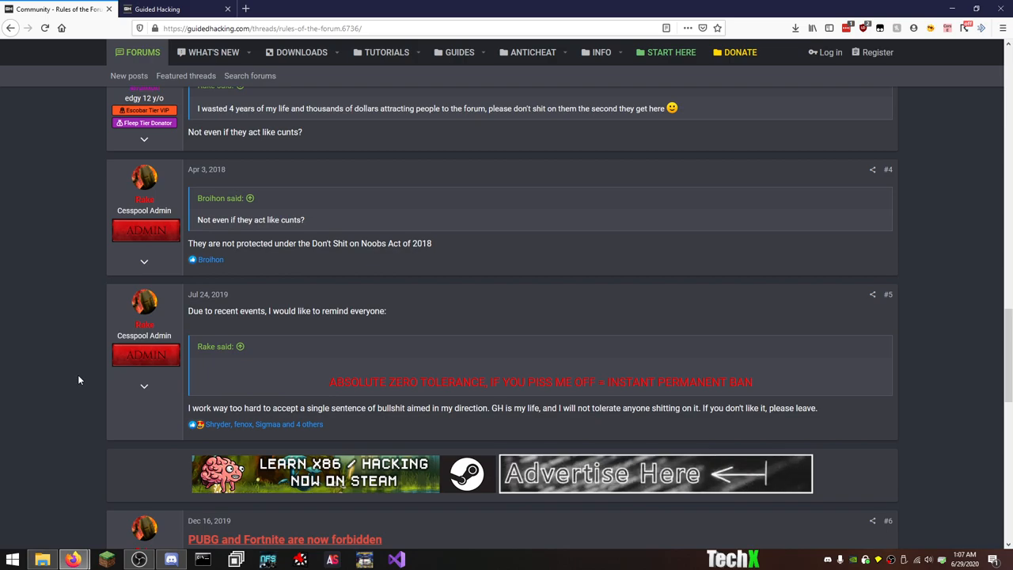
pyautogui.scroll(-3)
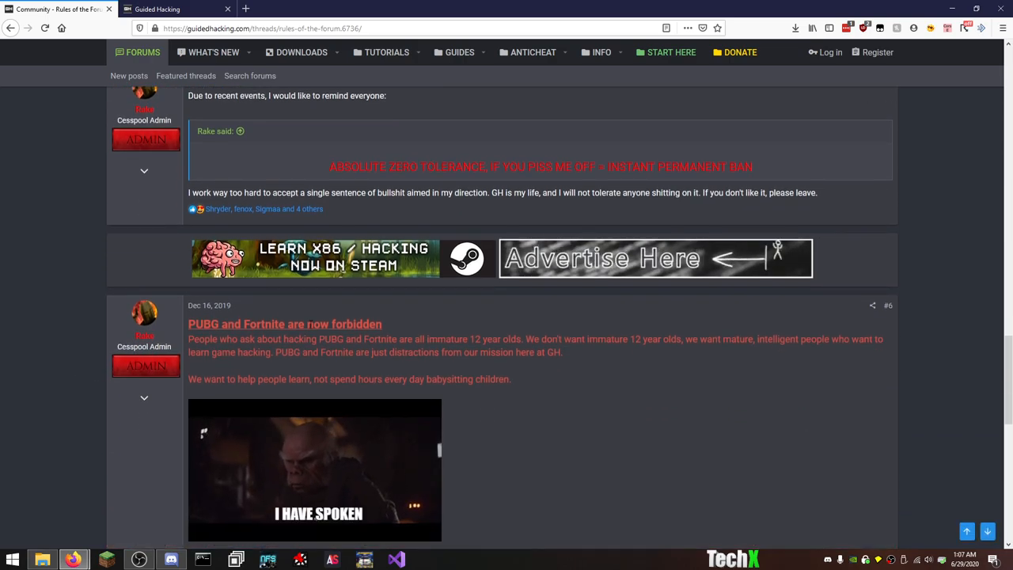
pyautogui.scroll(-3)
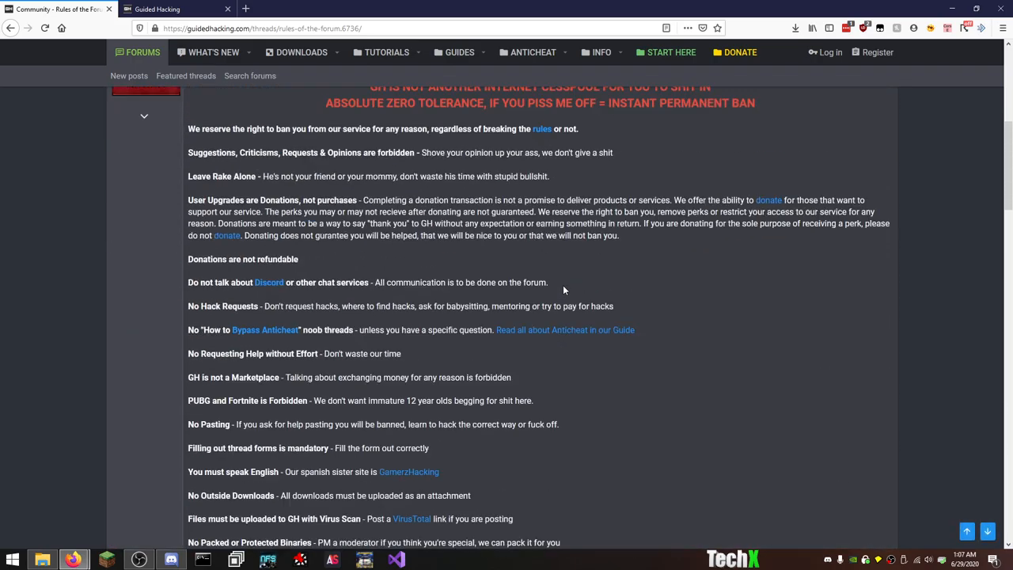
pyautogui.scroll(3)
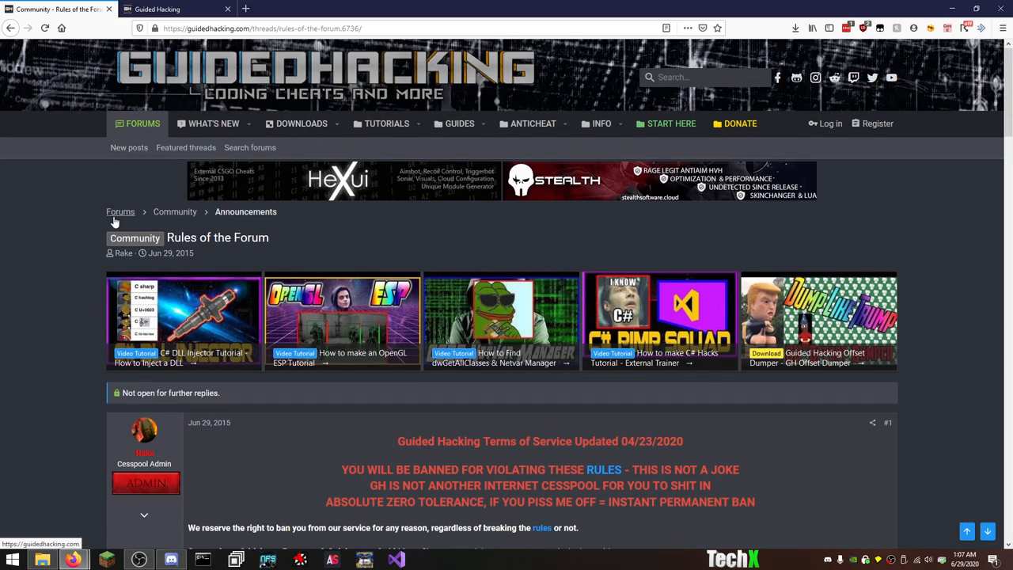
# Navigate via the Community category into the Announcements board's sticky threads.
pyautogui.click(174, 212)
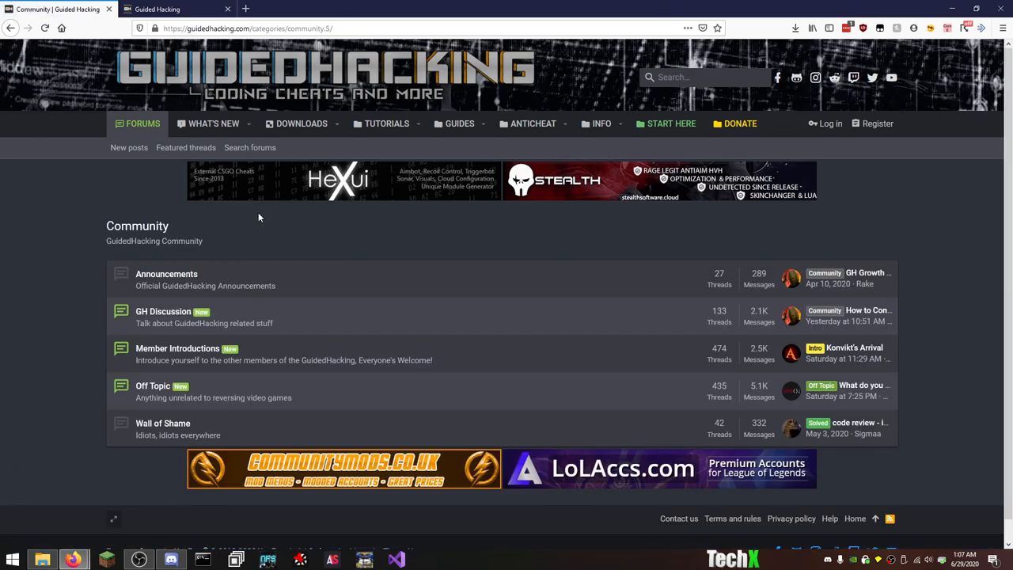
pyautogui.click(166, 274)
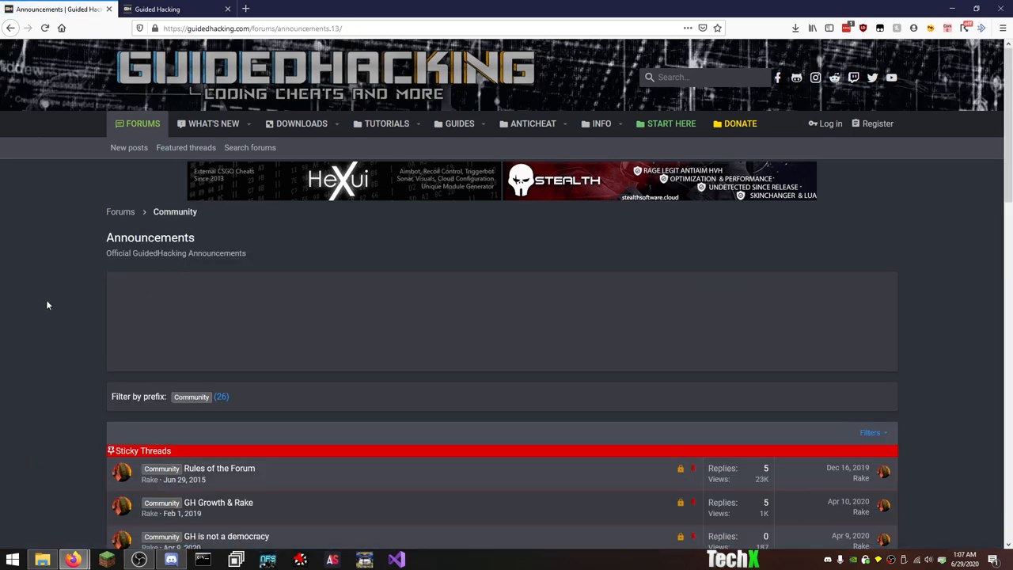
pyautogui.scroll(-3)
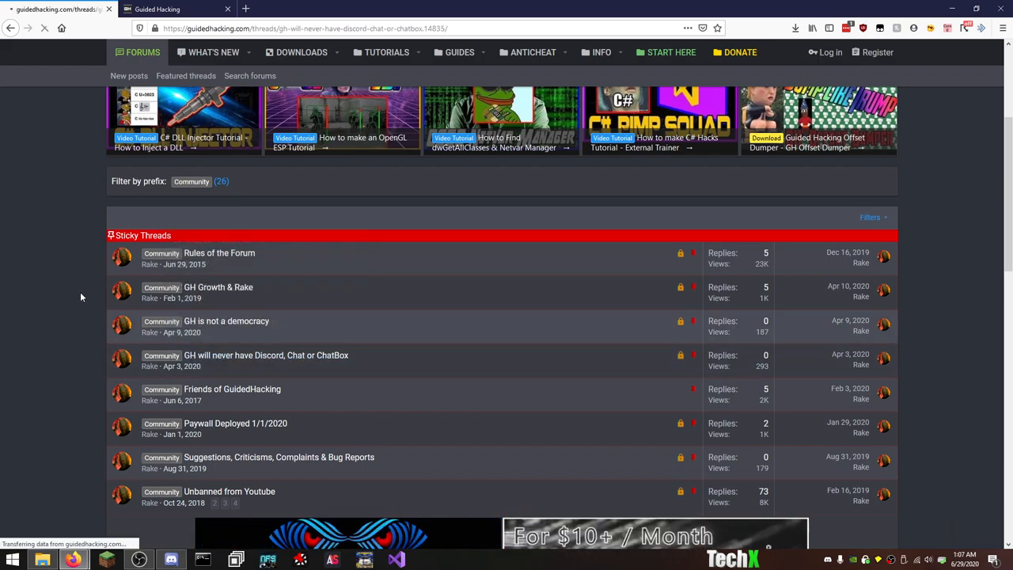
# Read the 'GH will never have Discord, Chat or ChatBox' announcement thread.
pyautogui.click(266, 355)
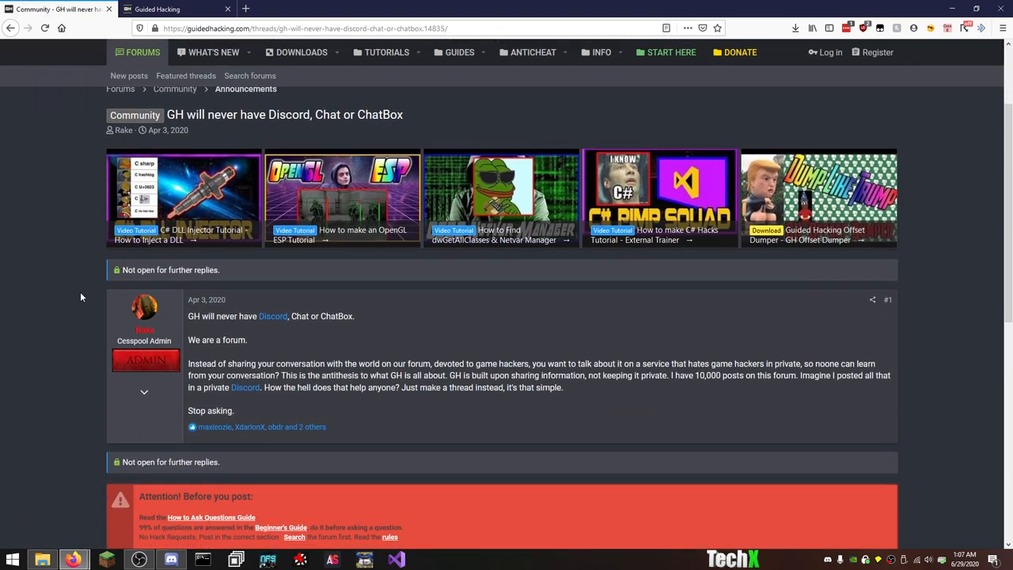
pyautogui.scroll(-3)
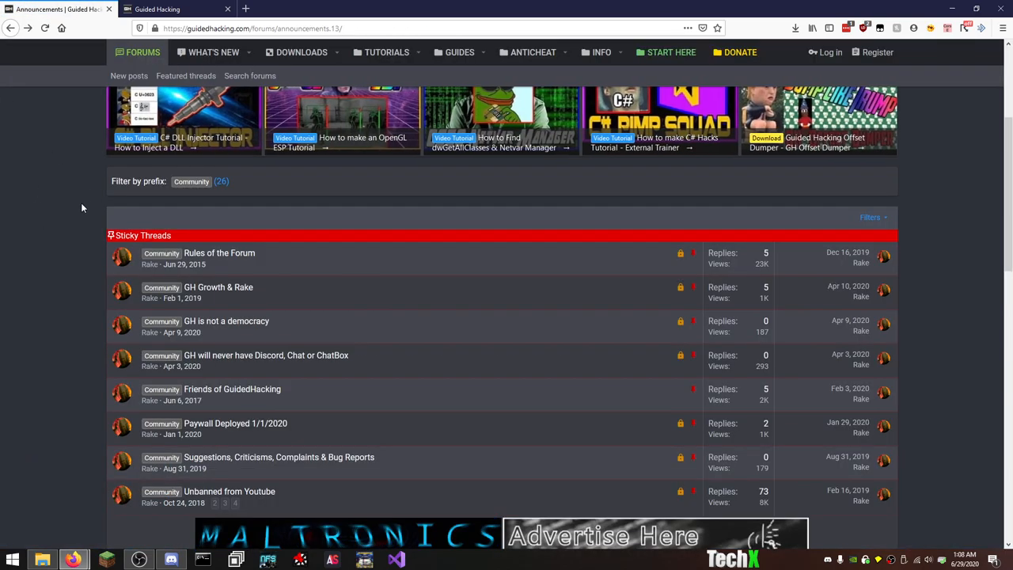
pyautogui.scroll(-3)
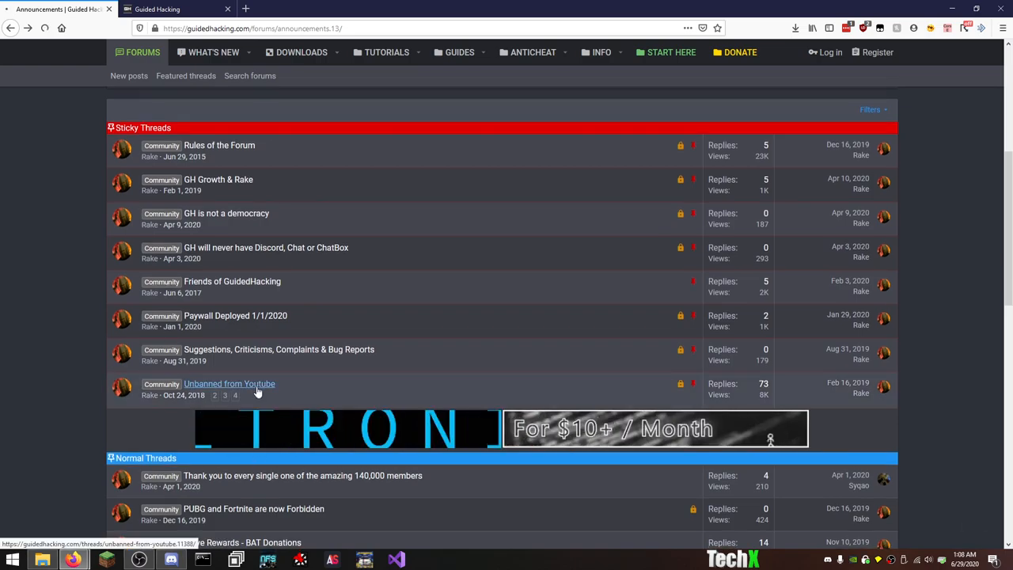
# Open the 'Unbanned from Youtube' announcement and load its restored-channel link in a new background tab.
pyautogui.click(228, 384)
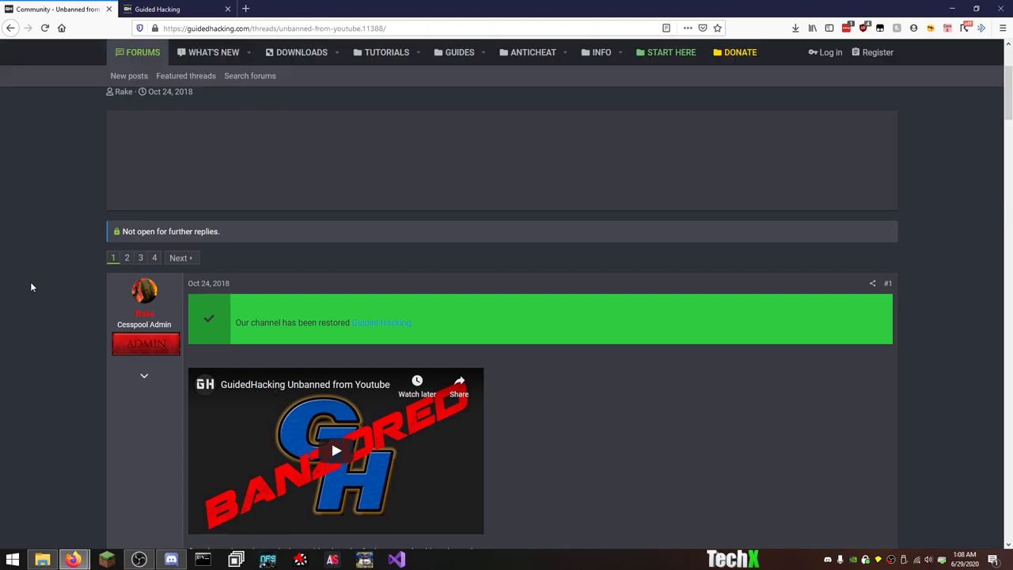
pyautogui.scroll(-3)
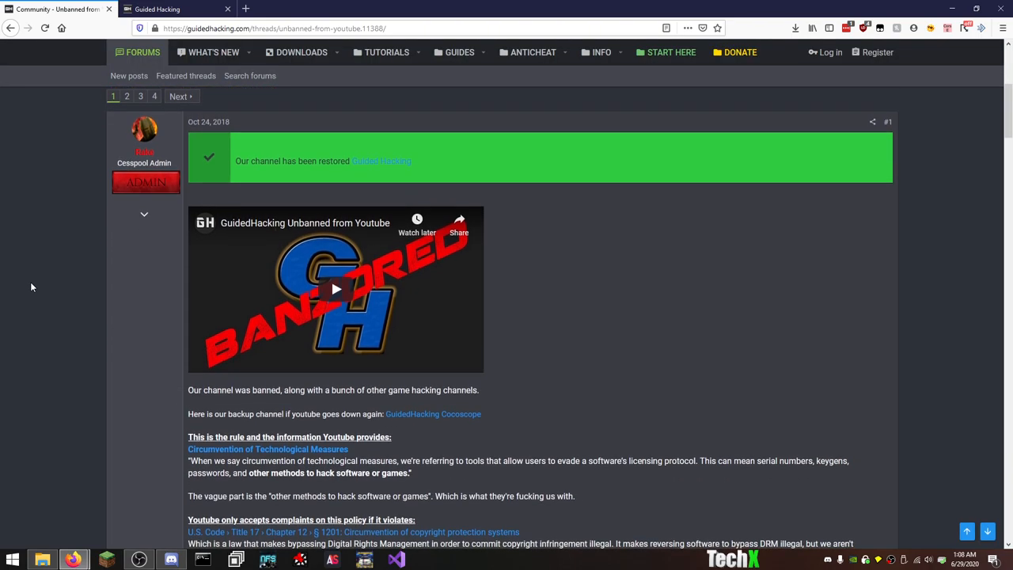
pyautogui.scroll(-3)
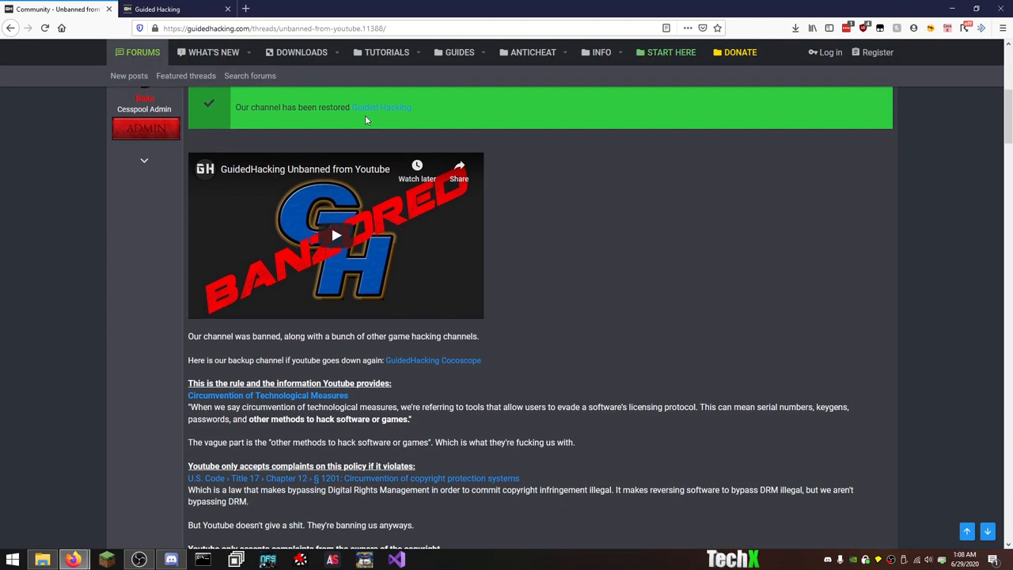
pyautogui.rightClick(380, 108)
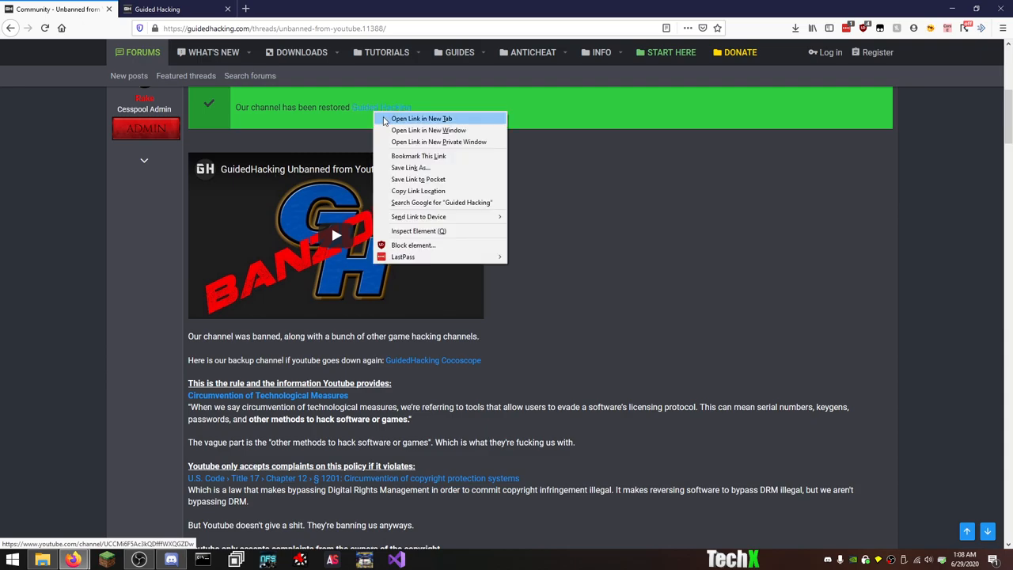
pyautogui.click(421, 117)
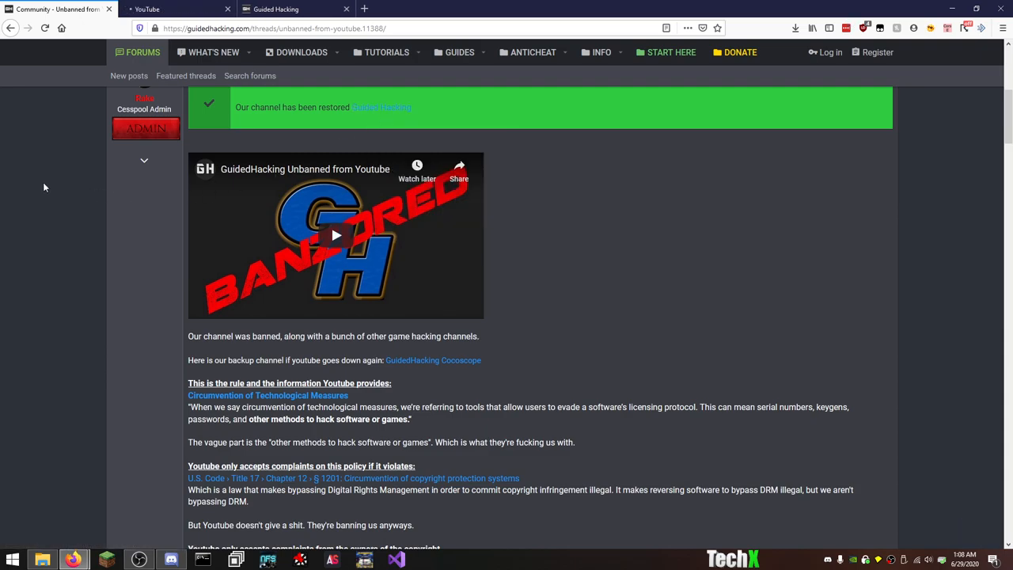
# View the restored Guided Hacking YouTube channel page, then close its tab.
pyautogui.click(171, 9)
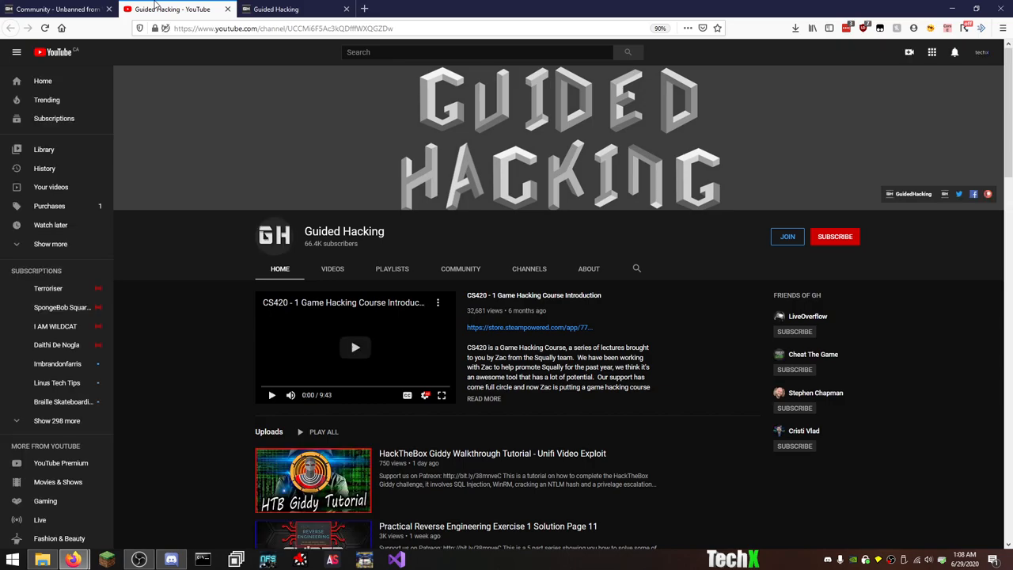
pyautogui.moveTo(354, 347)
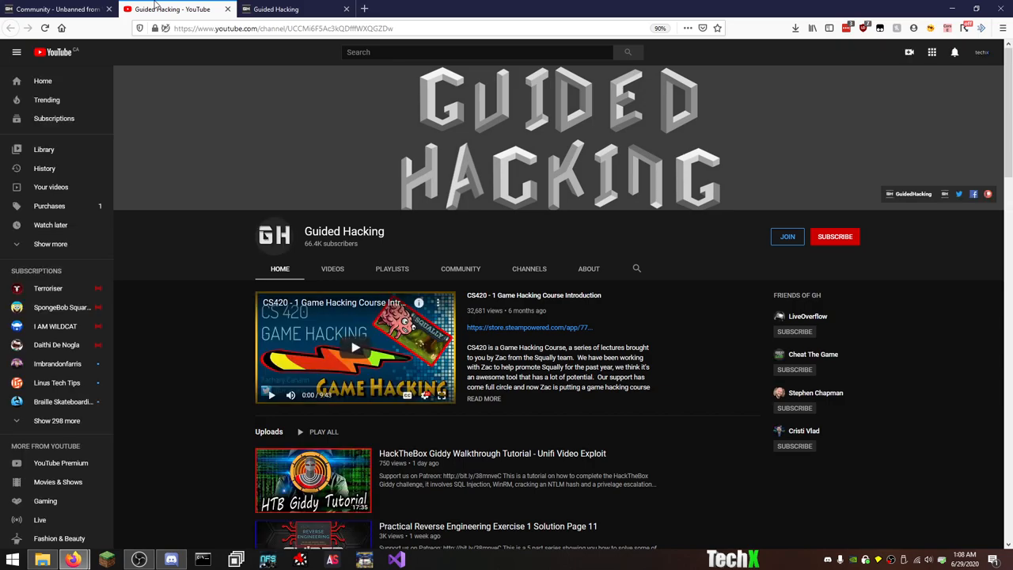
pyautogui.moveTo(589, 269)
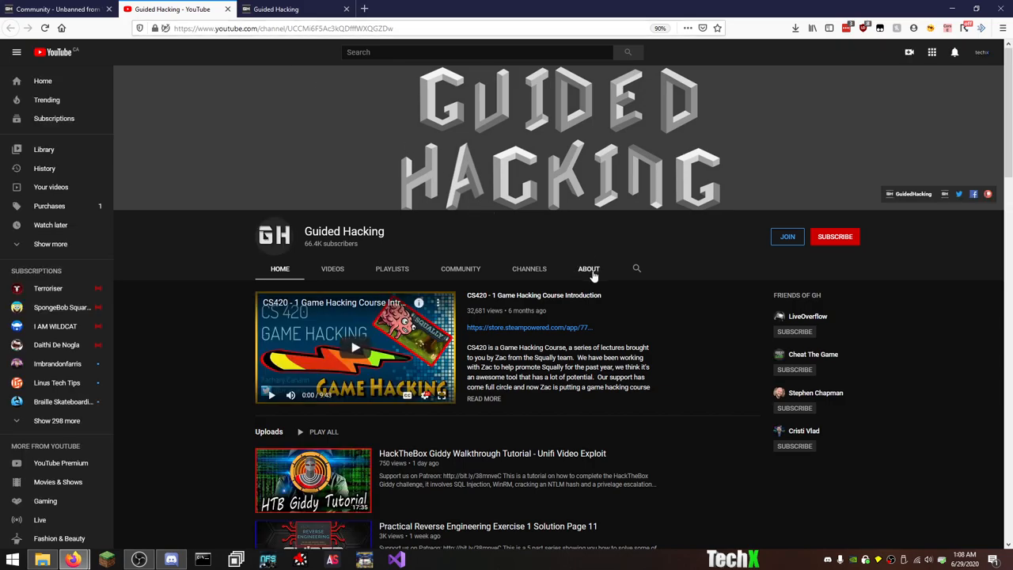
pyautogui.click(589, 269)
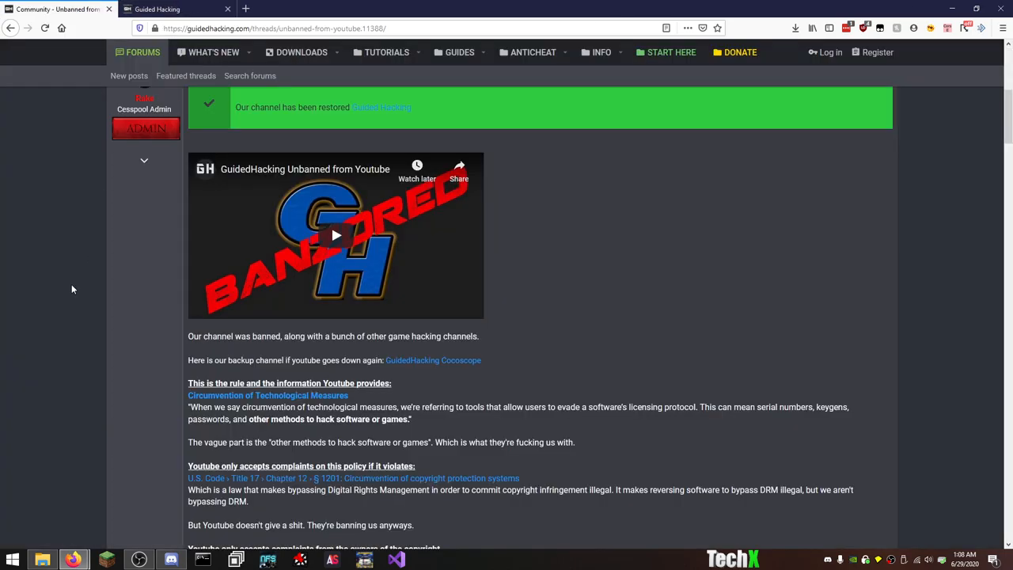
pyautogui.scroll(-3)
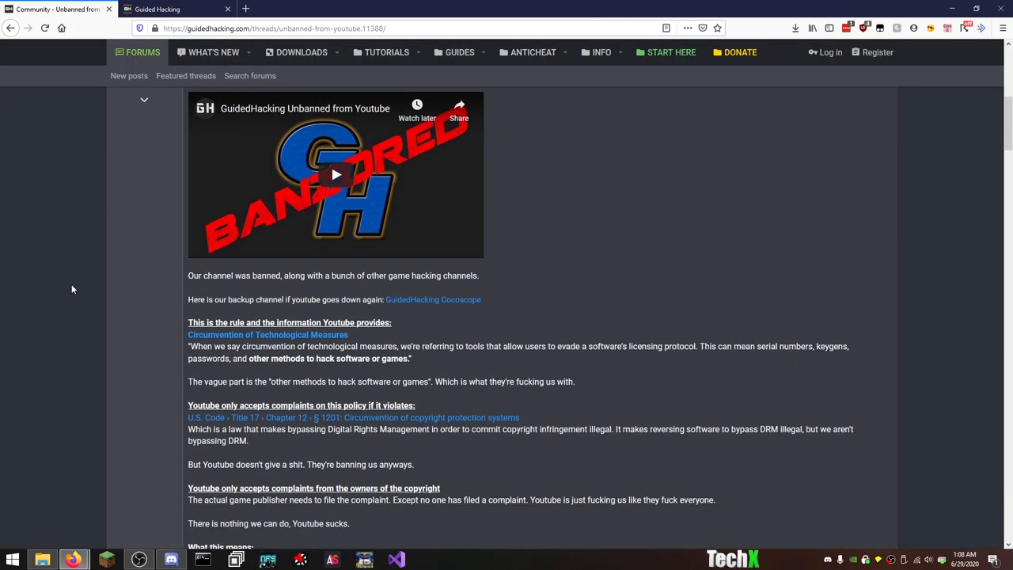
pyautogui.scroll(-3)
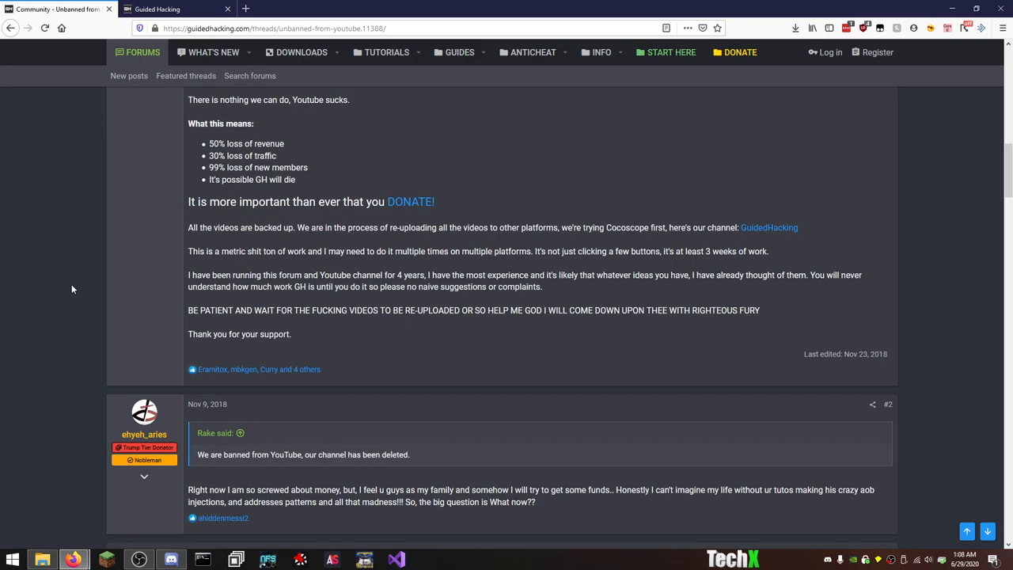
pyautogui.scroll(-3)
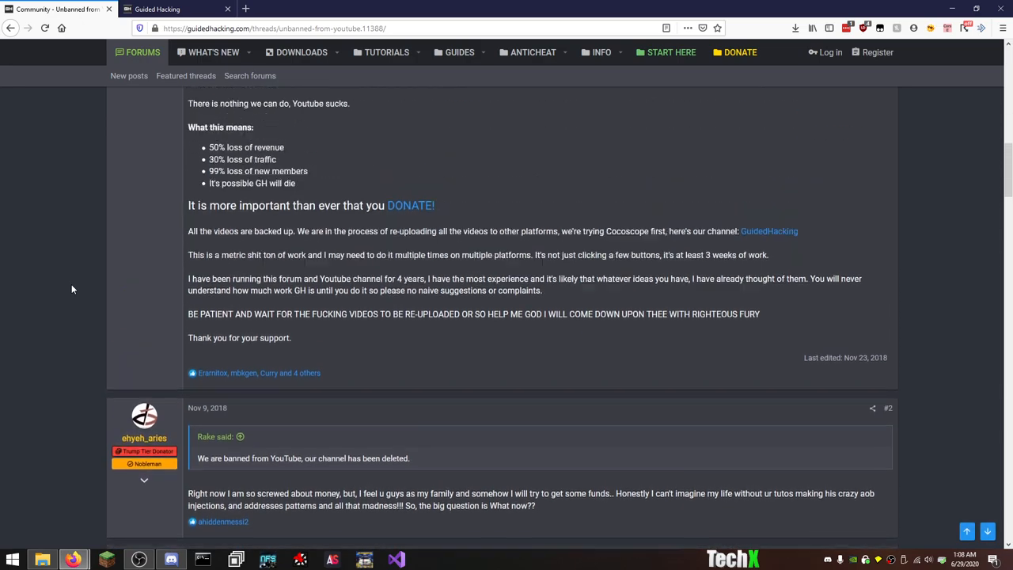
pyautogui.scroll(3)
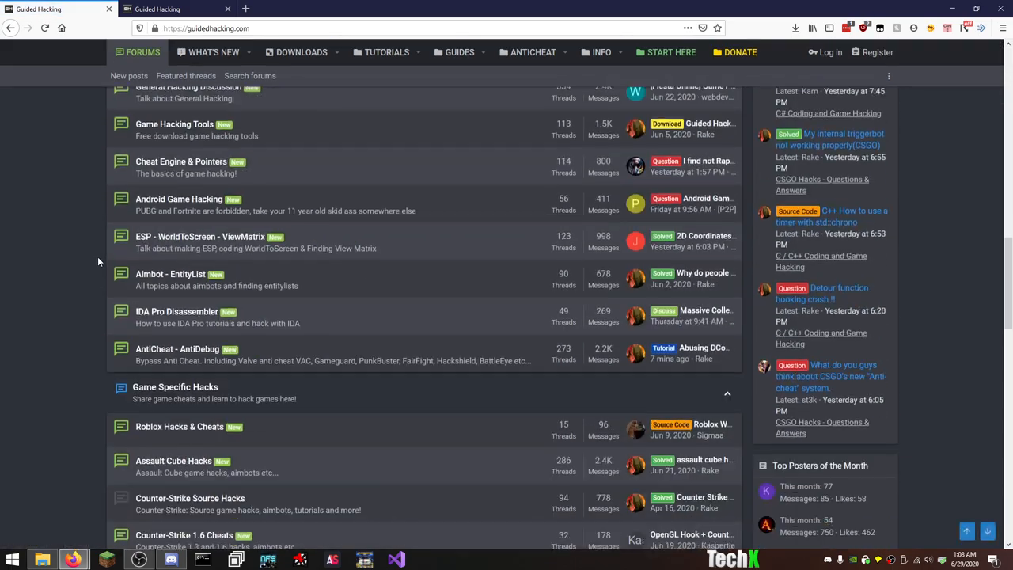
# Browse the home page categories down to Community and open the Announcements board.
pyautogui.scroll(-3)
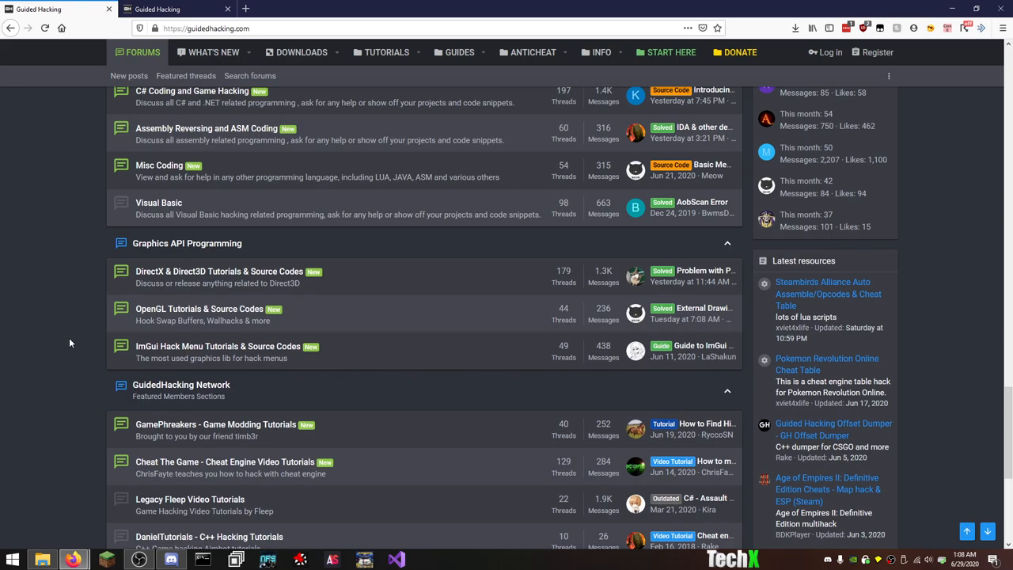
pyautogui.scroll(3)
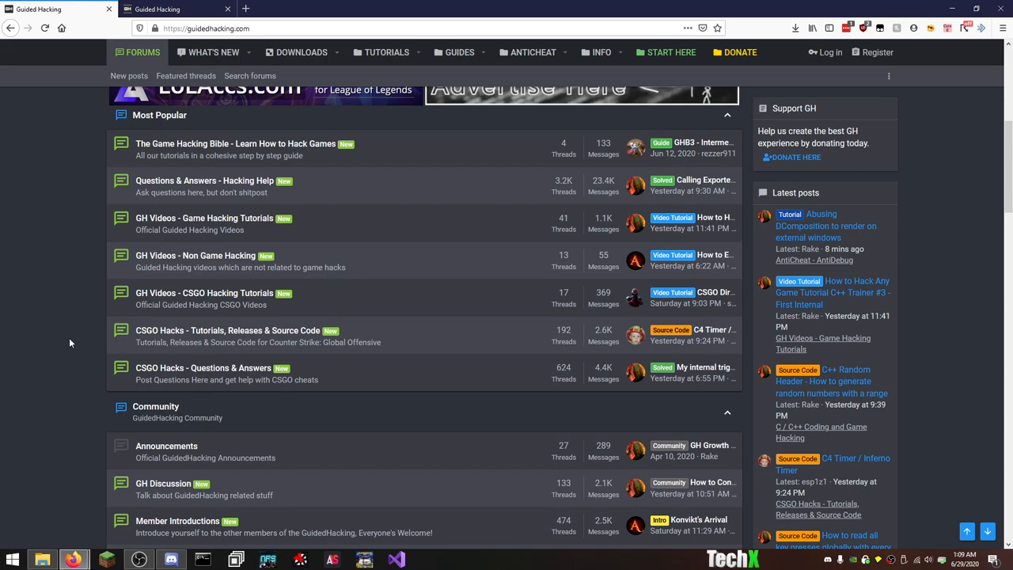
pyautogui.scroll(3)
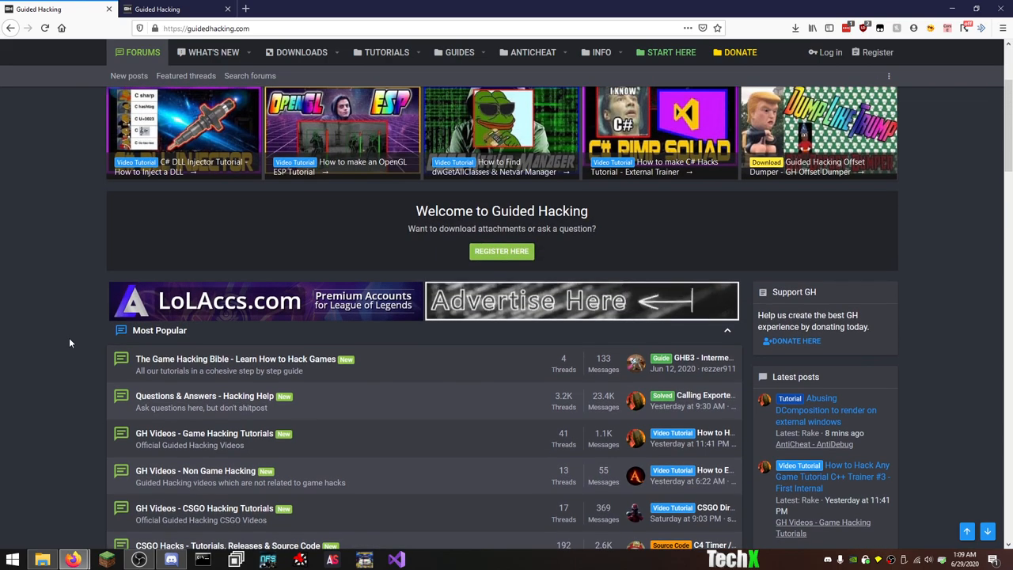
pyautogui.scroll(-3)
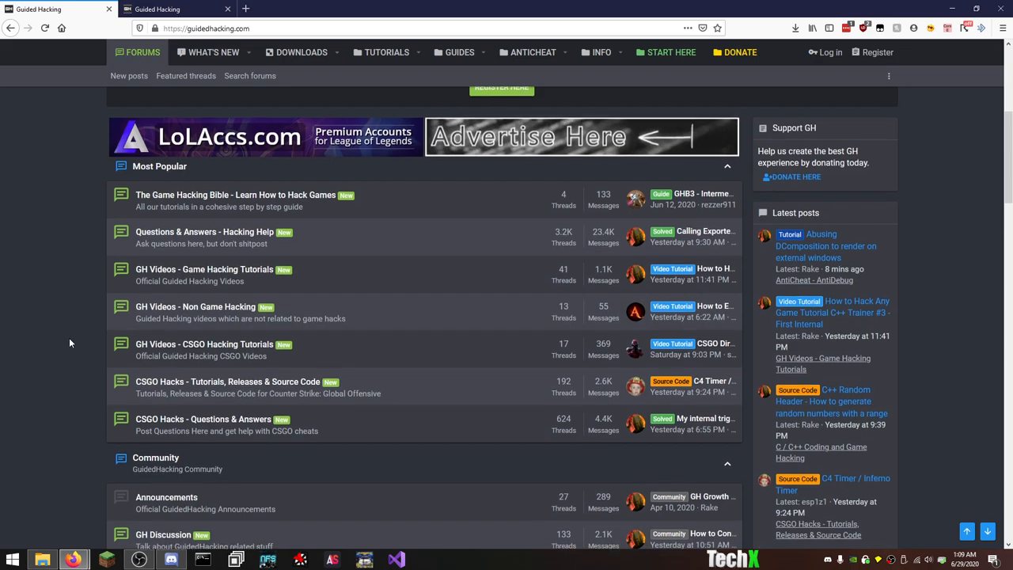
pyautogui.scroll(-3)
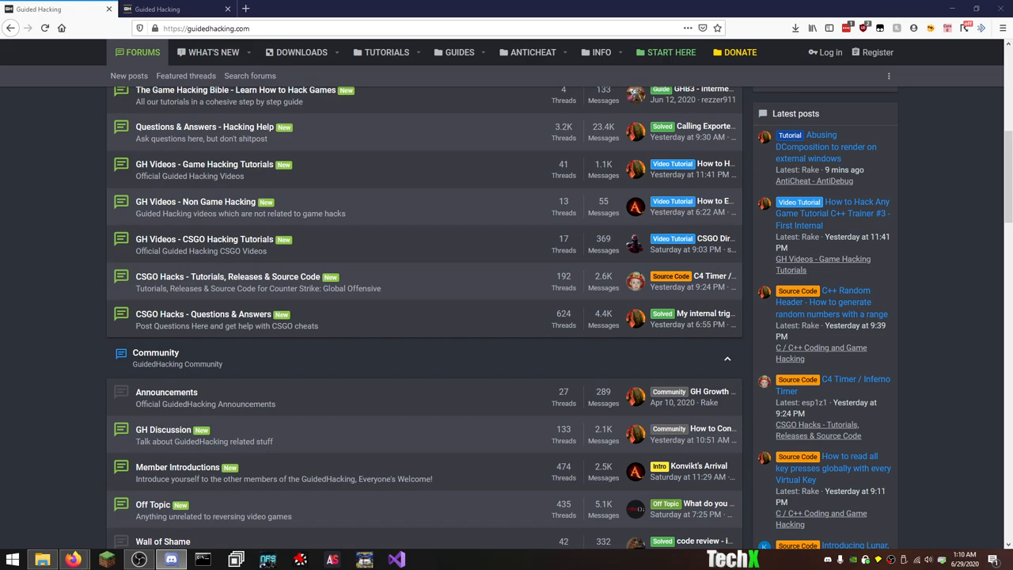
pyautogui.moveTo(188, 390)
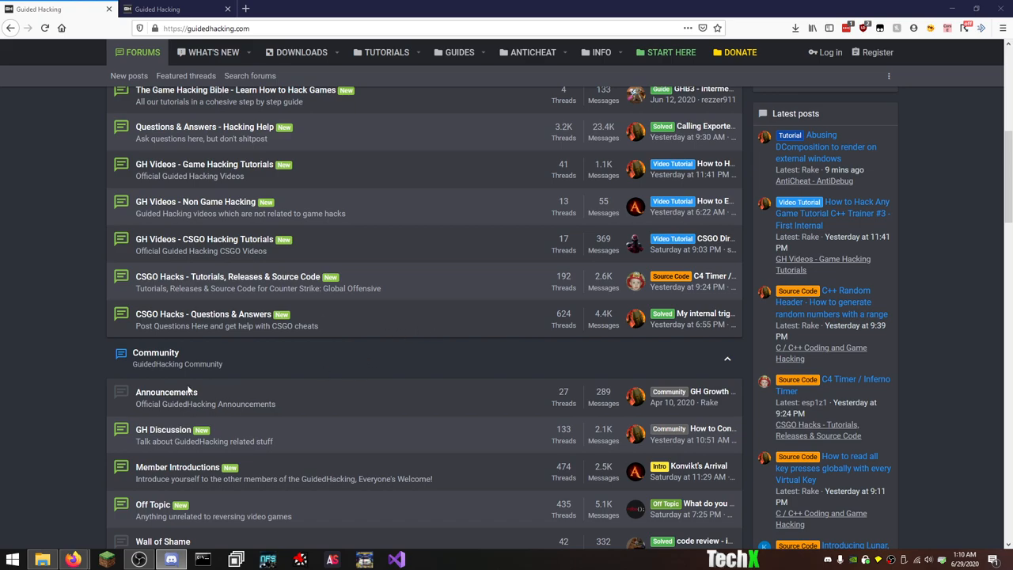
pyautogui.click(166, 392)
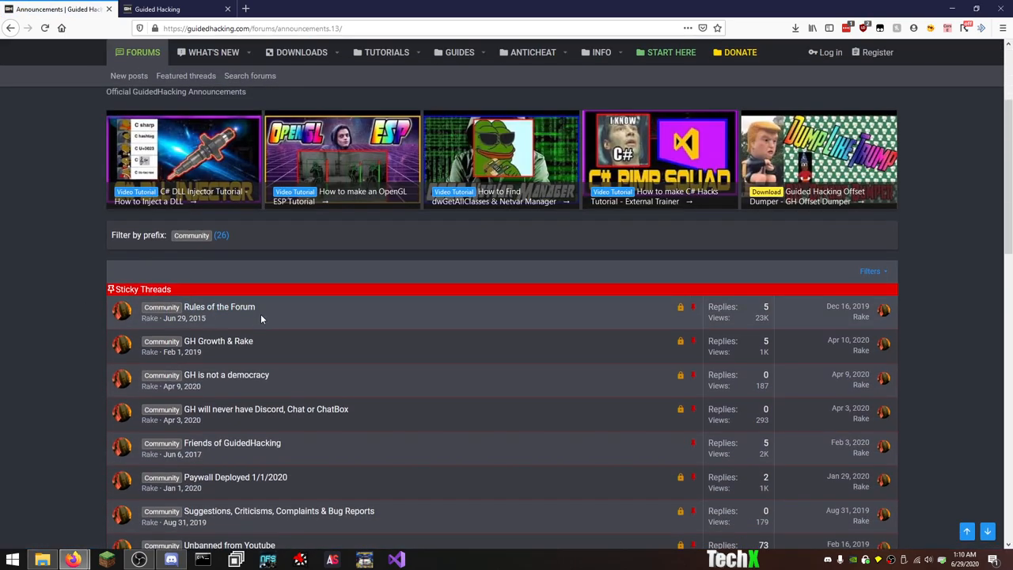
# Open the 'Rules of the Forum' sticky thread and skim through its rules.
pyautogui.click(219, 307)
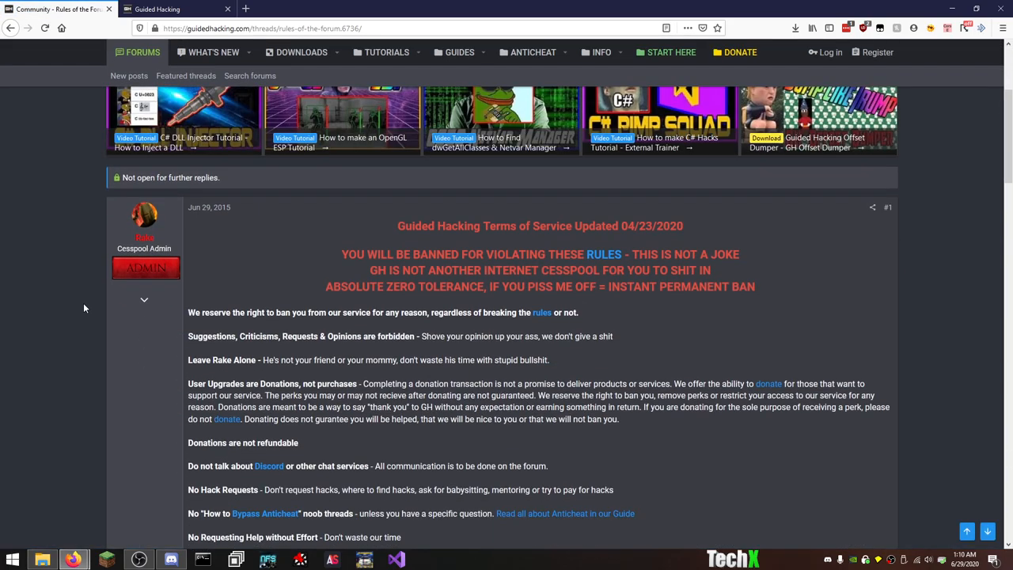
pyautogui.scroll(-3)
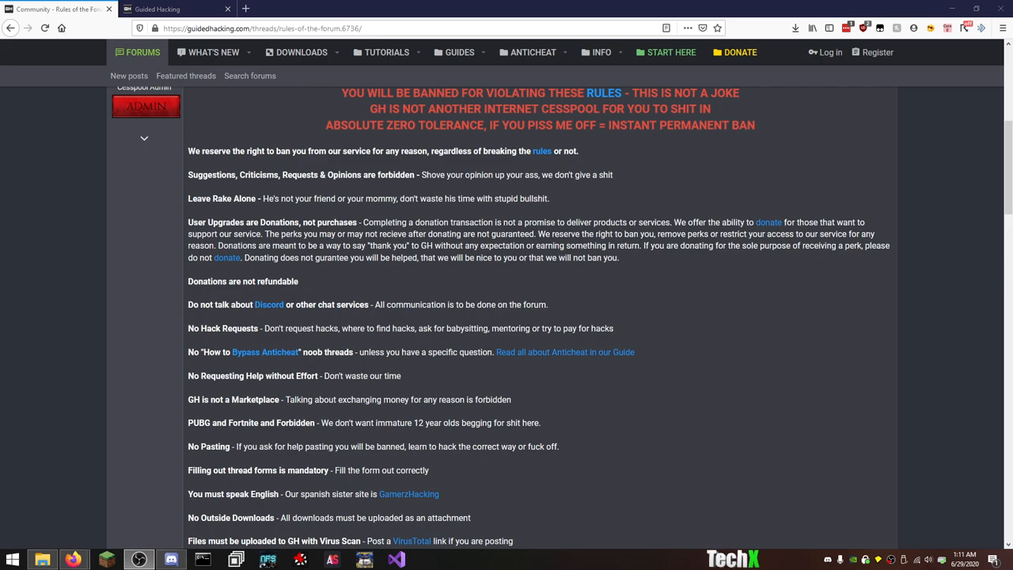
pyautogui.scroll(3)
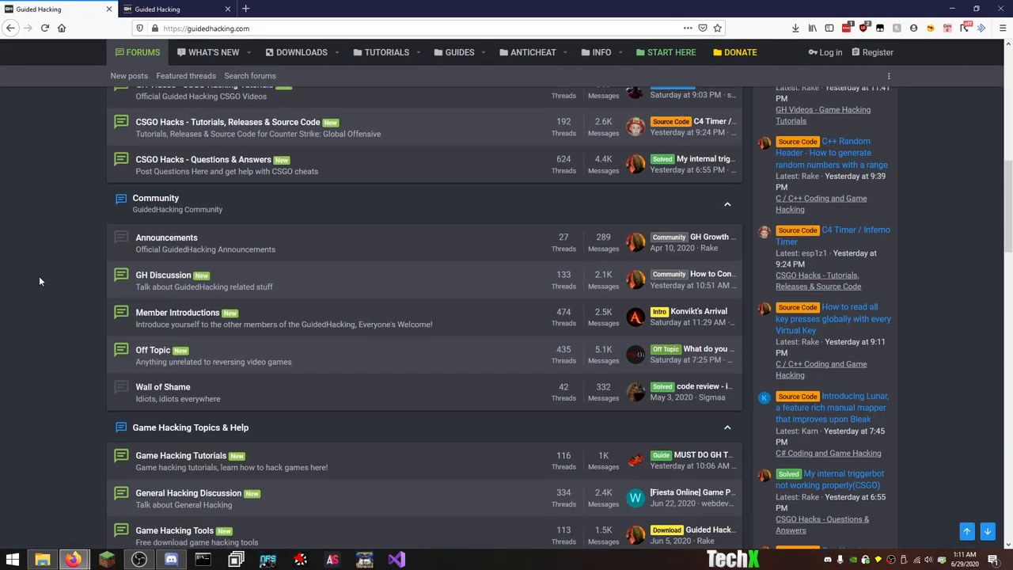
# Open the Cheat Engine & Pointers board and scroll to the 'I find not Rapid fire' thread.
pyautogui.scroll(-3)
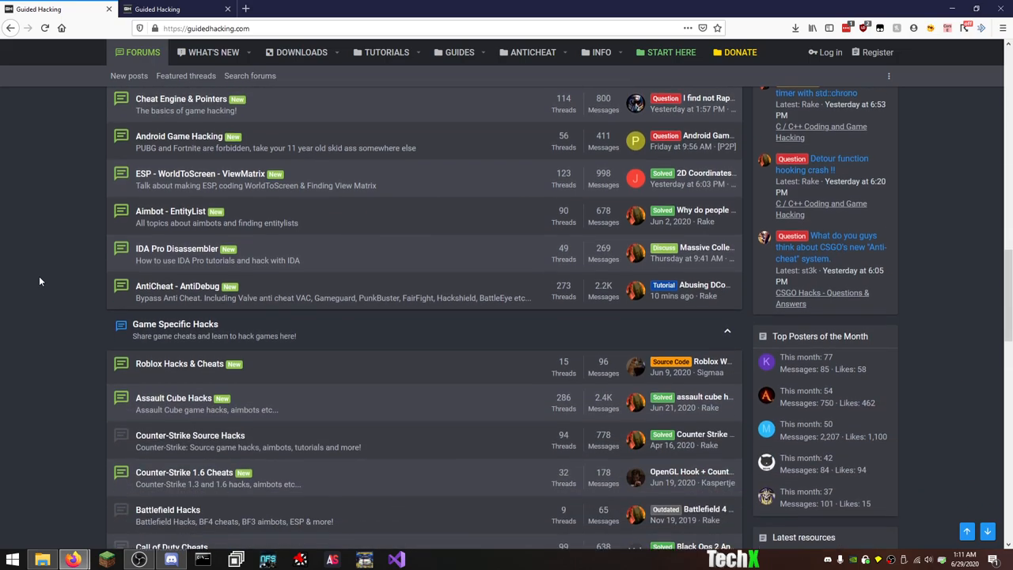
pyautogui.click(181, 98)
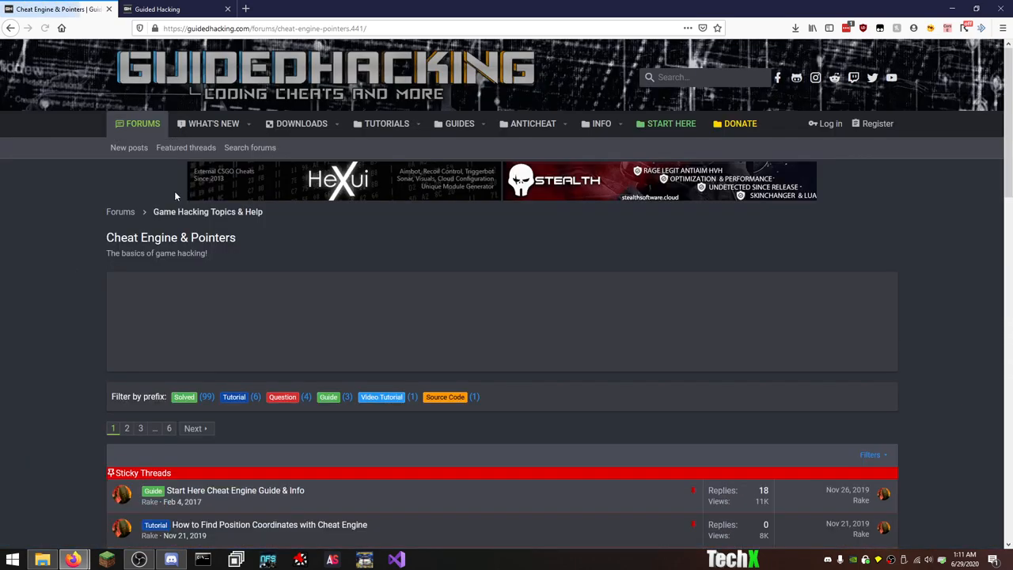
pyautogui.scroll(-3)
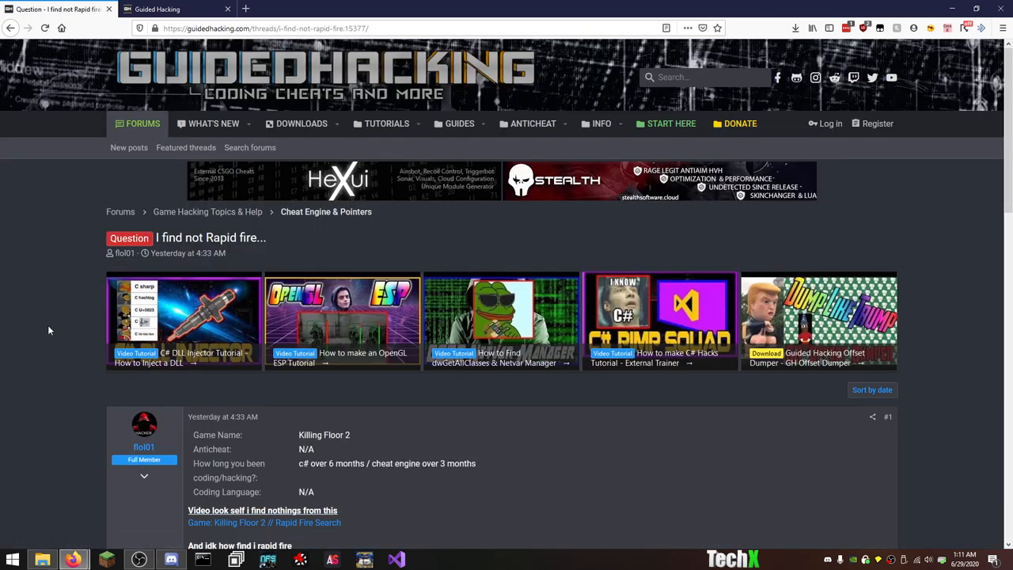
pyautogui.scroll(-3)
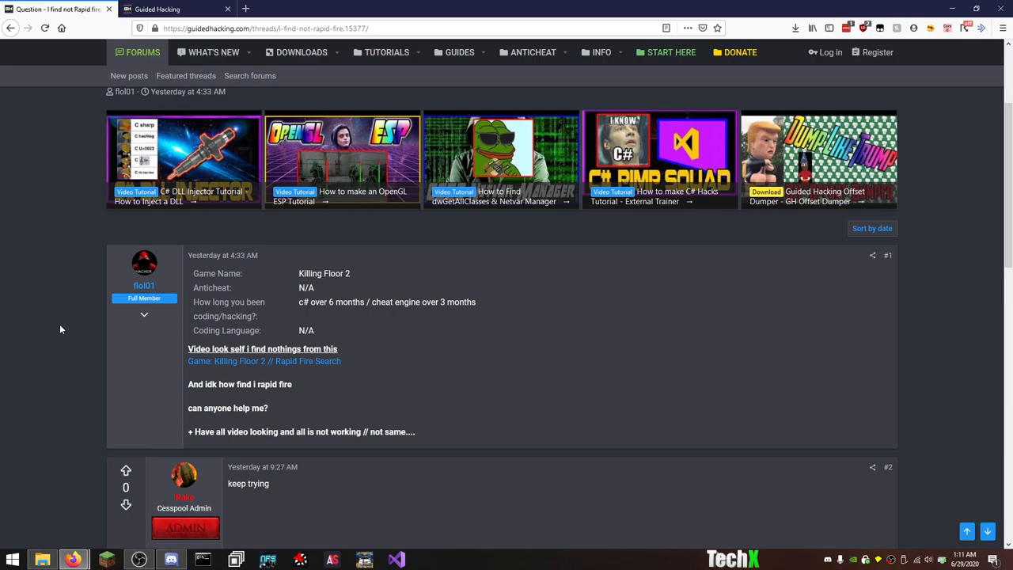
pyautogui.moveTo(364, 361)
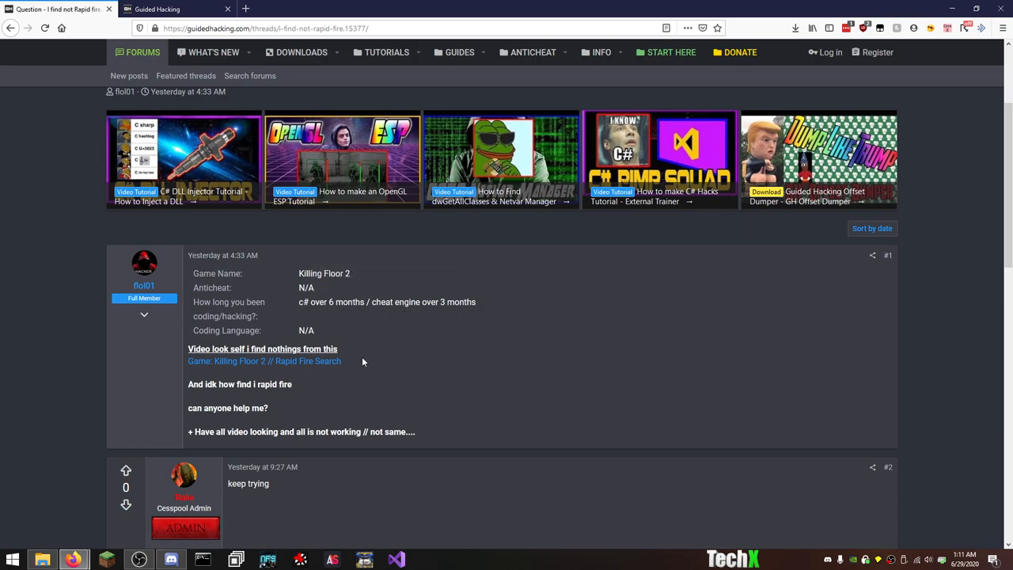
pyautogui.moveTo(356, 399)
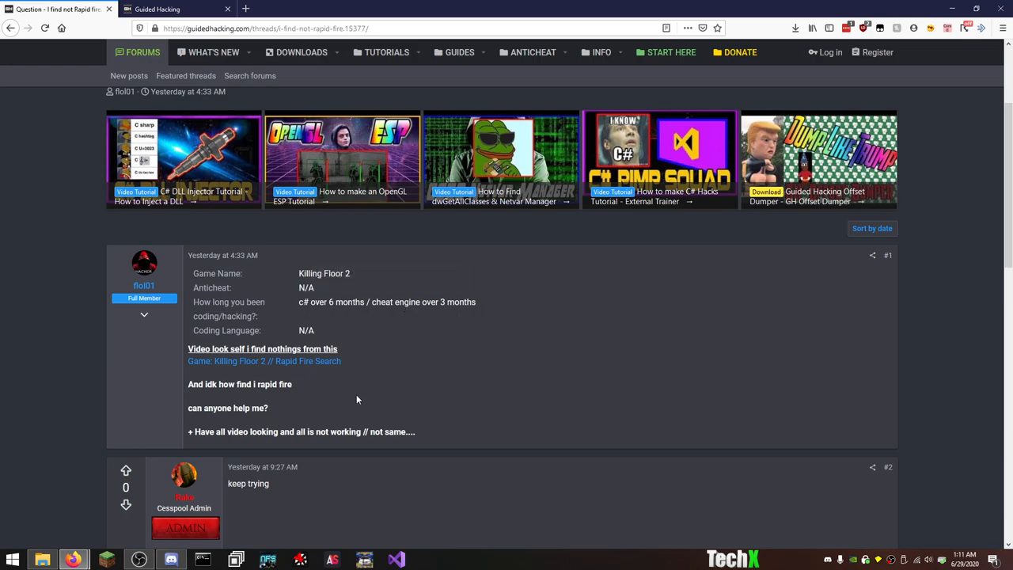
pyautogui.moveTo(266, 494)
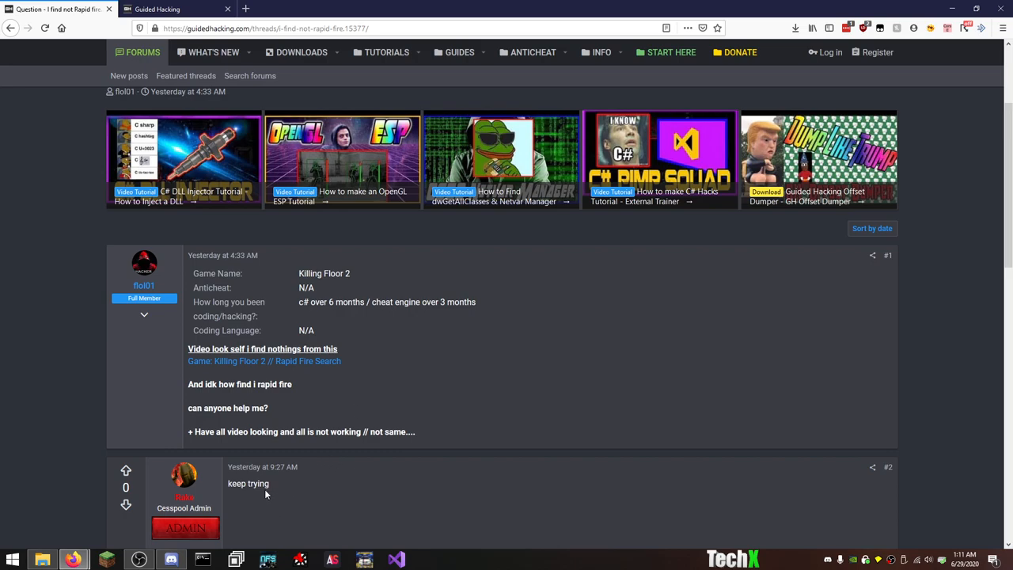
pyautogui.moveTo(283, 484)
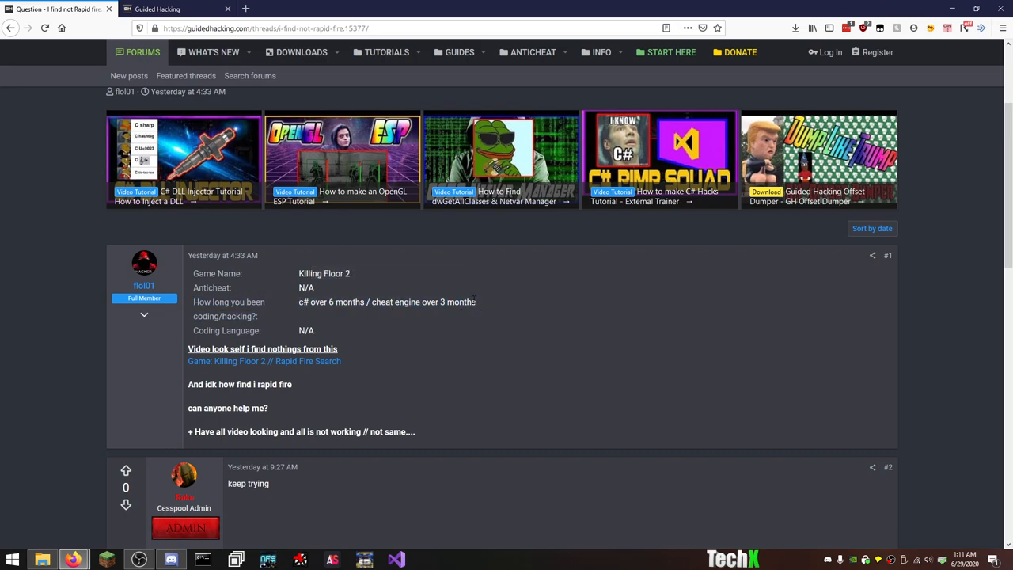
pyautogui.moveTo(301, 367)
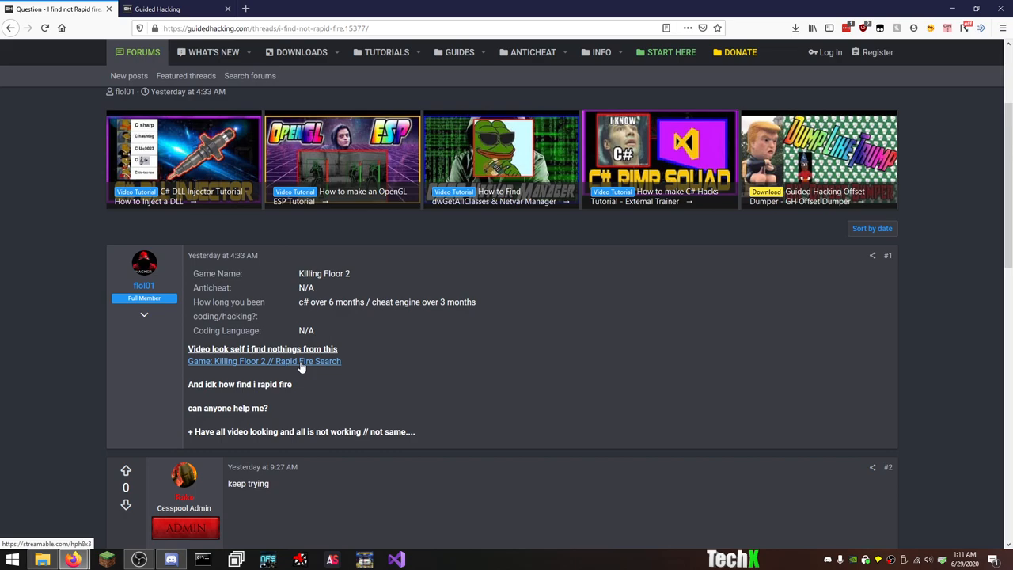
pyautogui.scroll(-3)
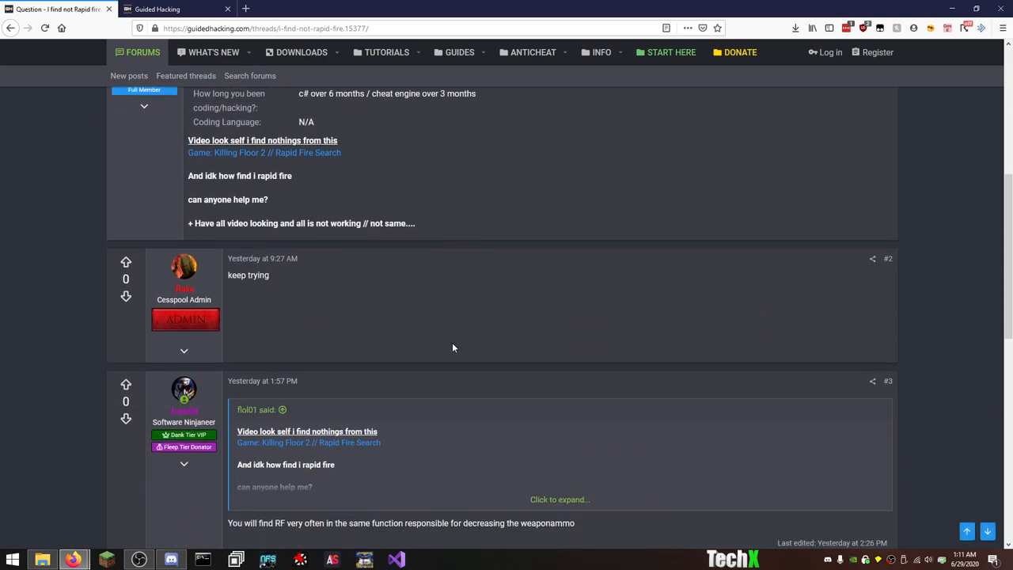
pyautogui.scroll(-3)
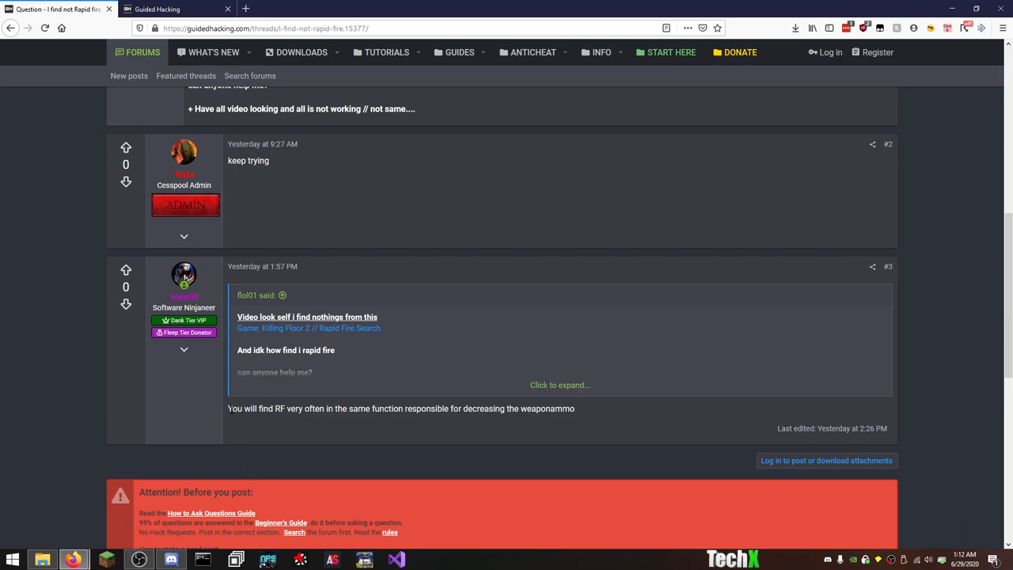
pyautogui.moveTo(228, 408); pyautogui.dragTo(576, 408)
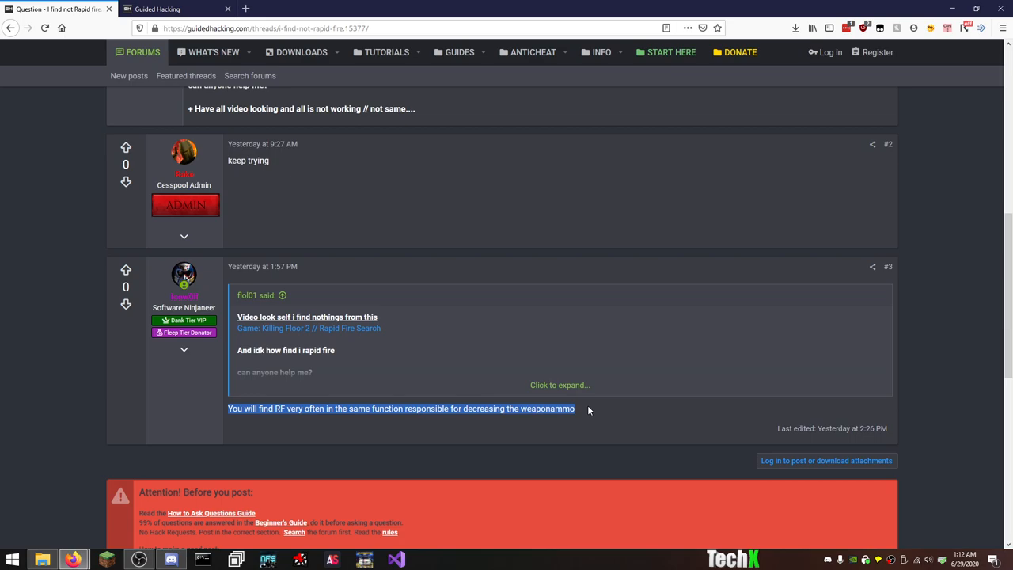
pyautogui.moveTo(316, 149)
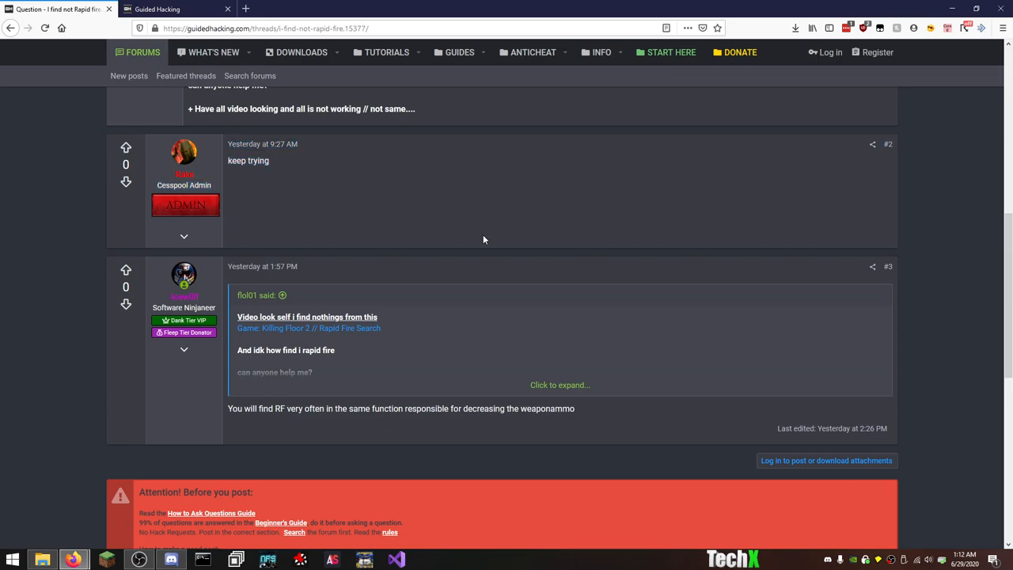
pyautogui.scroll(-3)
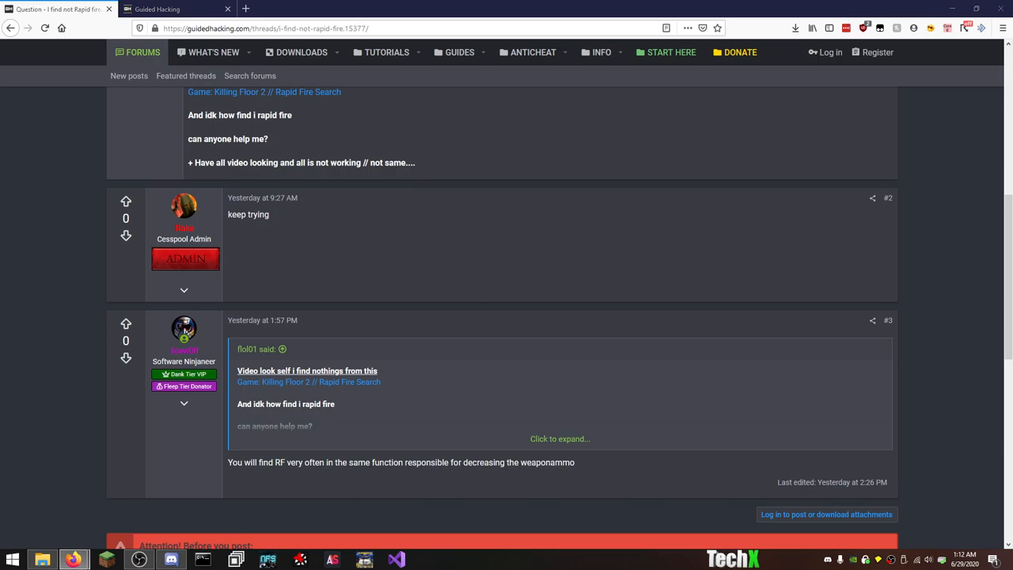
pyautogui.scroll(3)
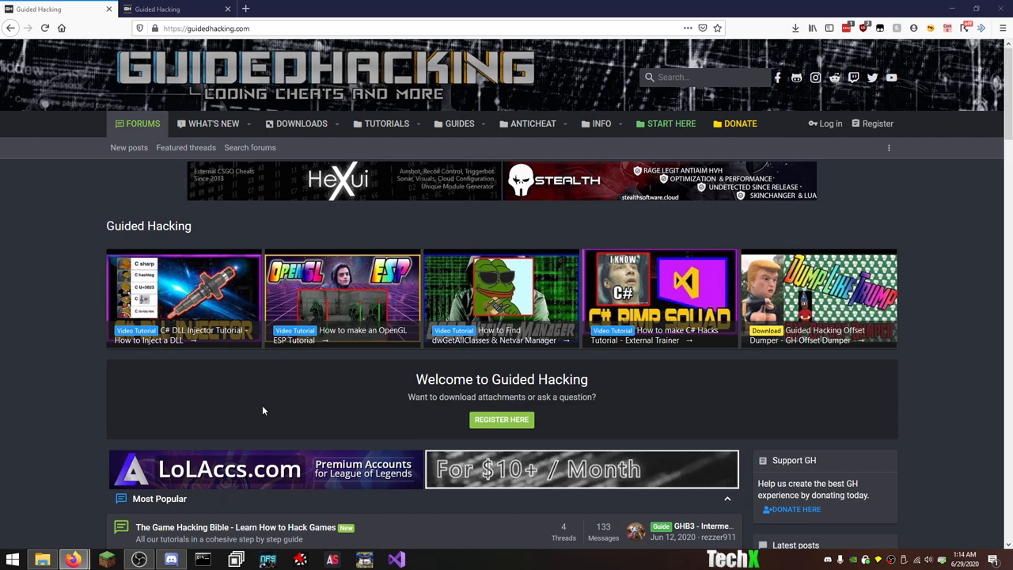
# Scroll the home page down to the Most Popular forum categories list.
pyautogui.scroll(-3)
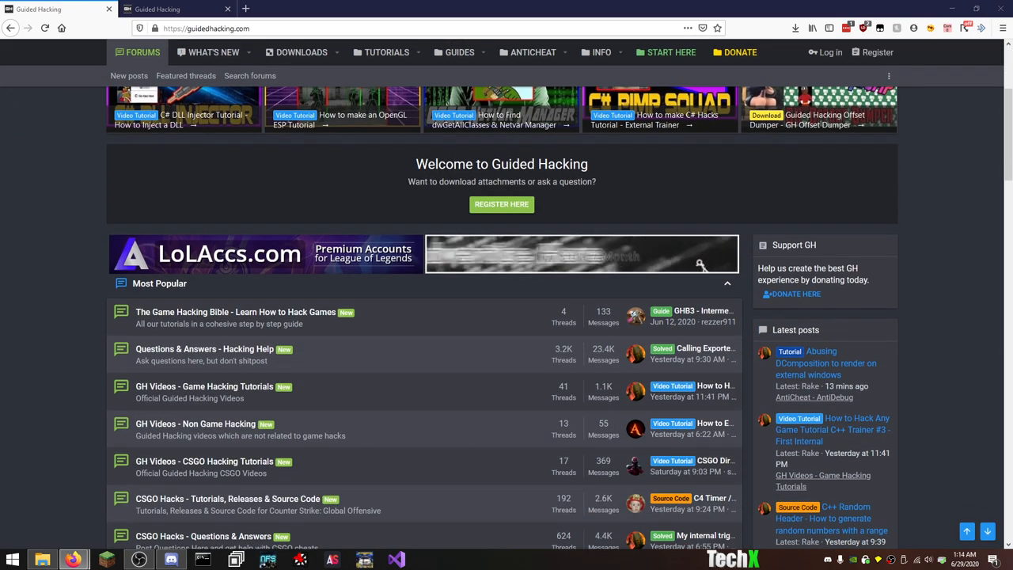